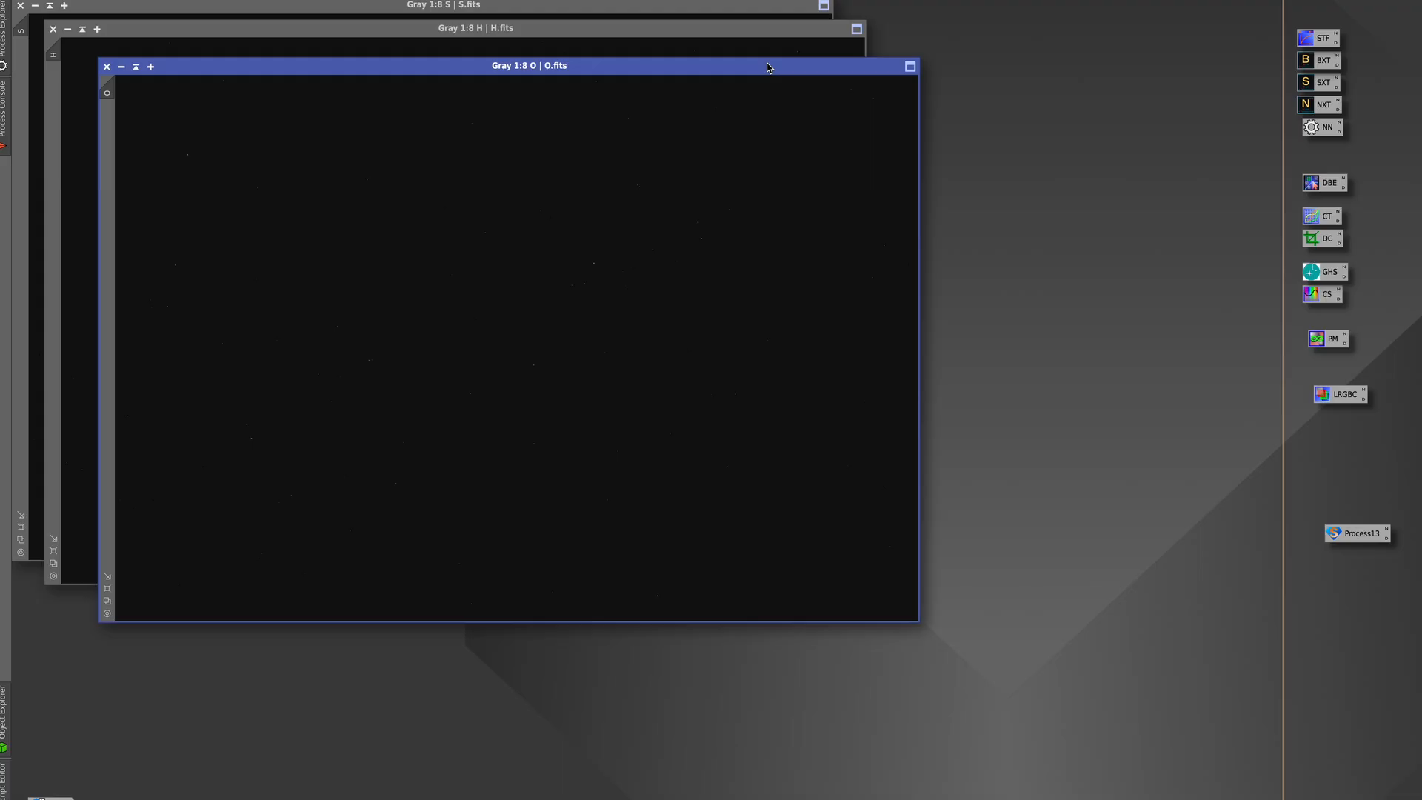
pyautogui.moveTo(741, 72)
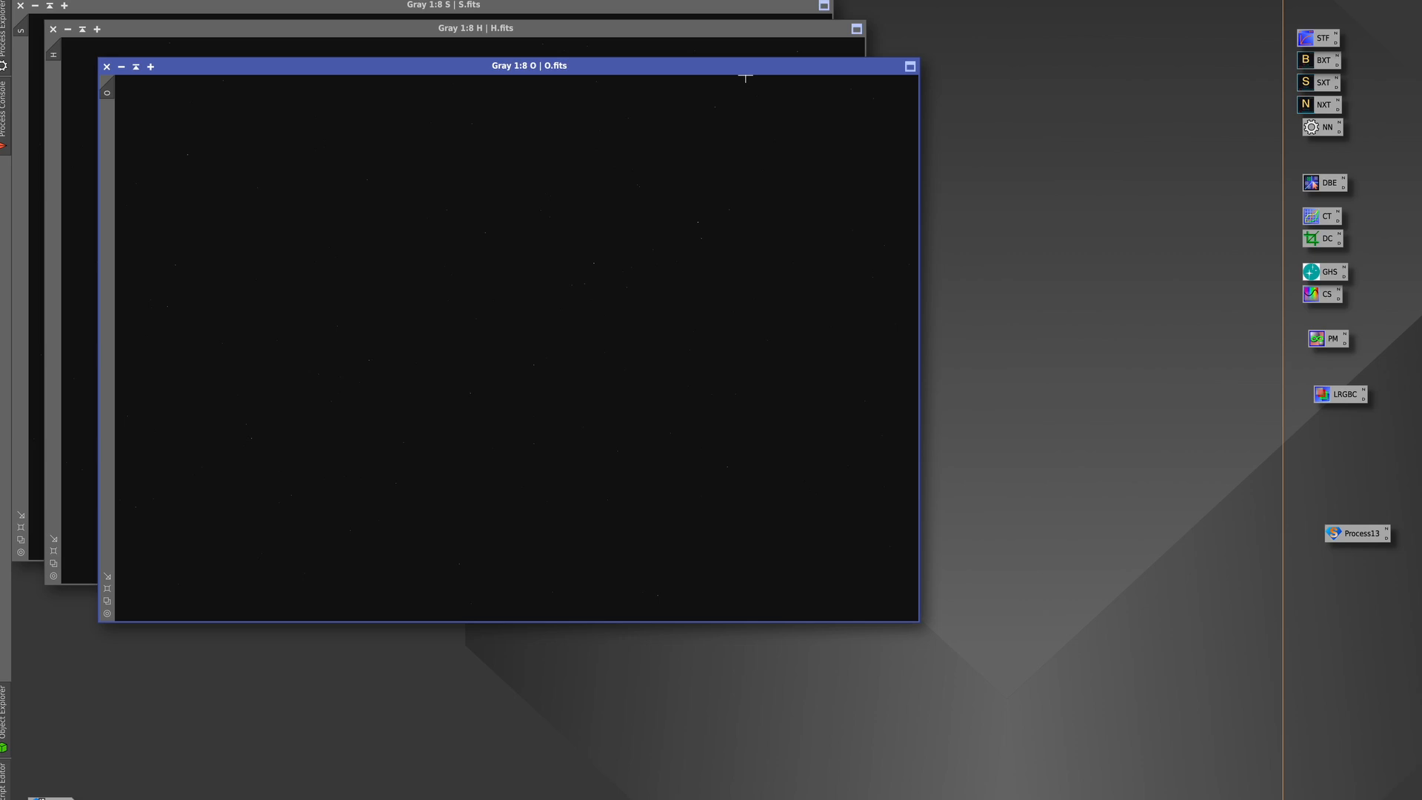
pyautogui.moveTo(436, 71)
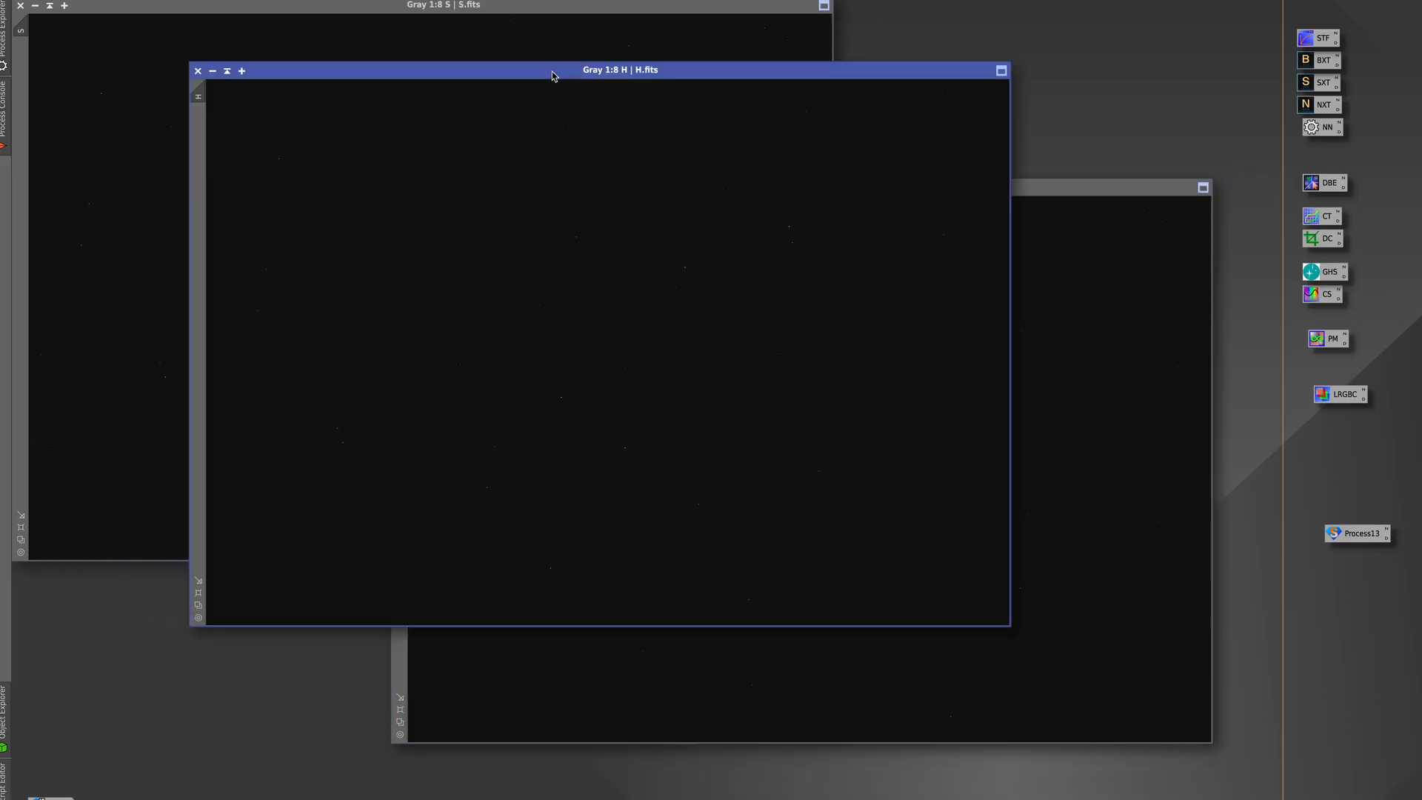
pyautogui.moveTo(1117, 193)
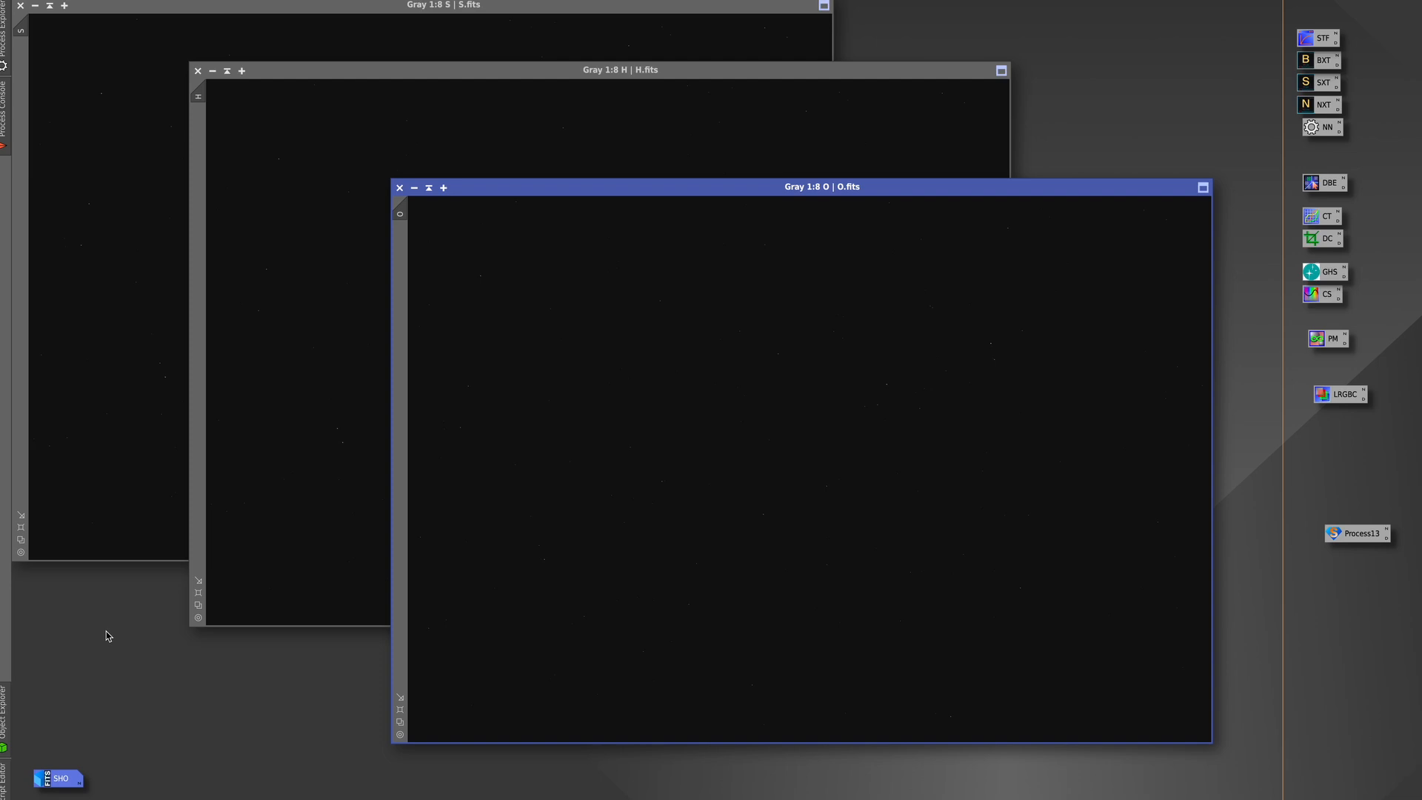
pyautogui.moveTo(353, 352)
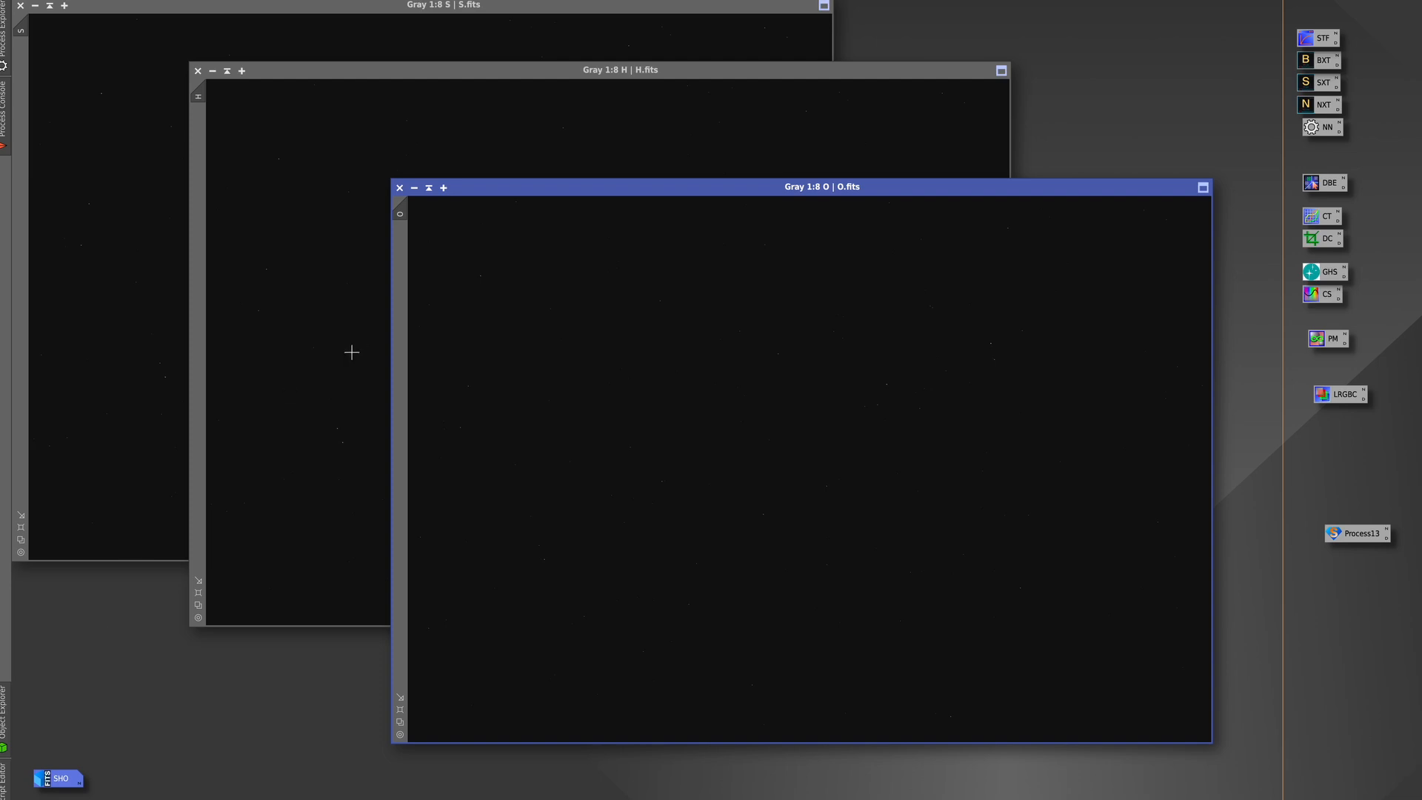
pyautogui.moveTo(535, 338)
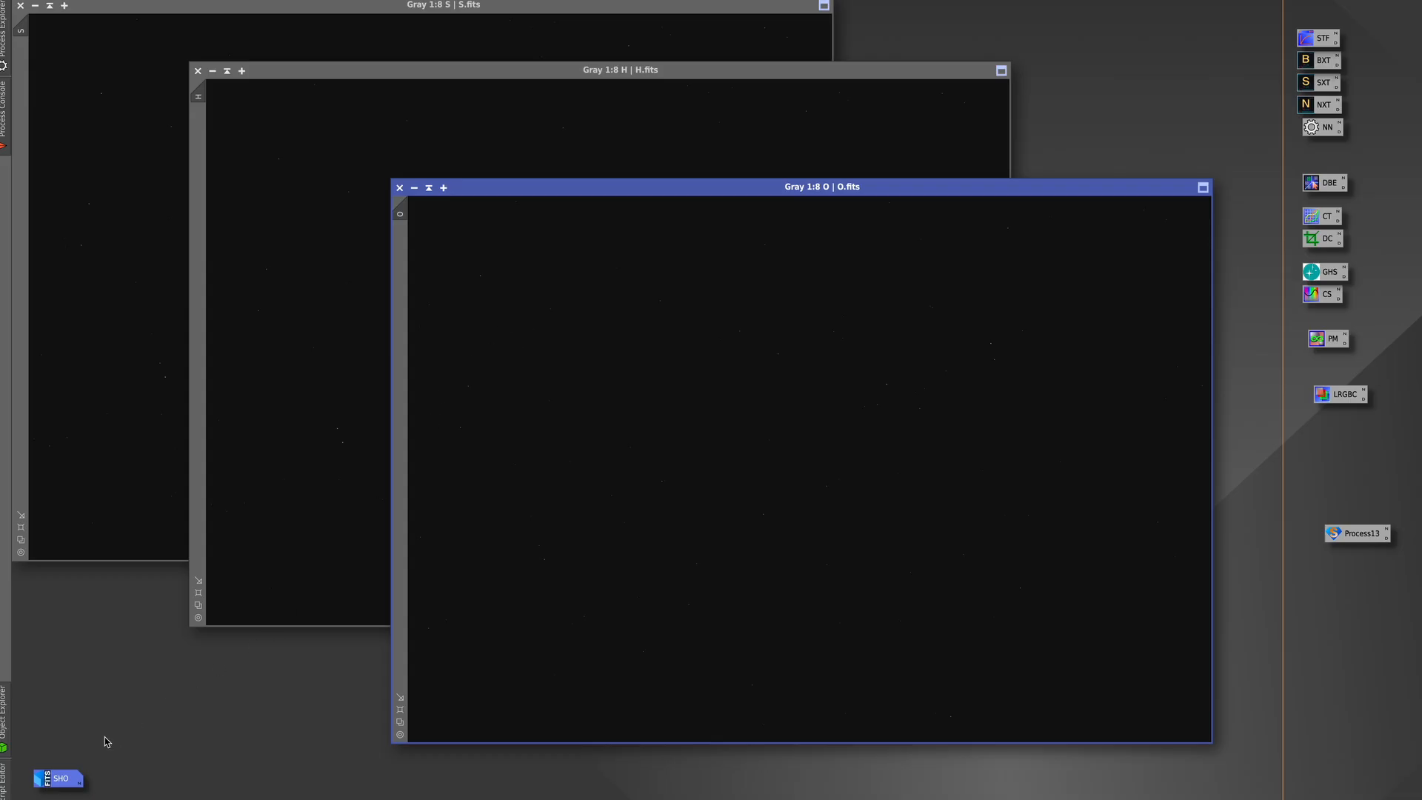
pyautogui.moveTo(220, 692)
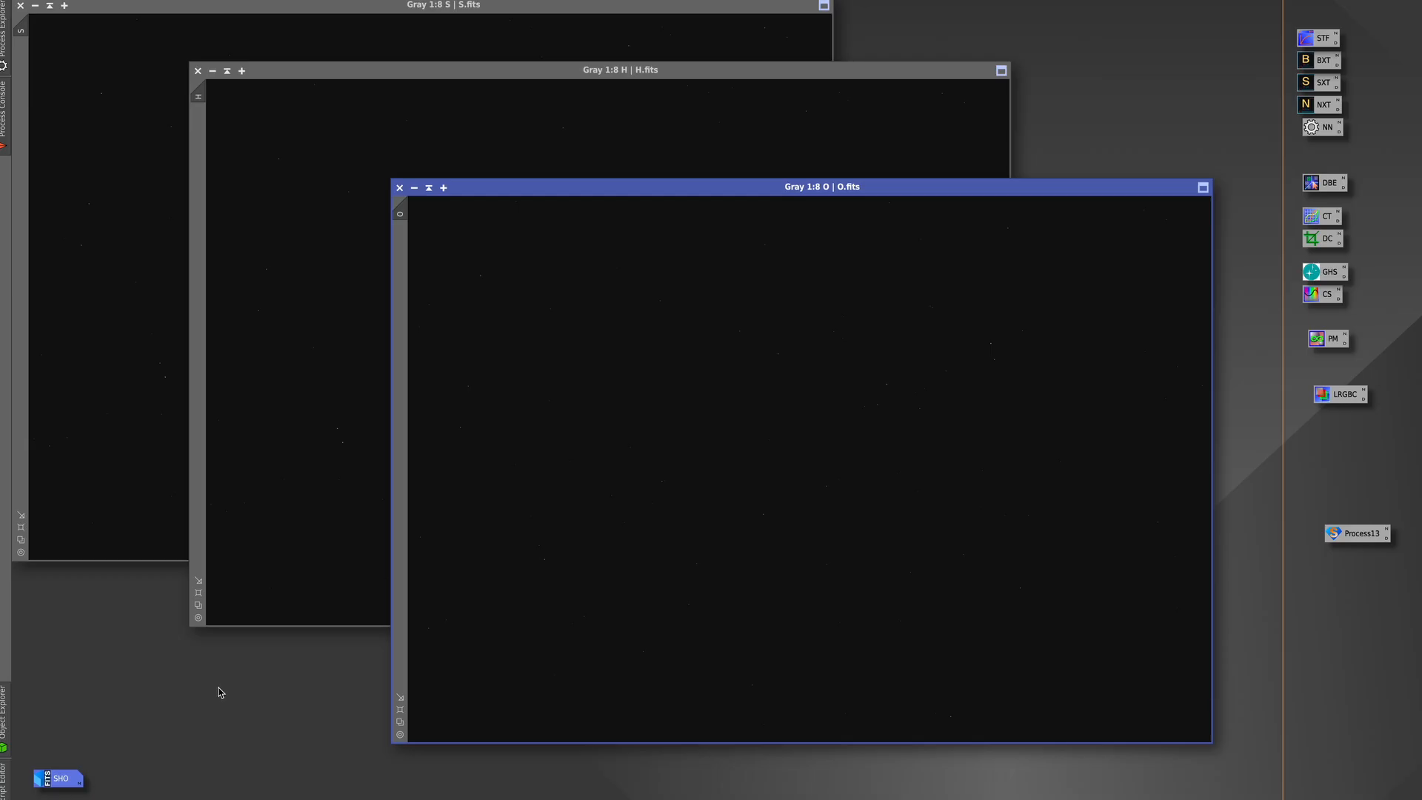
pyautogui.moveTo(414, 556)
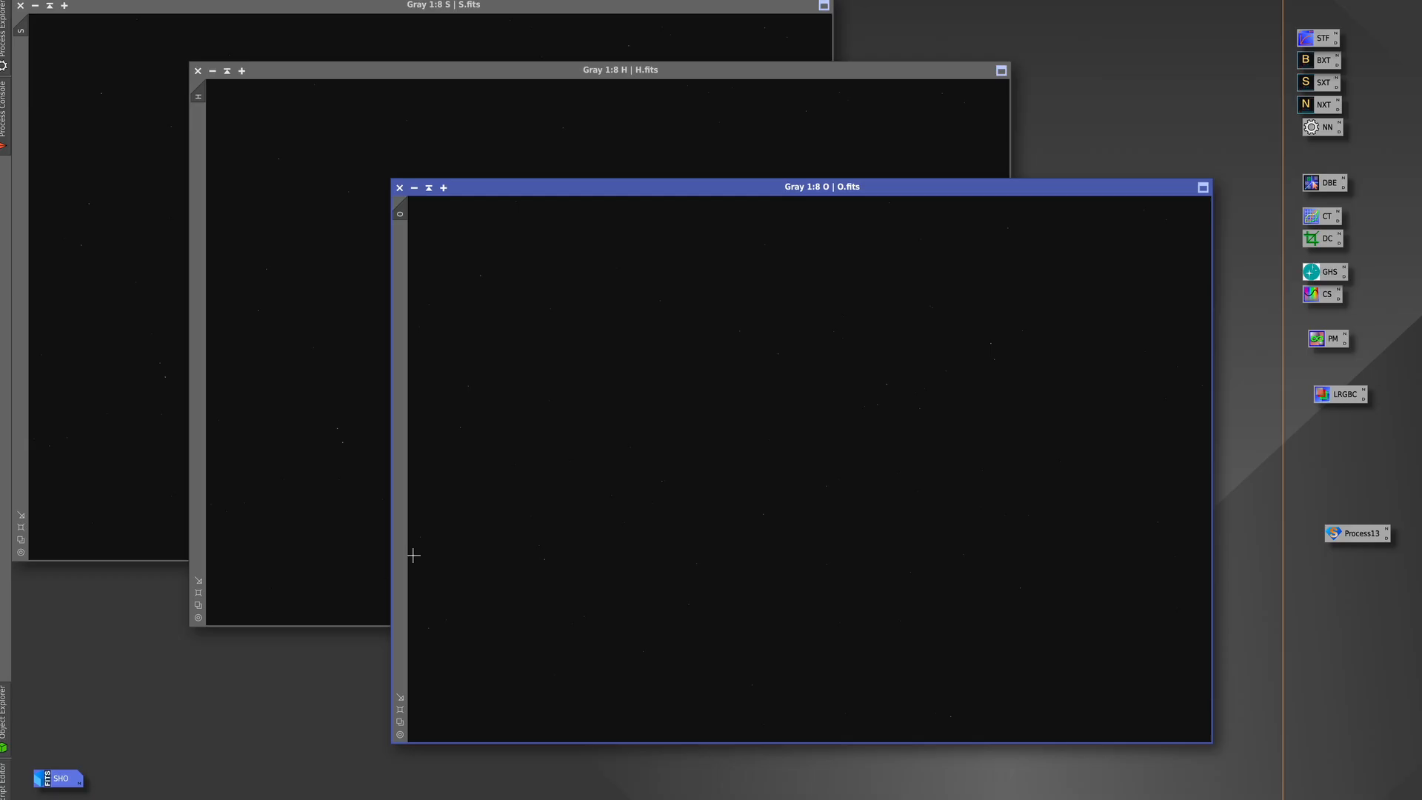
pyautogui.moveTo(577, 46)
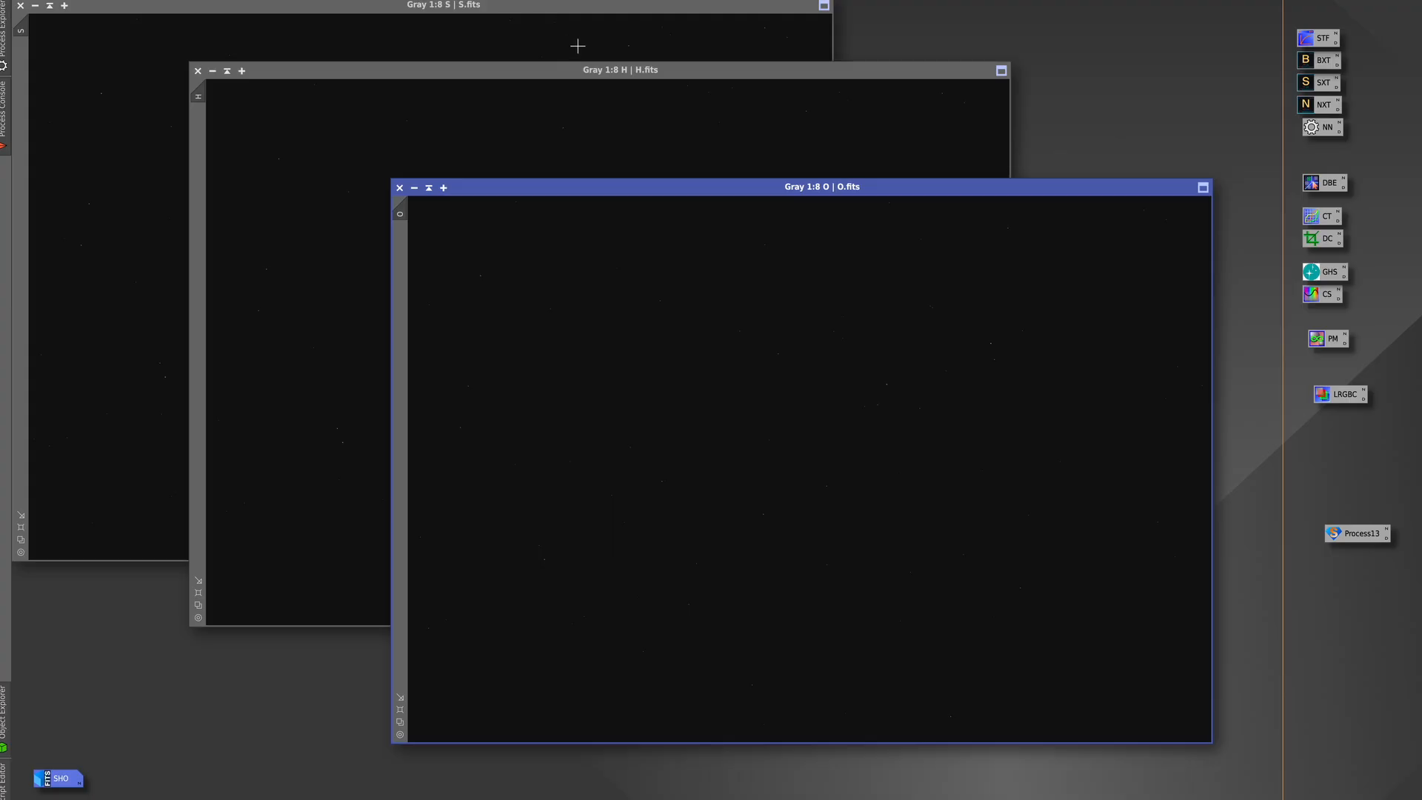
# Stretch the O channel with VeraLux HyperMetric Stretch using auto-calculated Log D, producing VeraLux_Output
pyautogui.moveTo(820, 186); pyautogui.dragTo(563, 127)
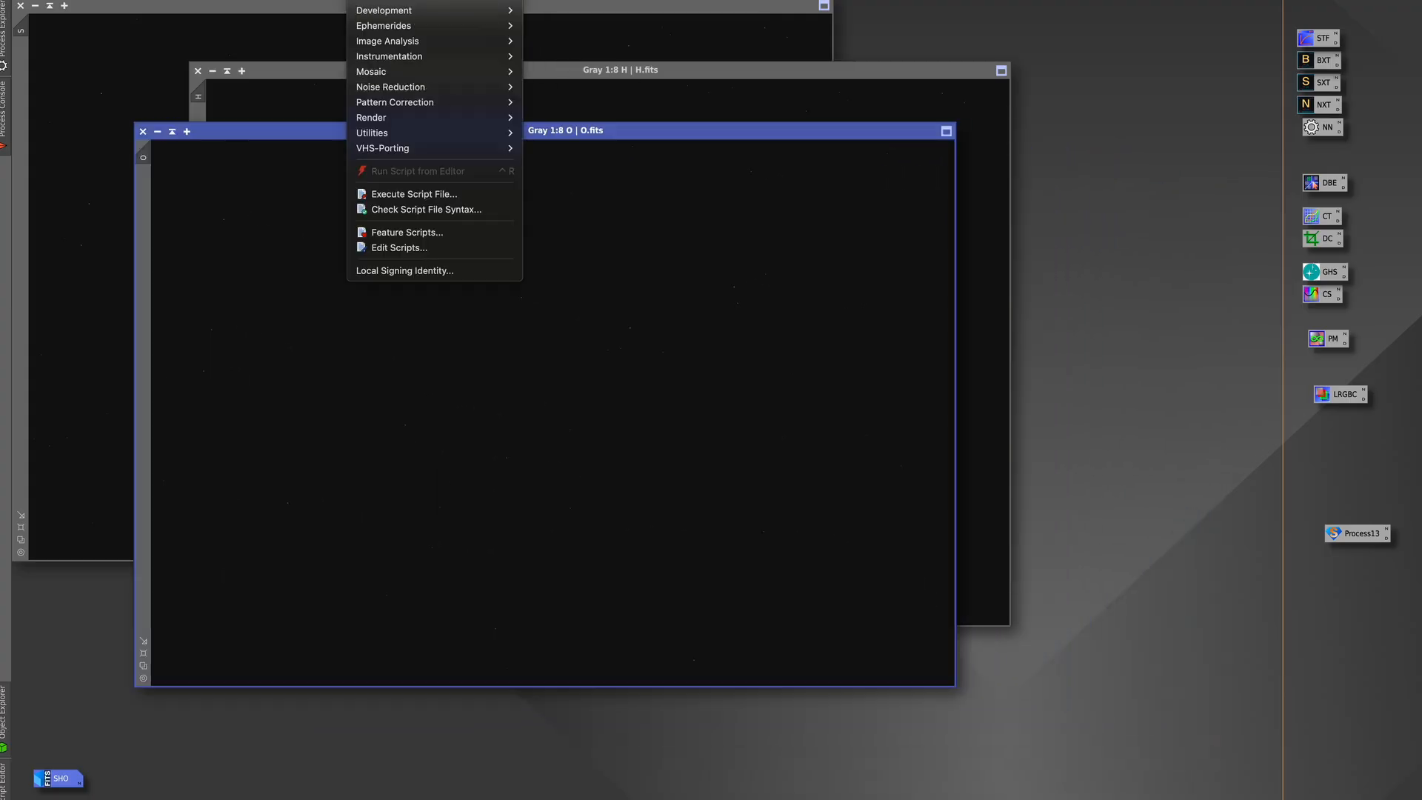
pyautogui.moveTo(383, 148)
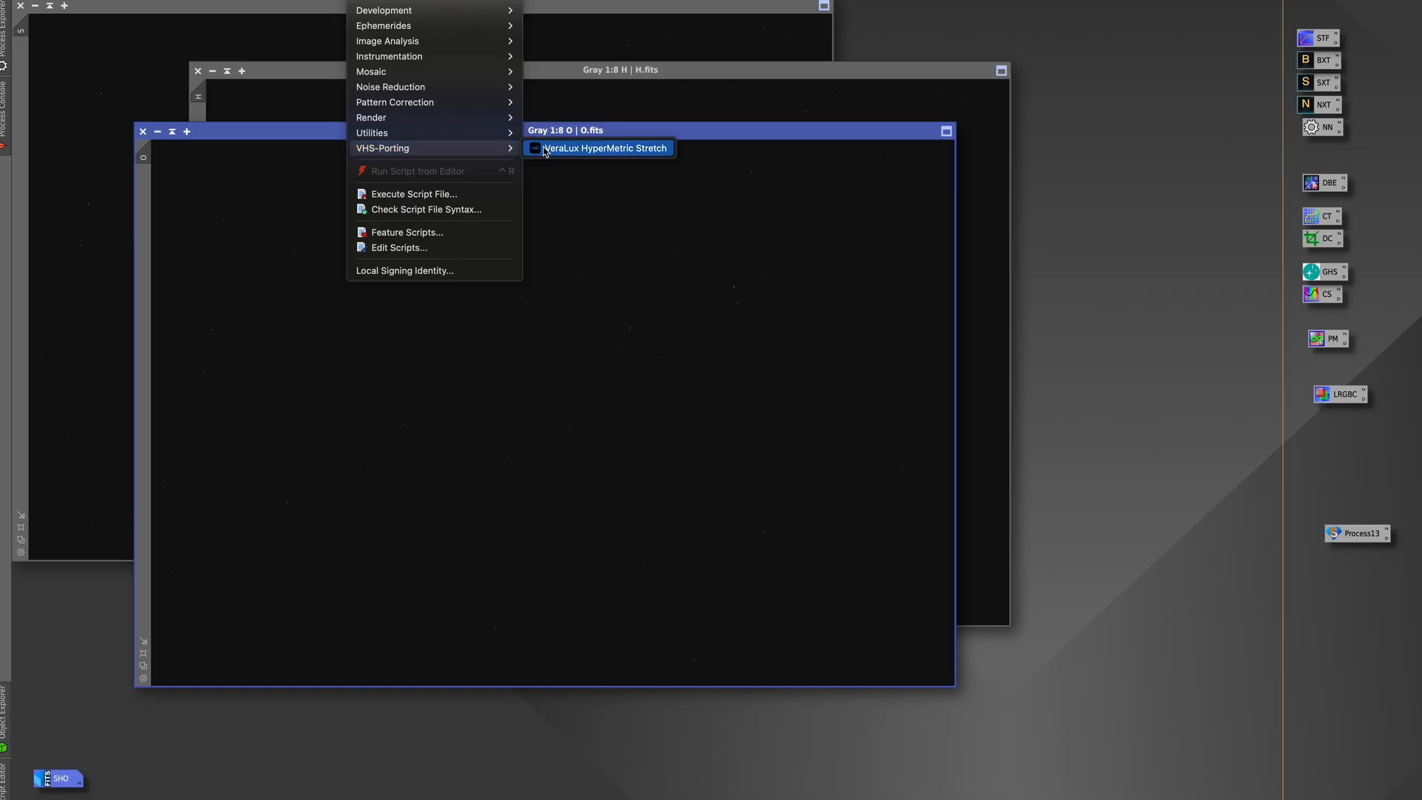
pyautogui.click(604, 149)
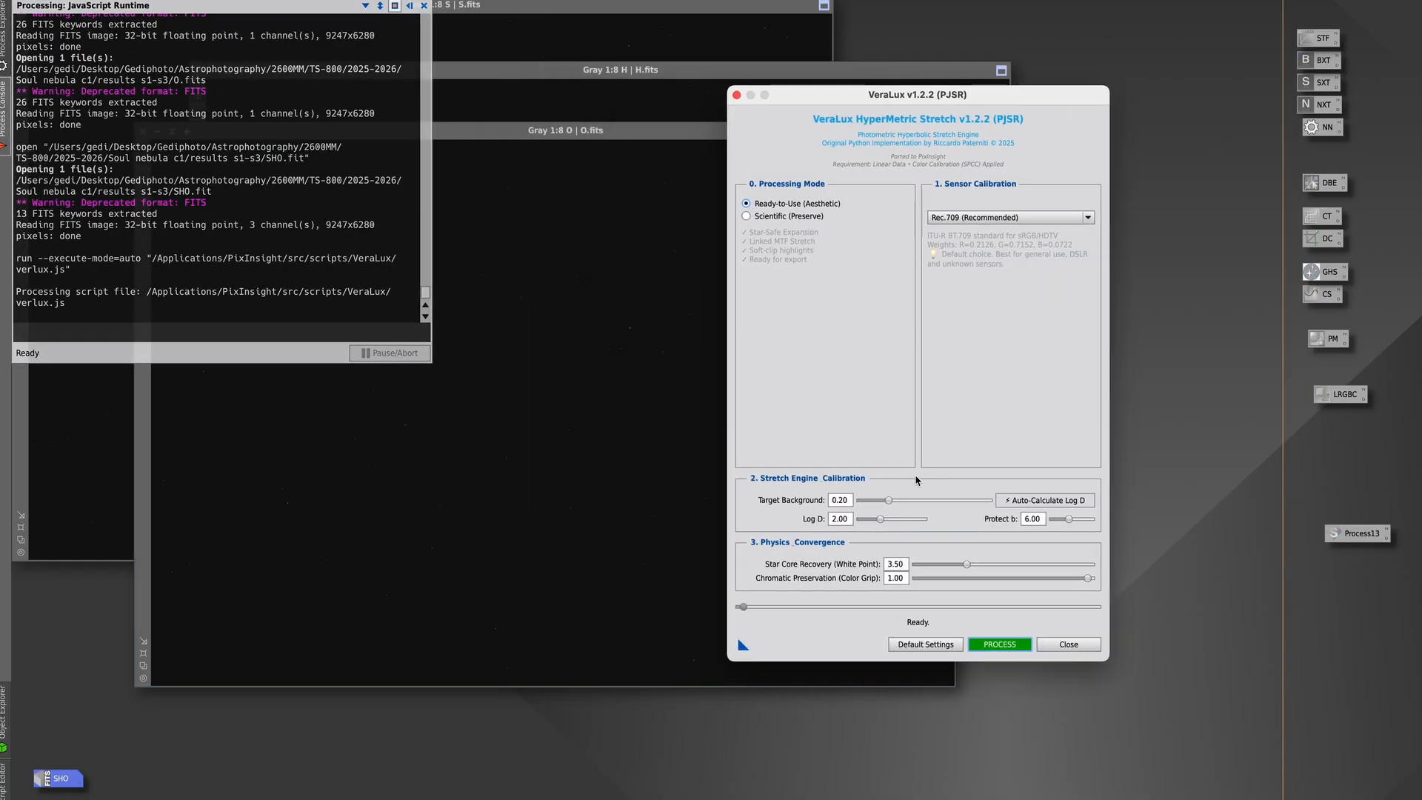
pyautogui.click(1045, 499)
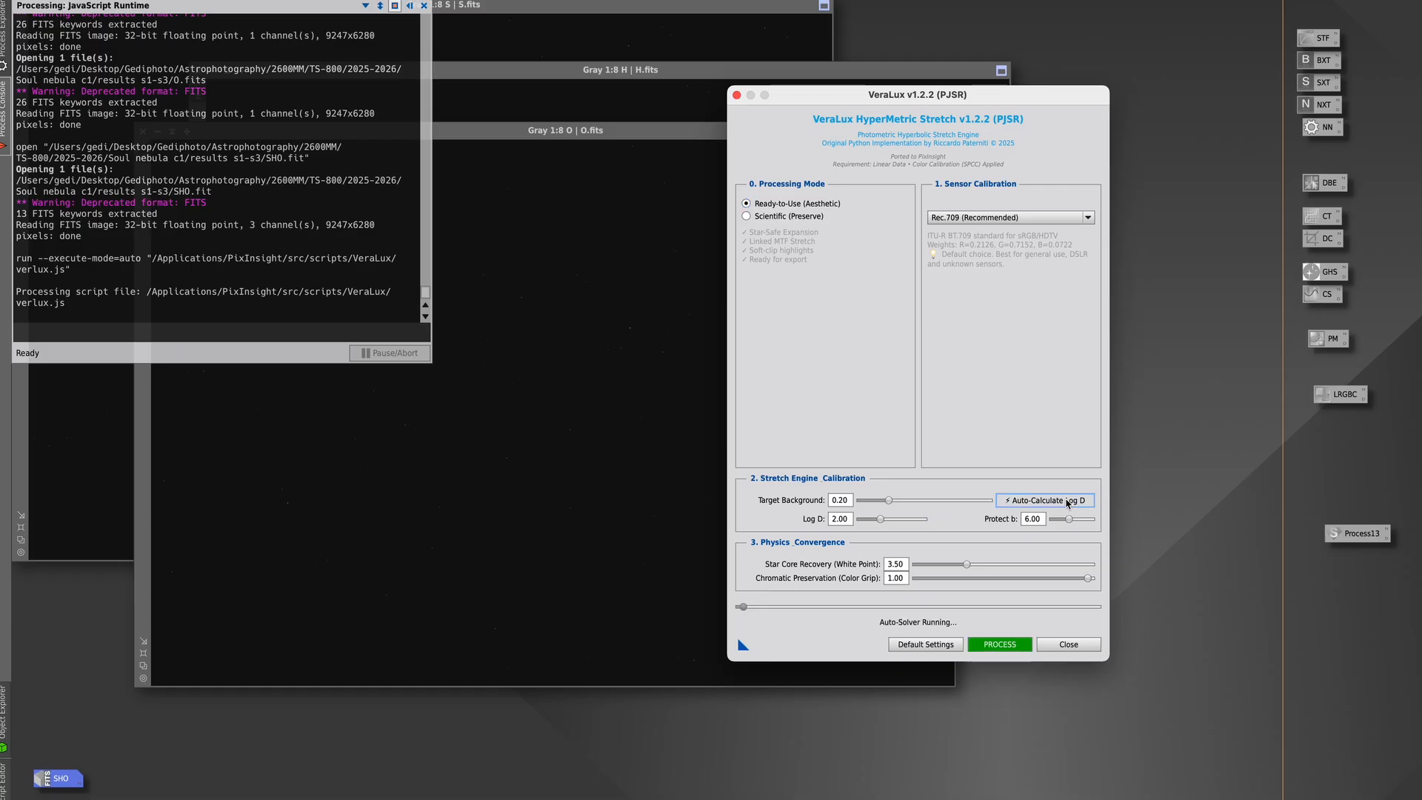
pyautogui.click(1044, 499)
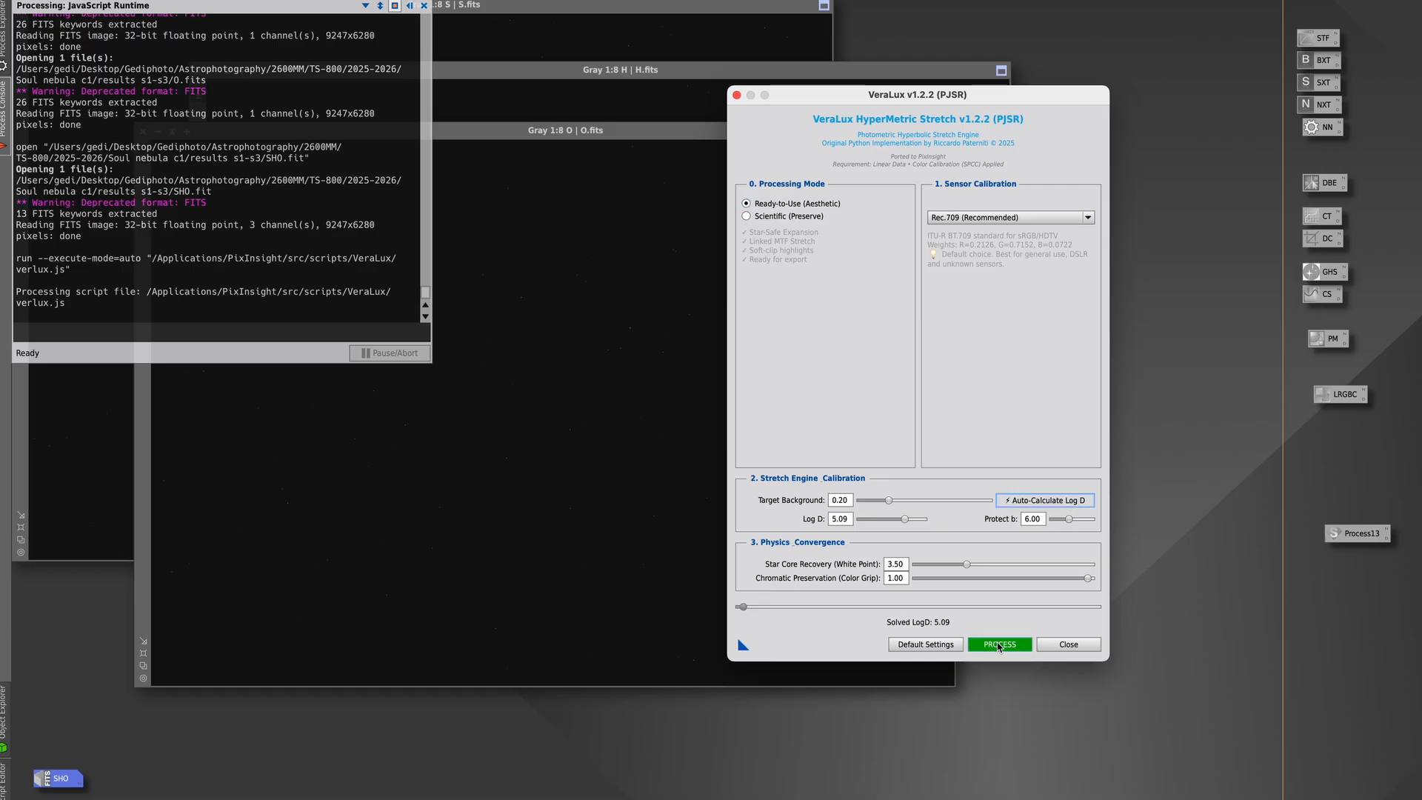
pyautogui.click(998, 644)
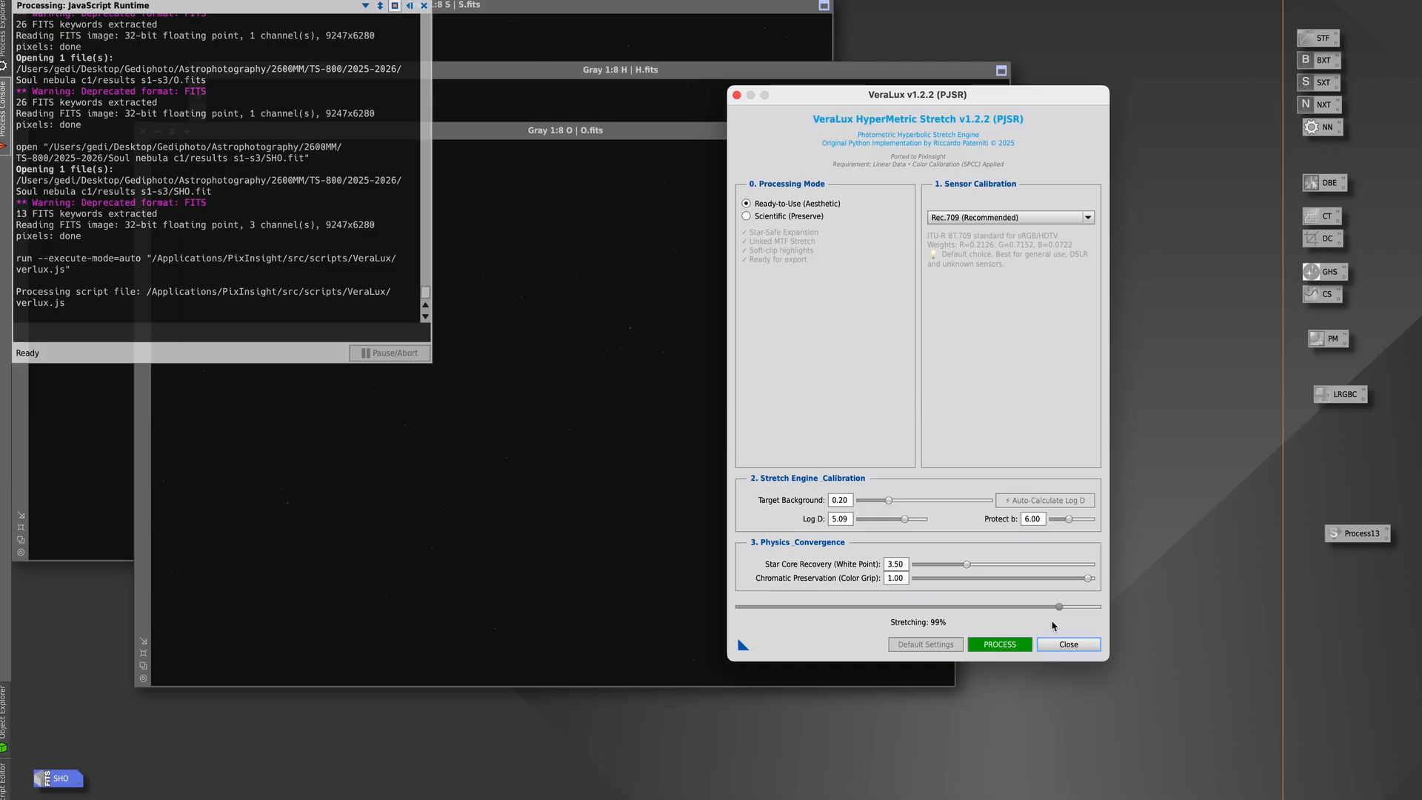
pyautogui.click(999, 645)
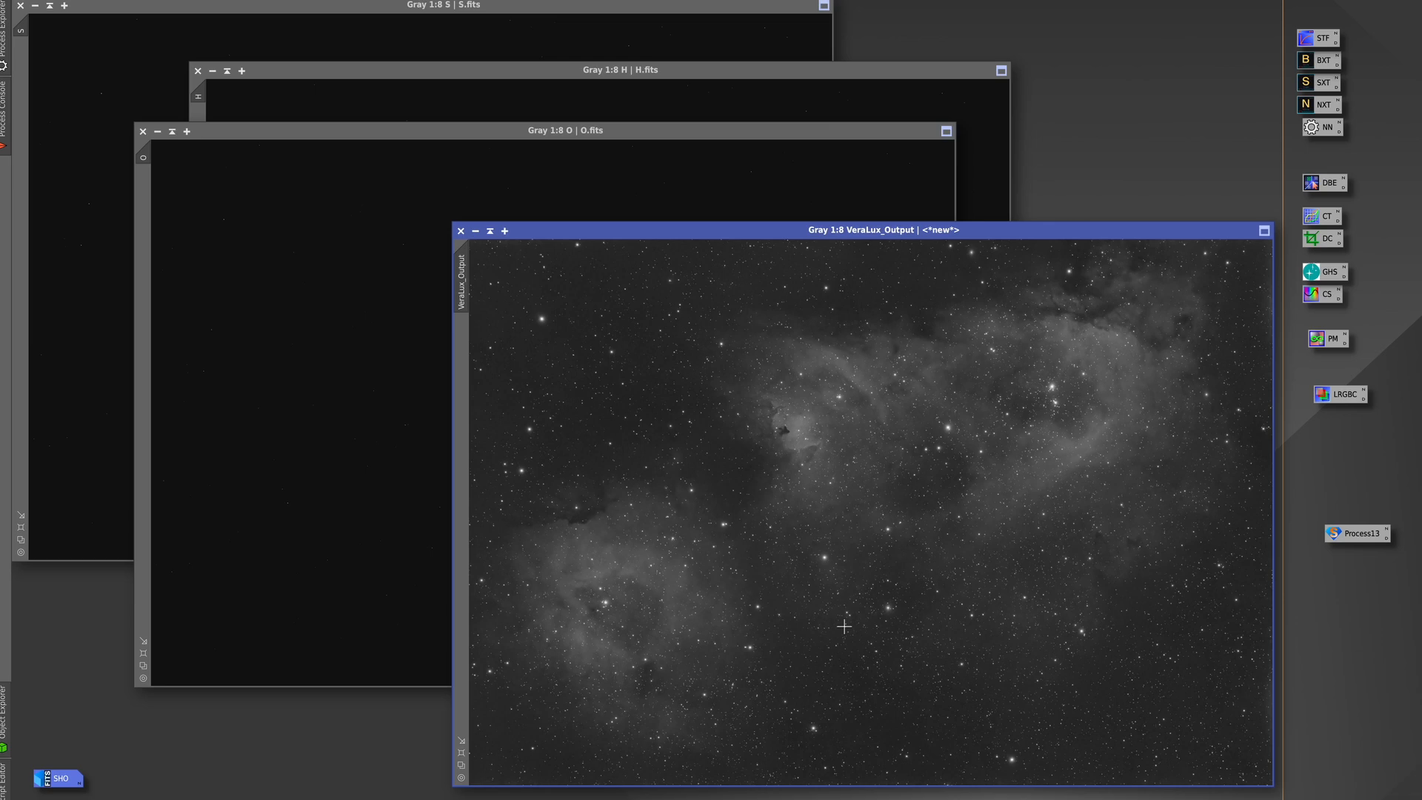
pyautogui.moveTo(695, 243)
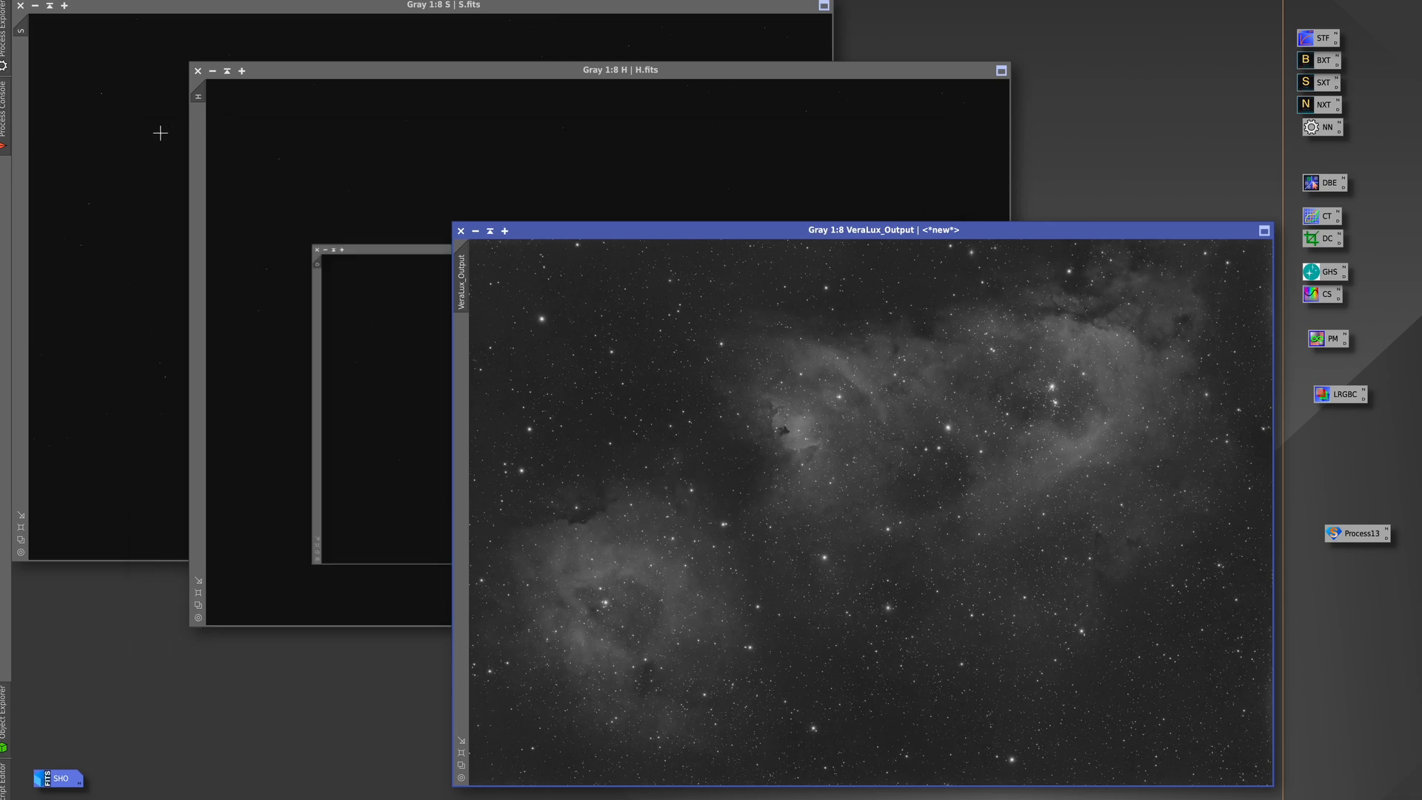
# Park the iconized O channel image beside the SHO icon
pyautogui.moveTo(59, 777); pyautogui.dragTo(567, 414)
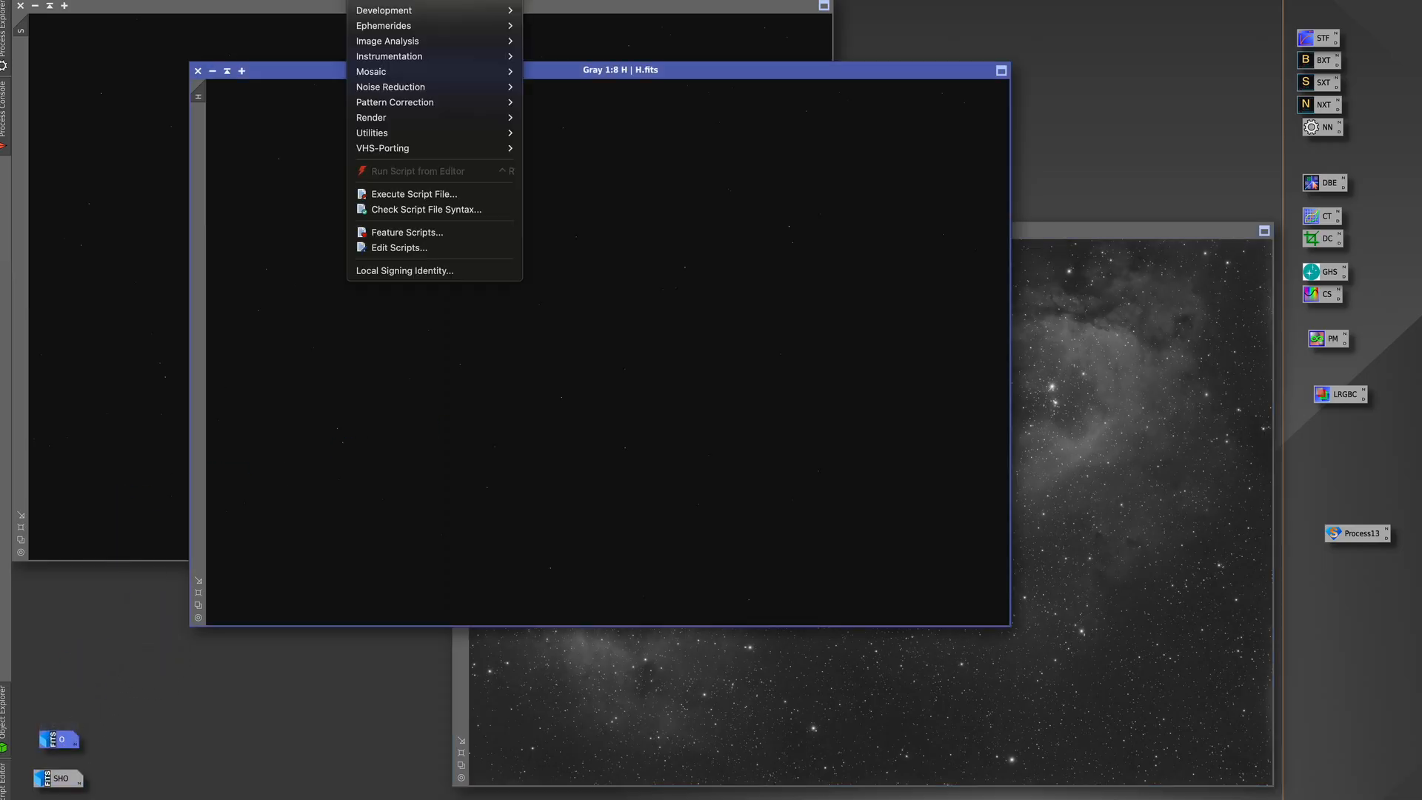
pyautogui.moveTo(382, 148)
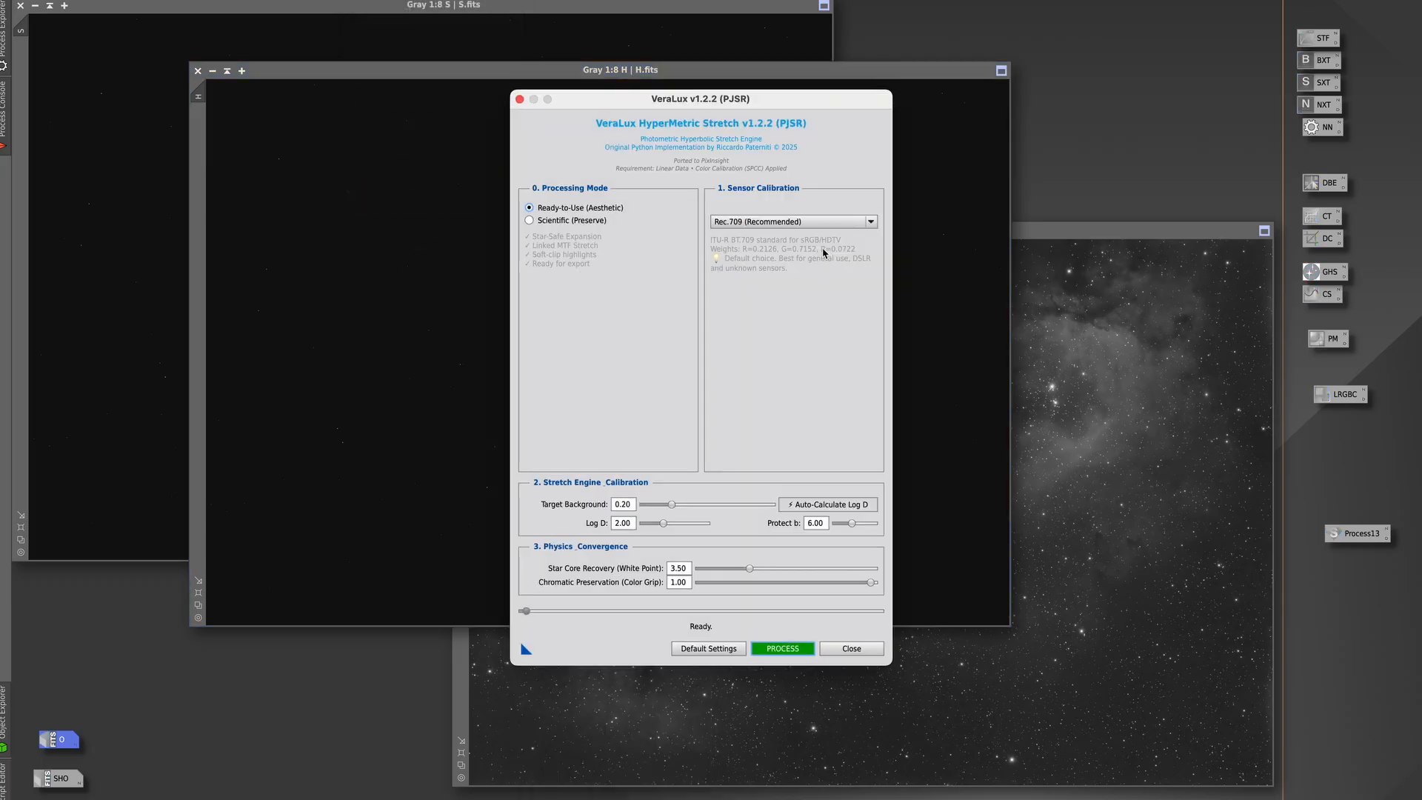
# Stretch the H channel with auto-solved Log D 4.61, producing VeraLux_Output1
pyautogui.click(826, 504)
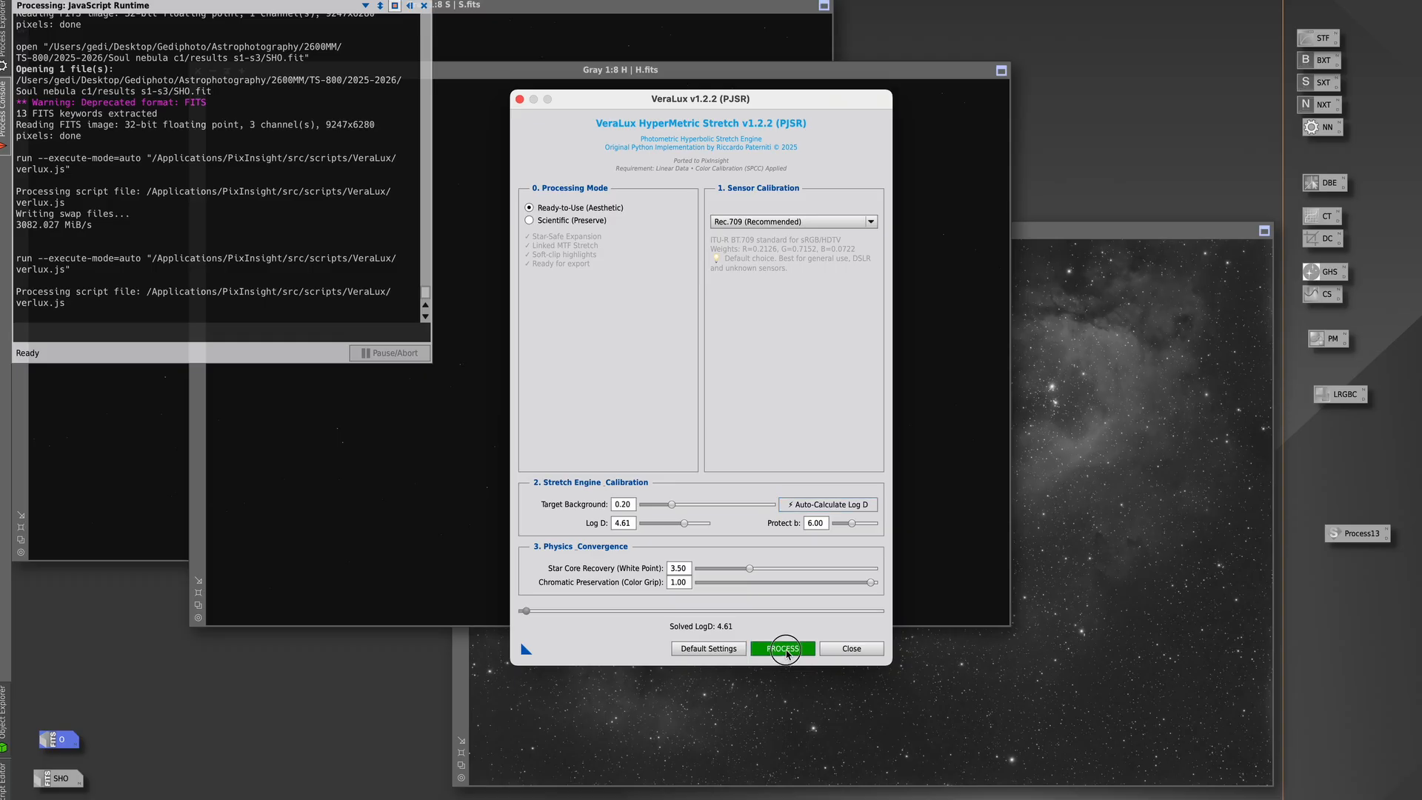
pyautogui.click(782, 649)
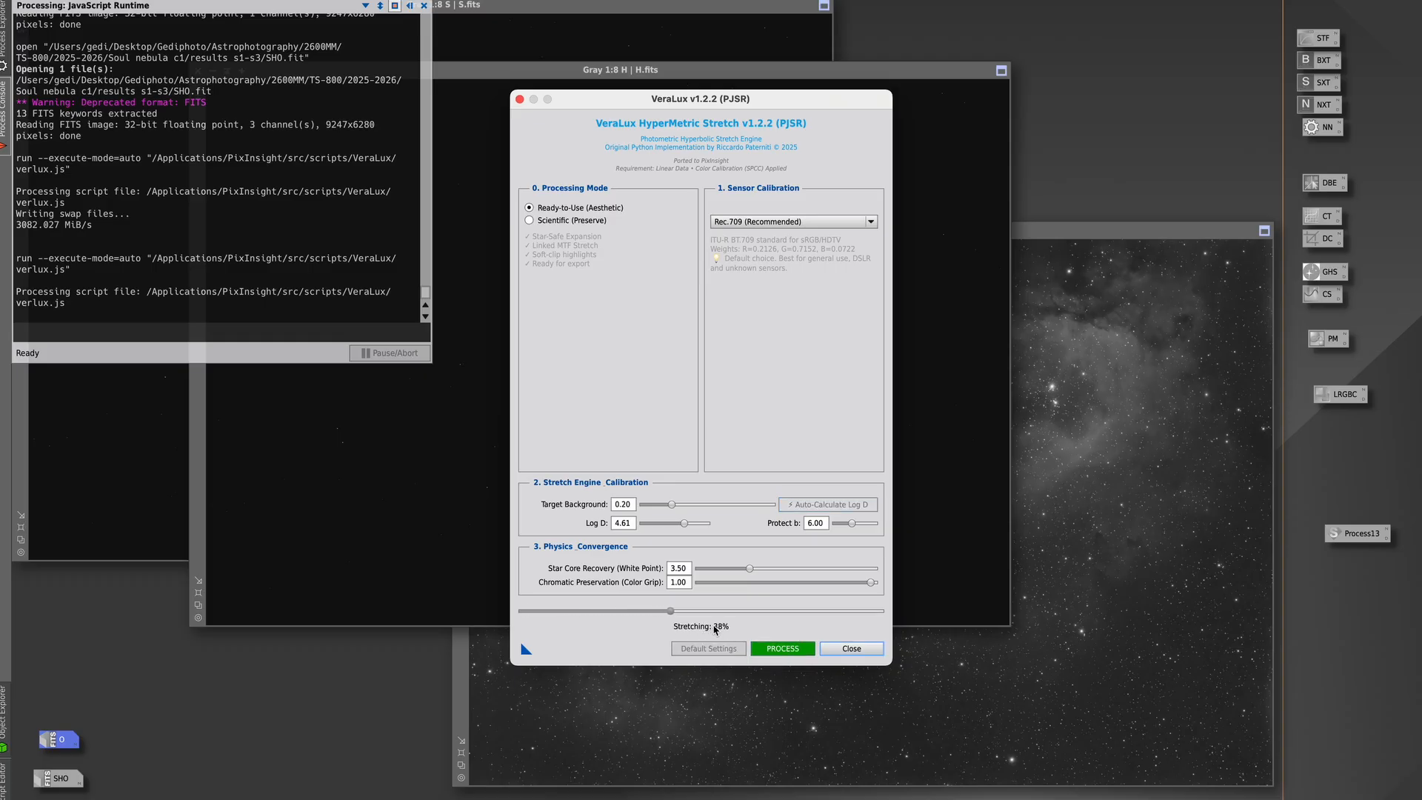
pyautogui.moveTo(696, 611); pyautogui.dragTo(733, 610)
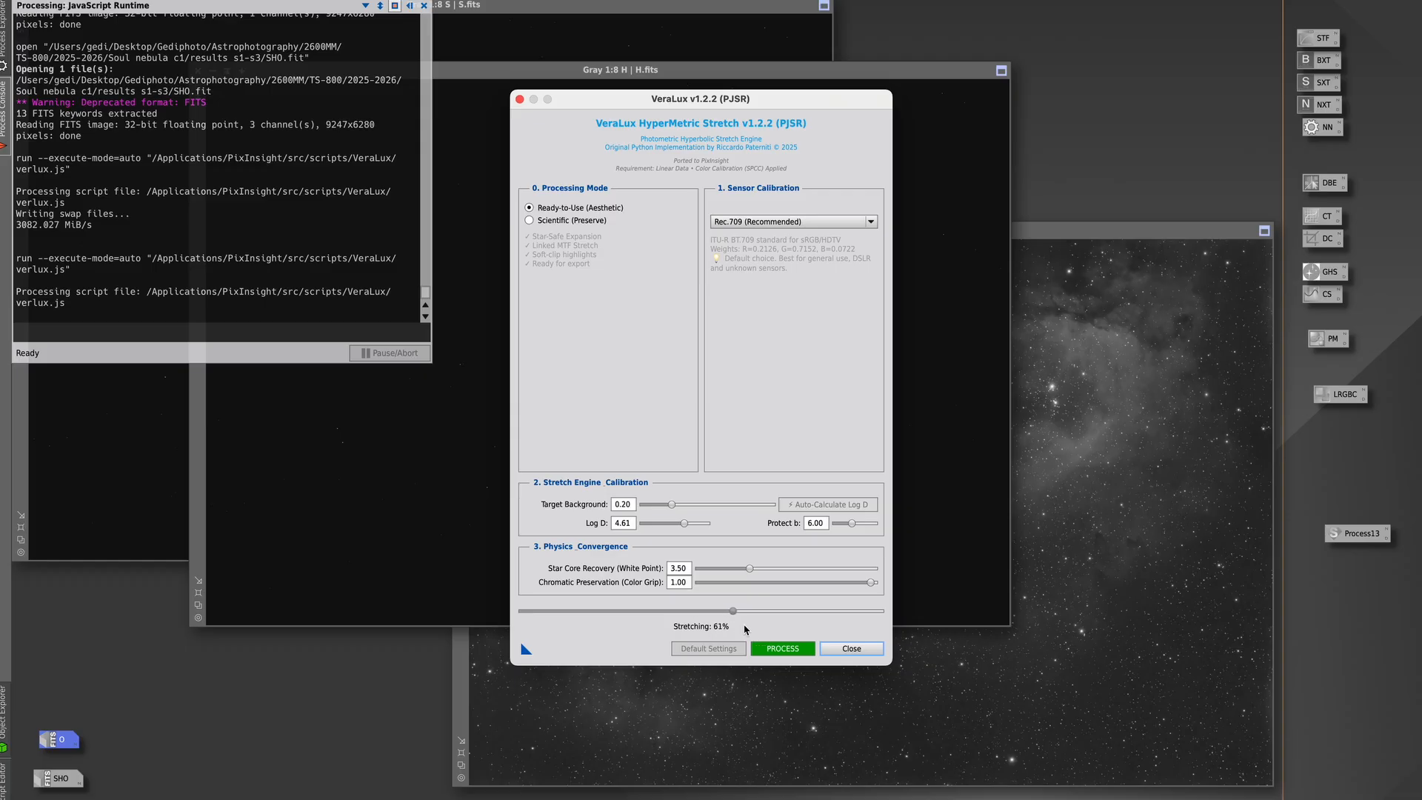
pyautogui.moveTo(733, 610); pyautogui.dragTo(792, 611)
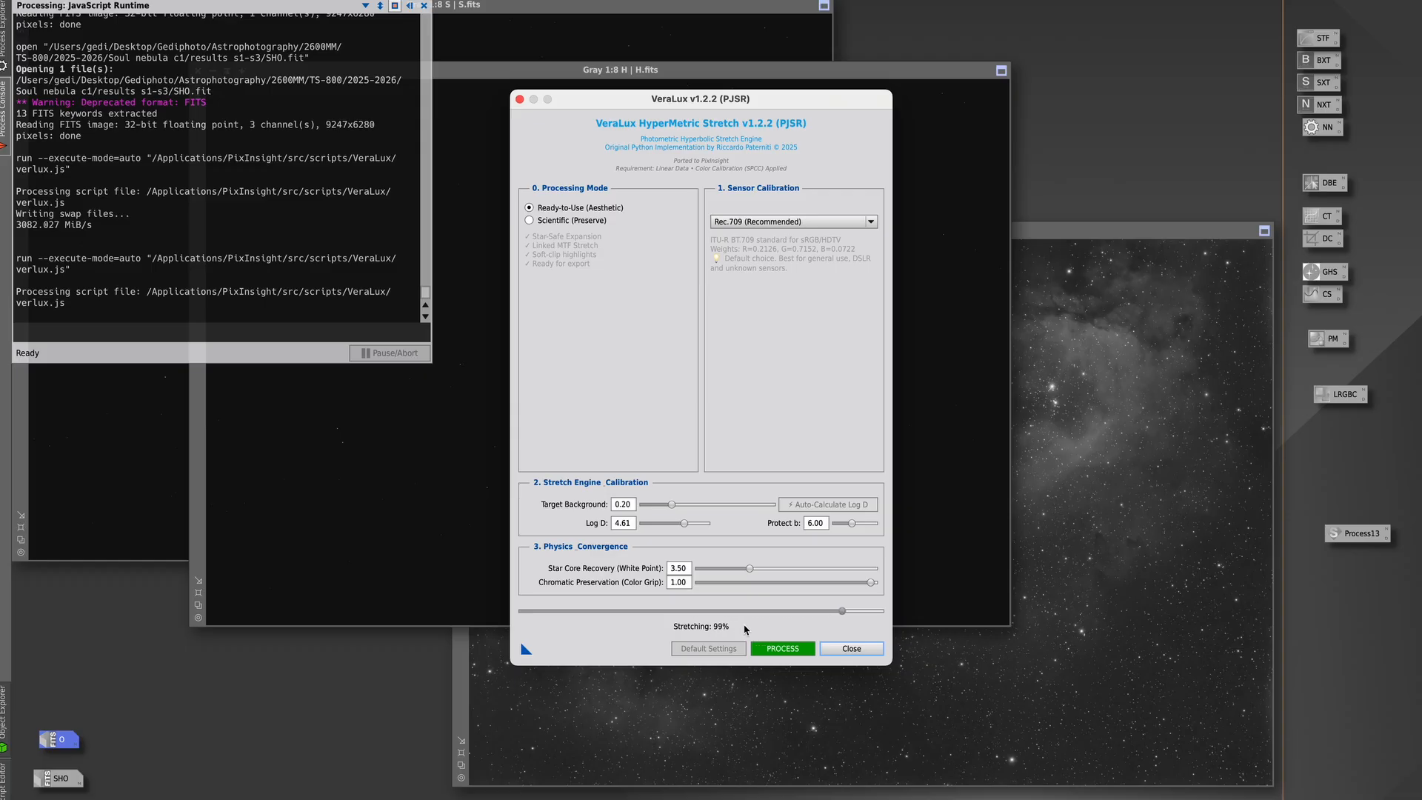
pyautogui.moveTo(837, 624)
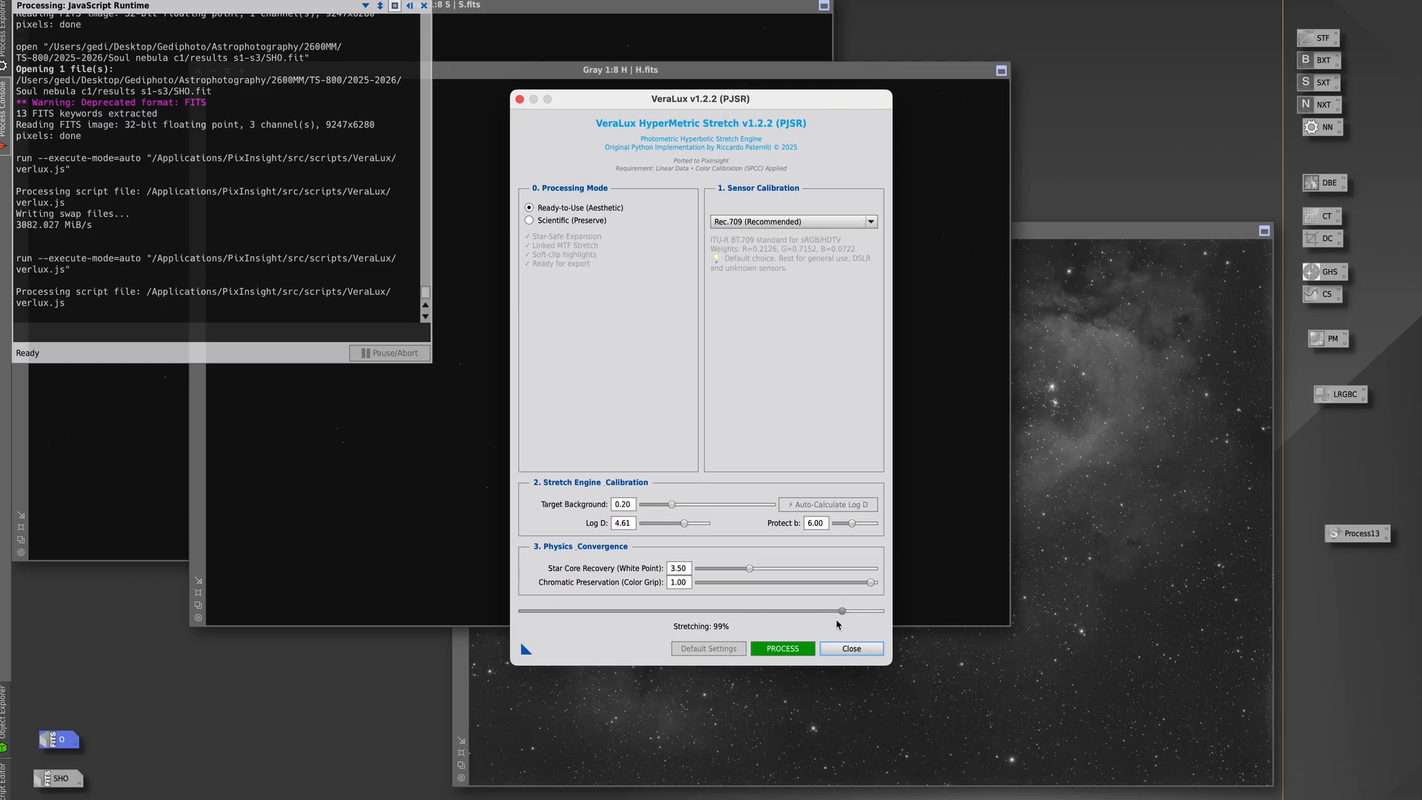
pyautogui.moveTo(688, 542)
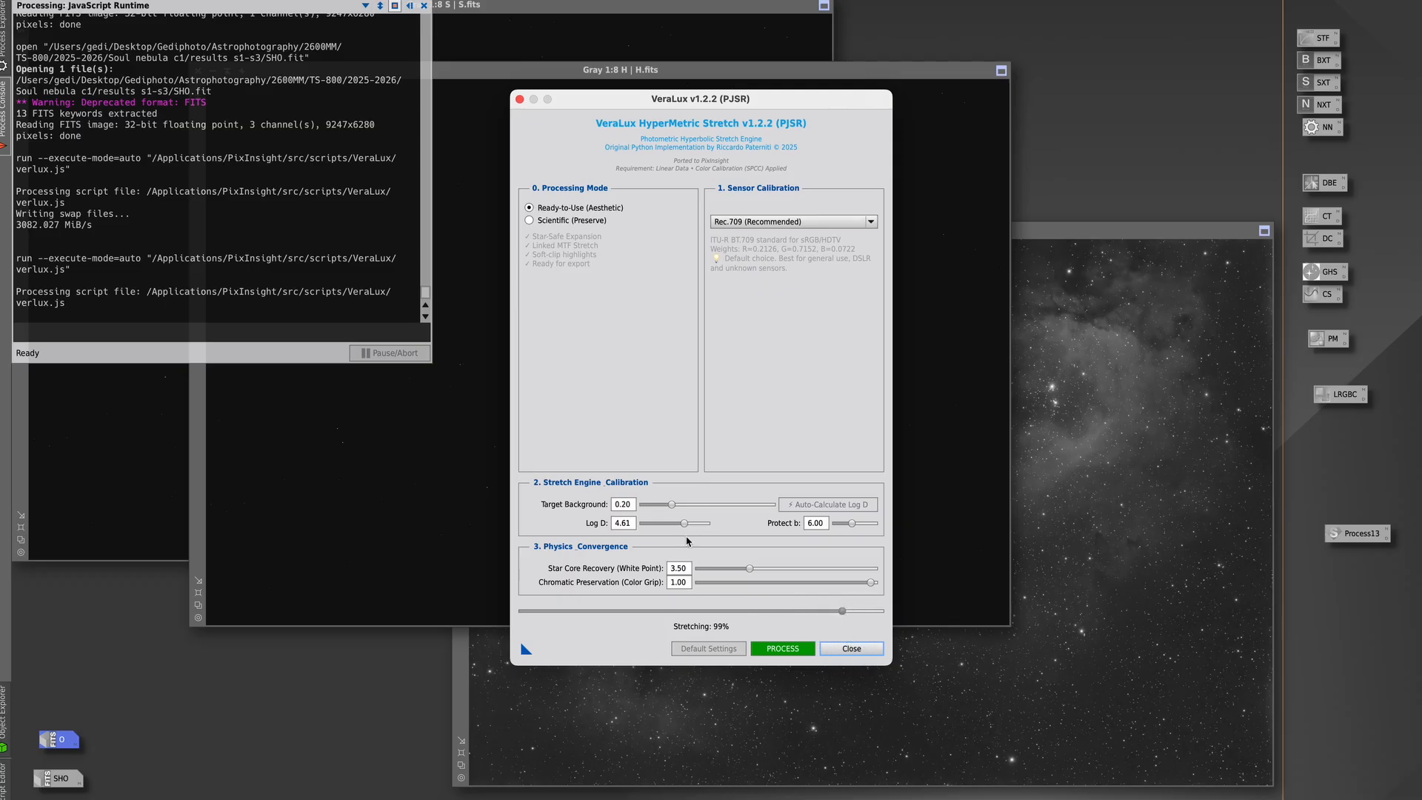
pyautogui.moveTo(652, 216)
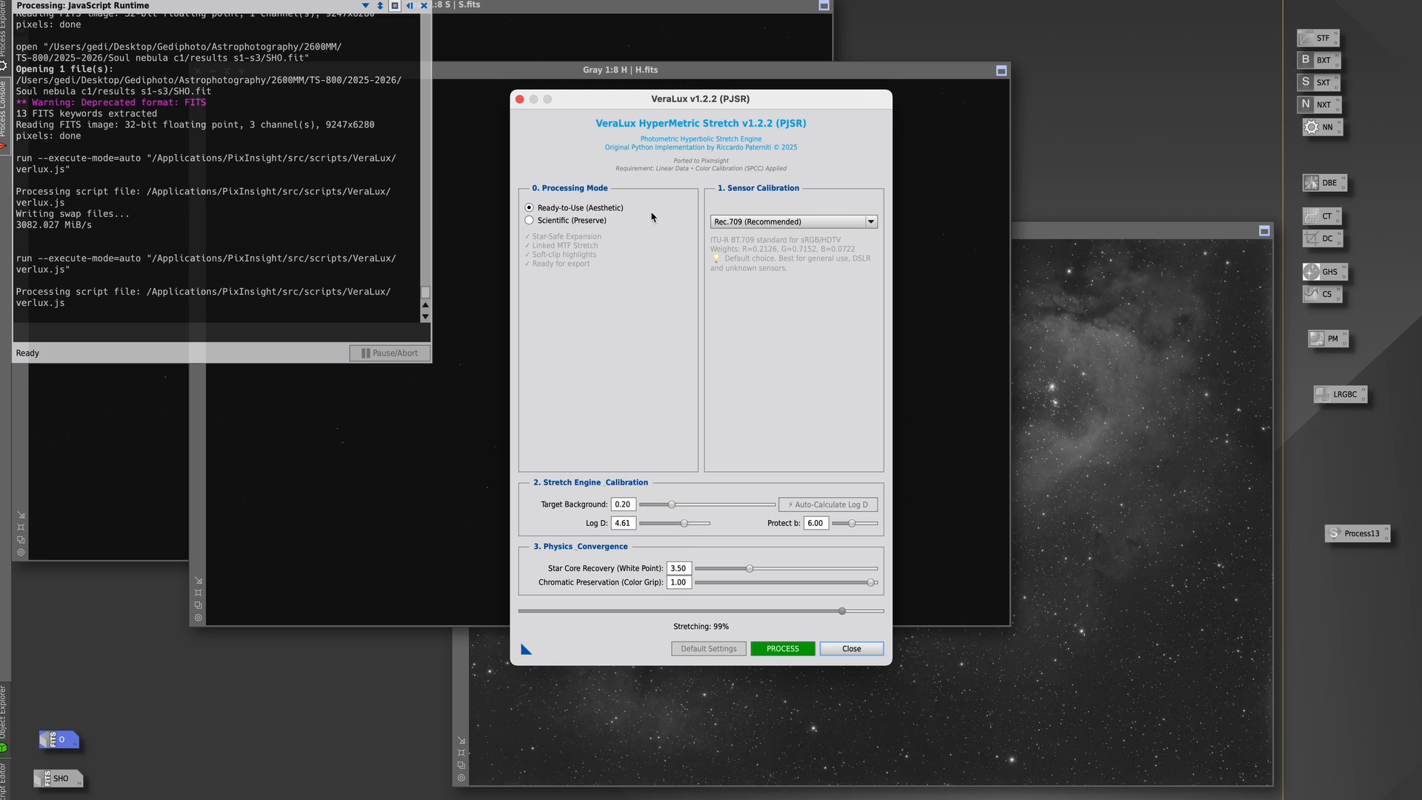
pyautogui.moveTo(761, 166)
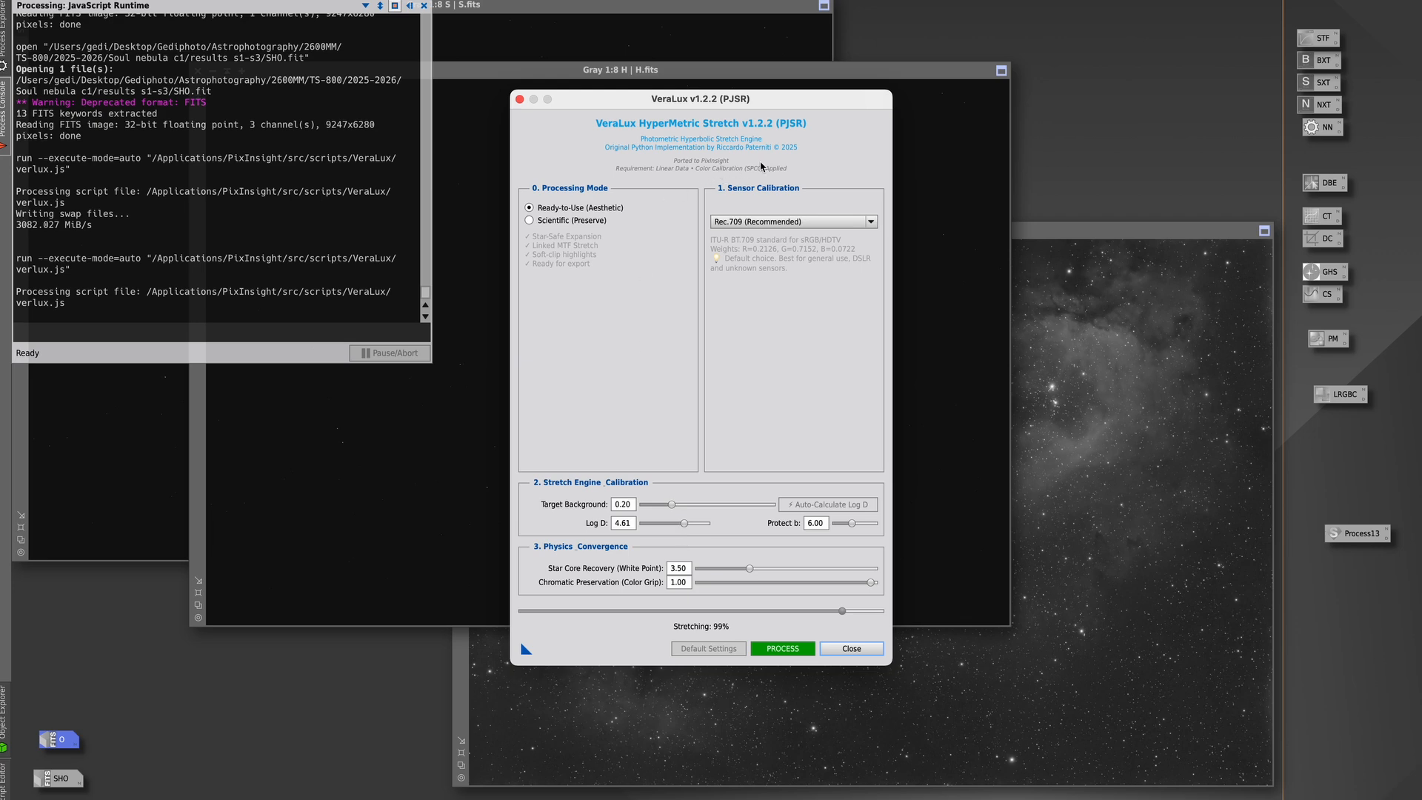
pyautogui.moveTo(760, 166)
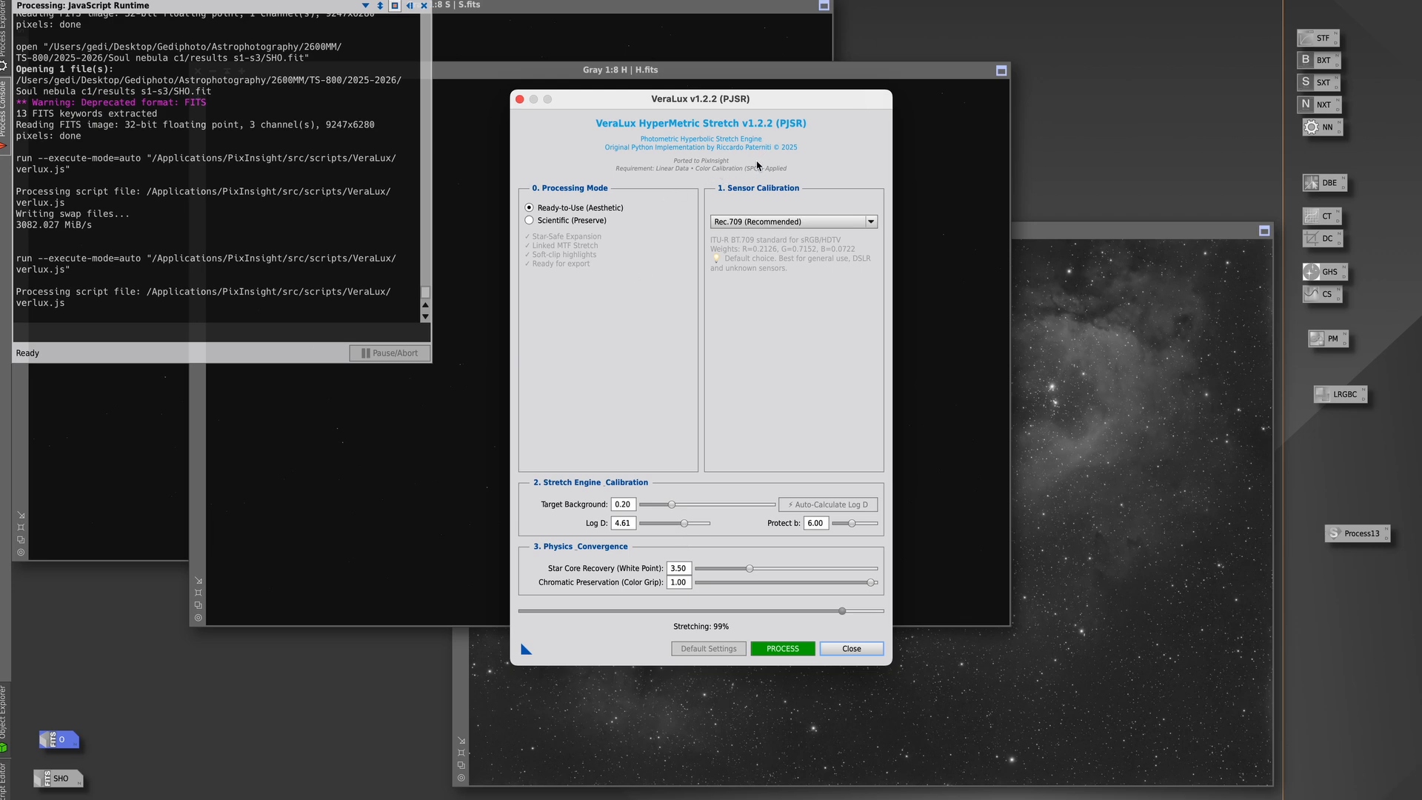
pyautogui.click(782, 647)
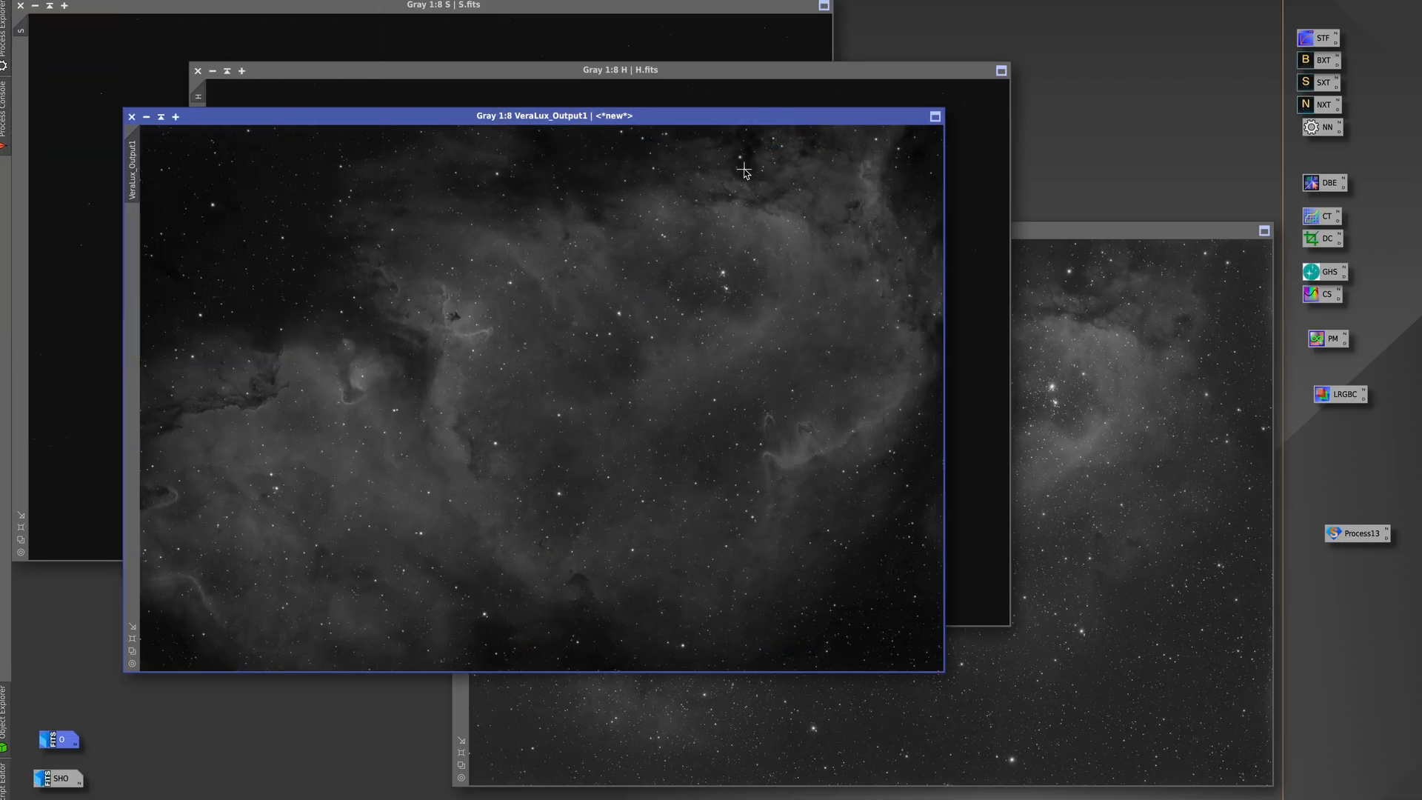
pyautogui.moveTo(342, 425)
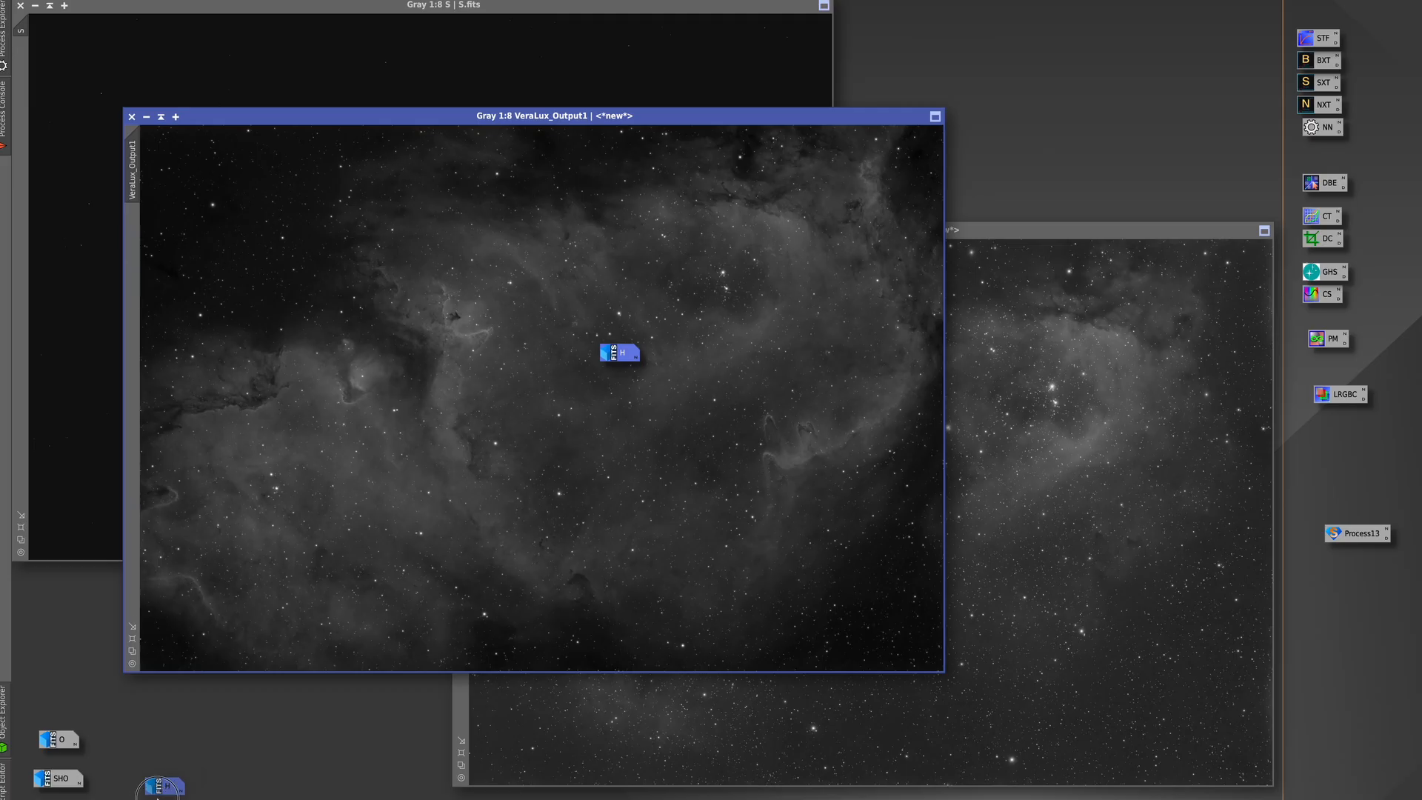
# Park the iconized H.fits image at the lower left of the workspace
pyautogui.moveTo(621, 353); pyautogui.dragTo(159, 782)
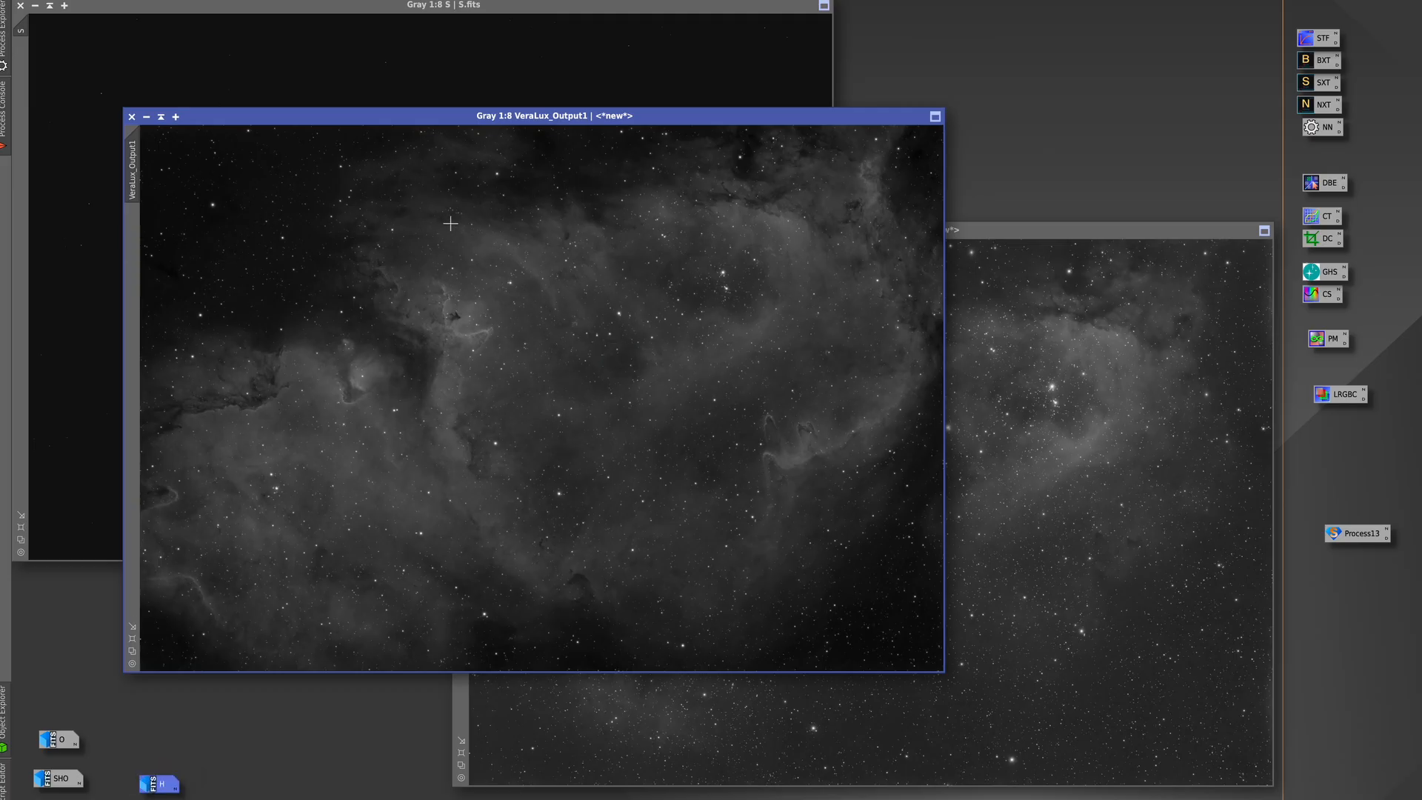
pyautogui.moveTo(297, 189)
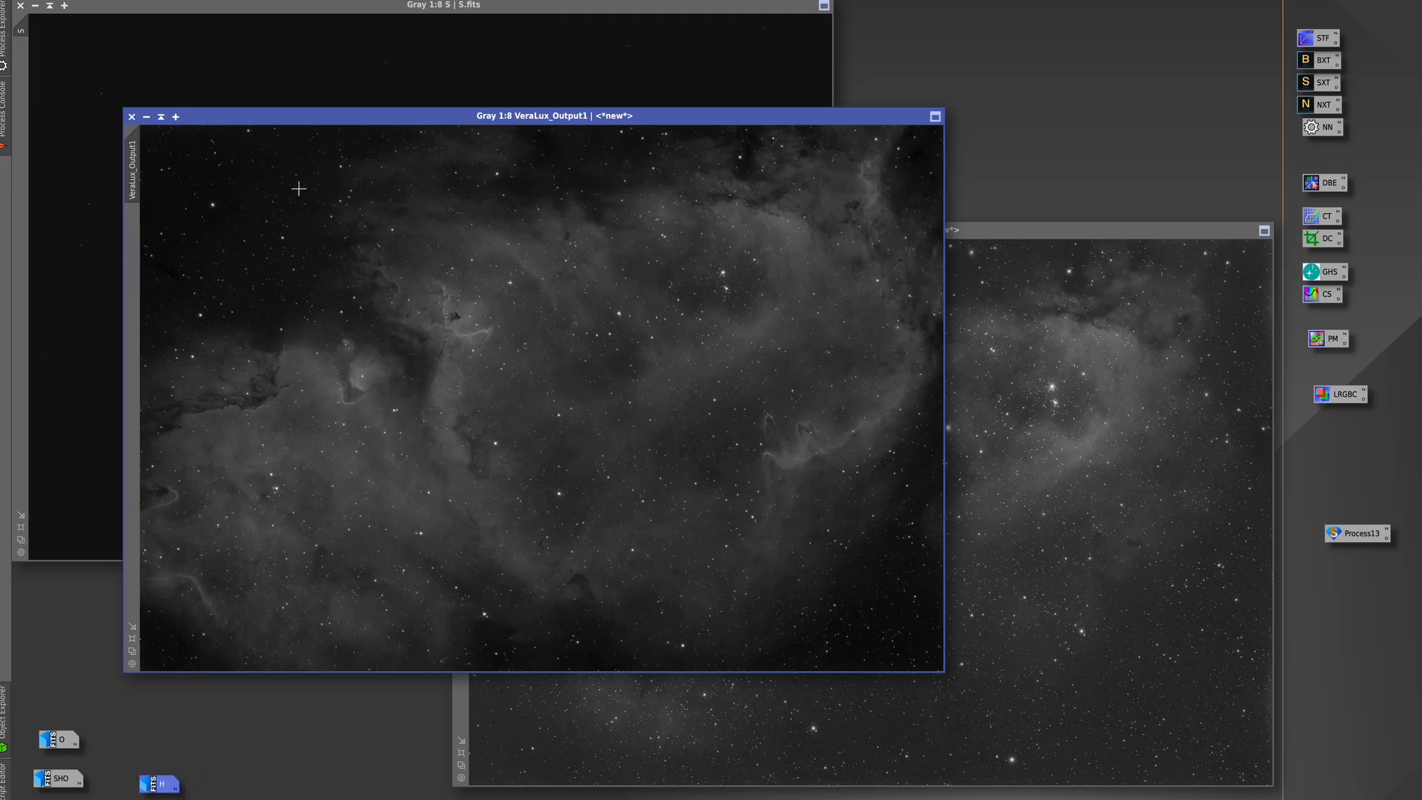
pyautogui.moveTo(874, 604)
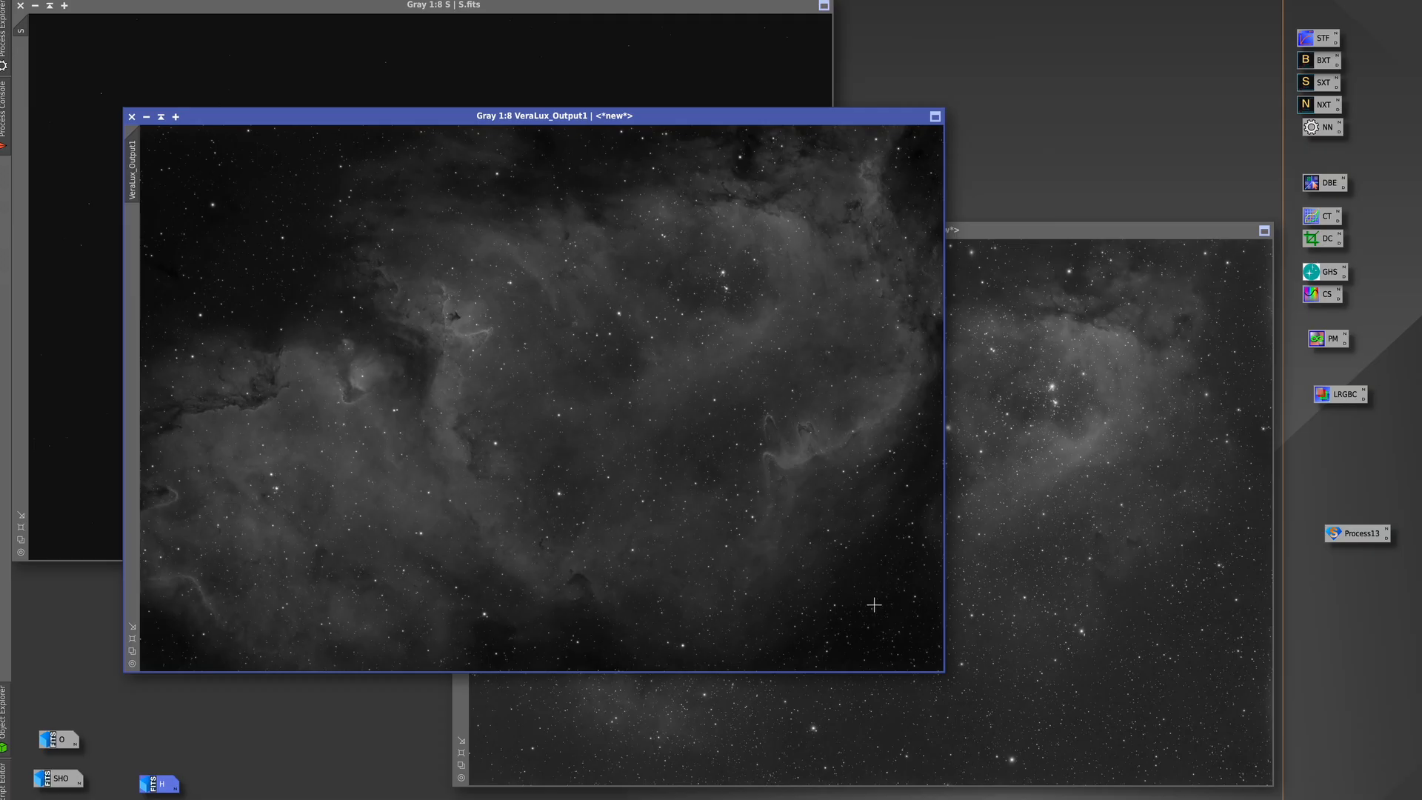
pyautogui.moveTo(572, 408)
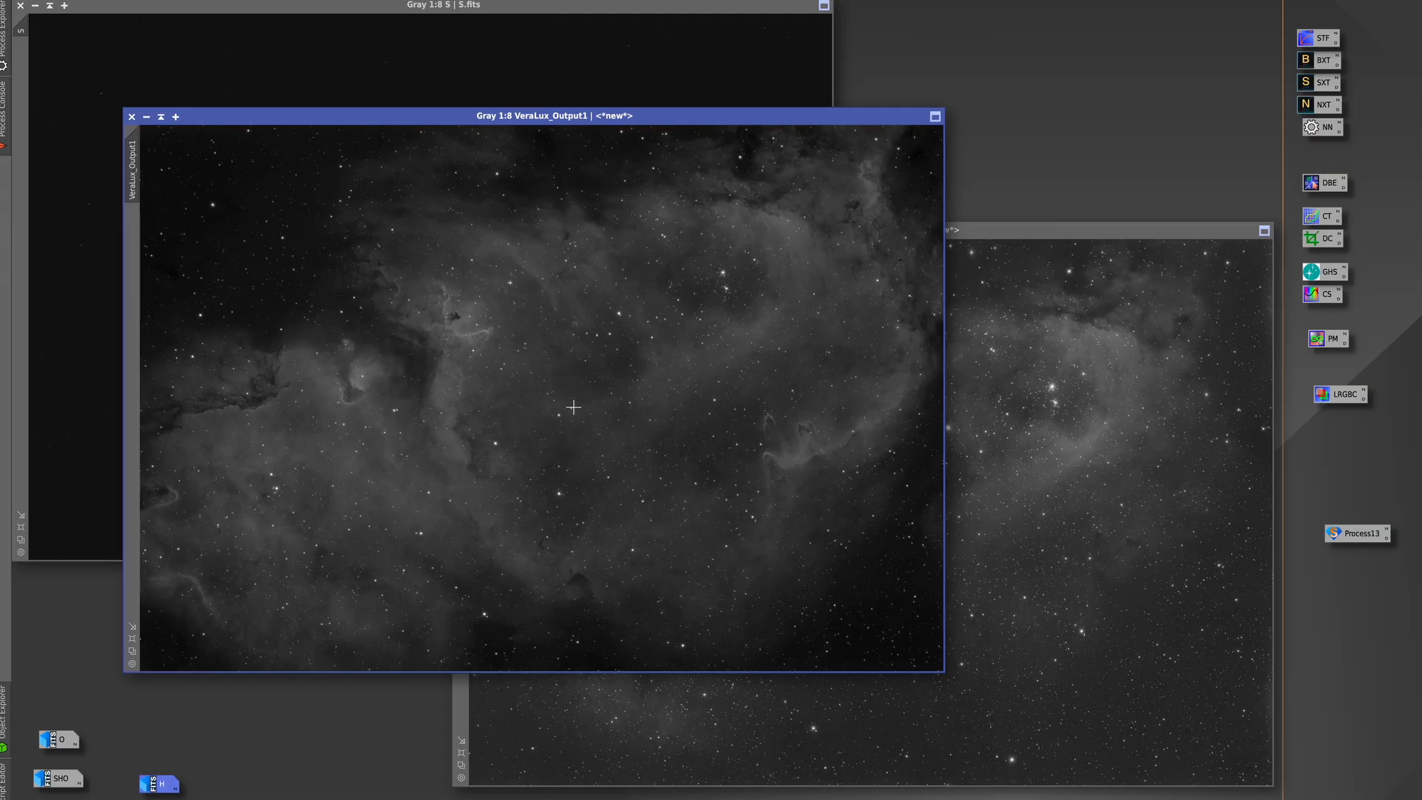
pyautogui.moveTo(443, 338)
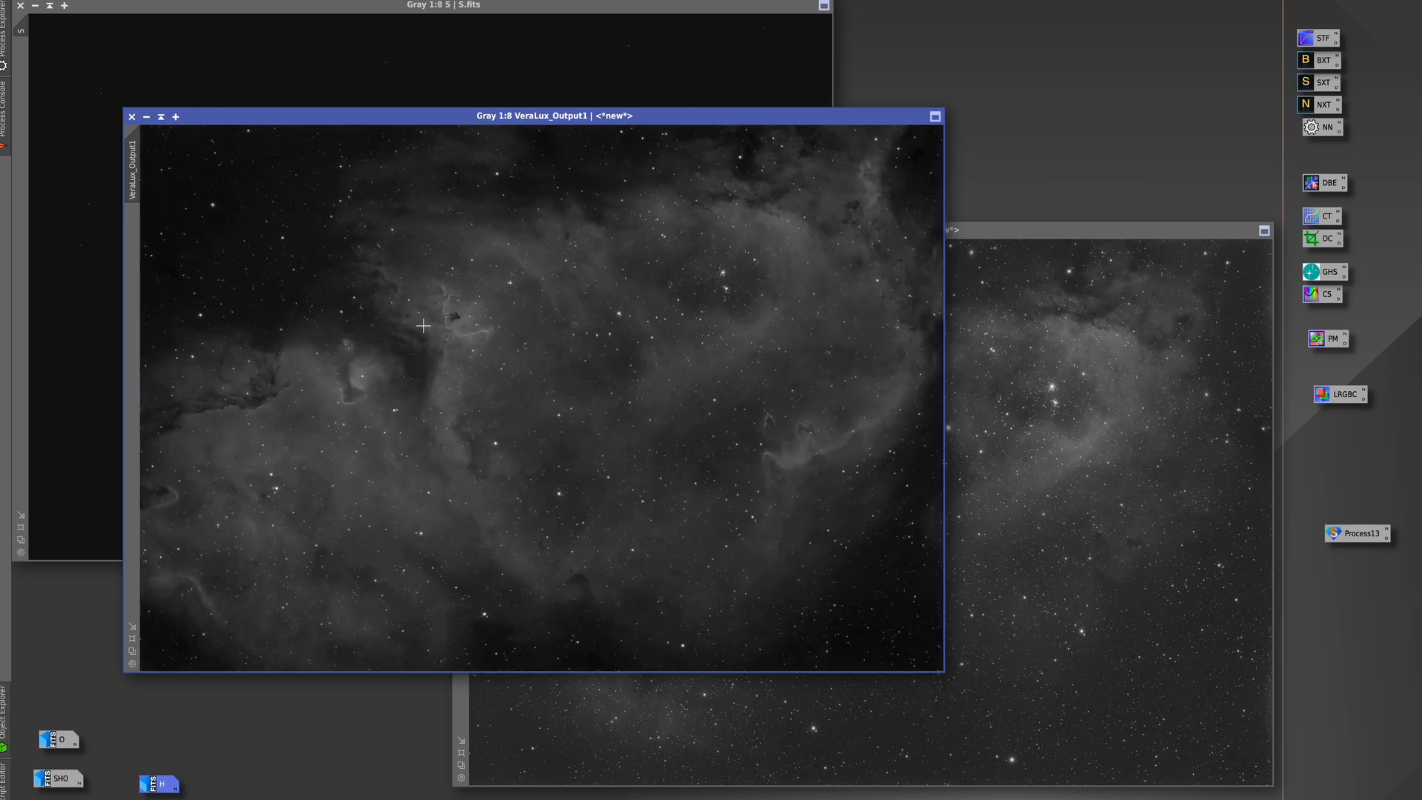
pyautogui.moveTo(212, 231)
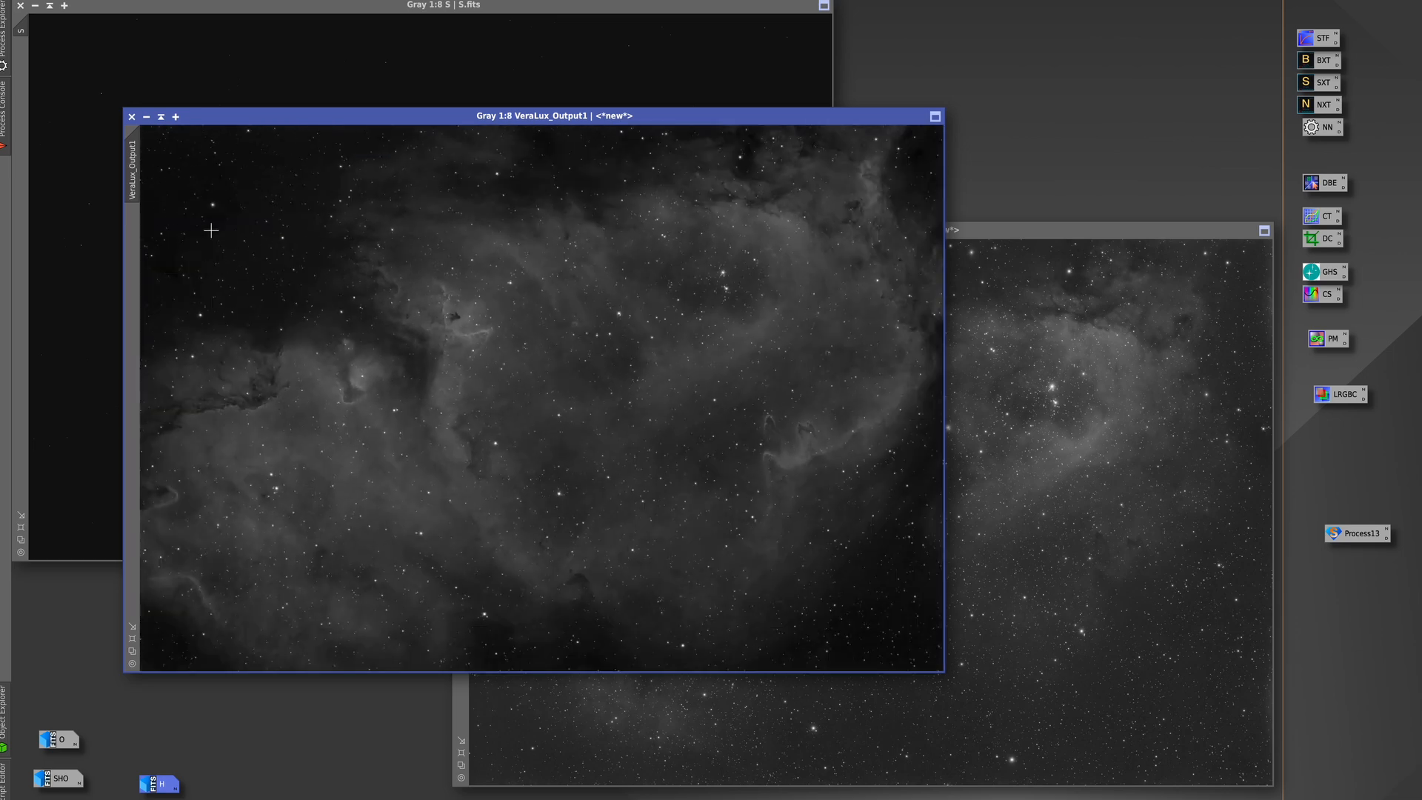
pyautogui.moveTo(815, 658)
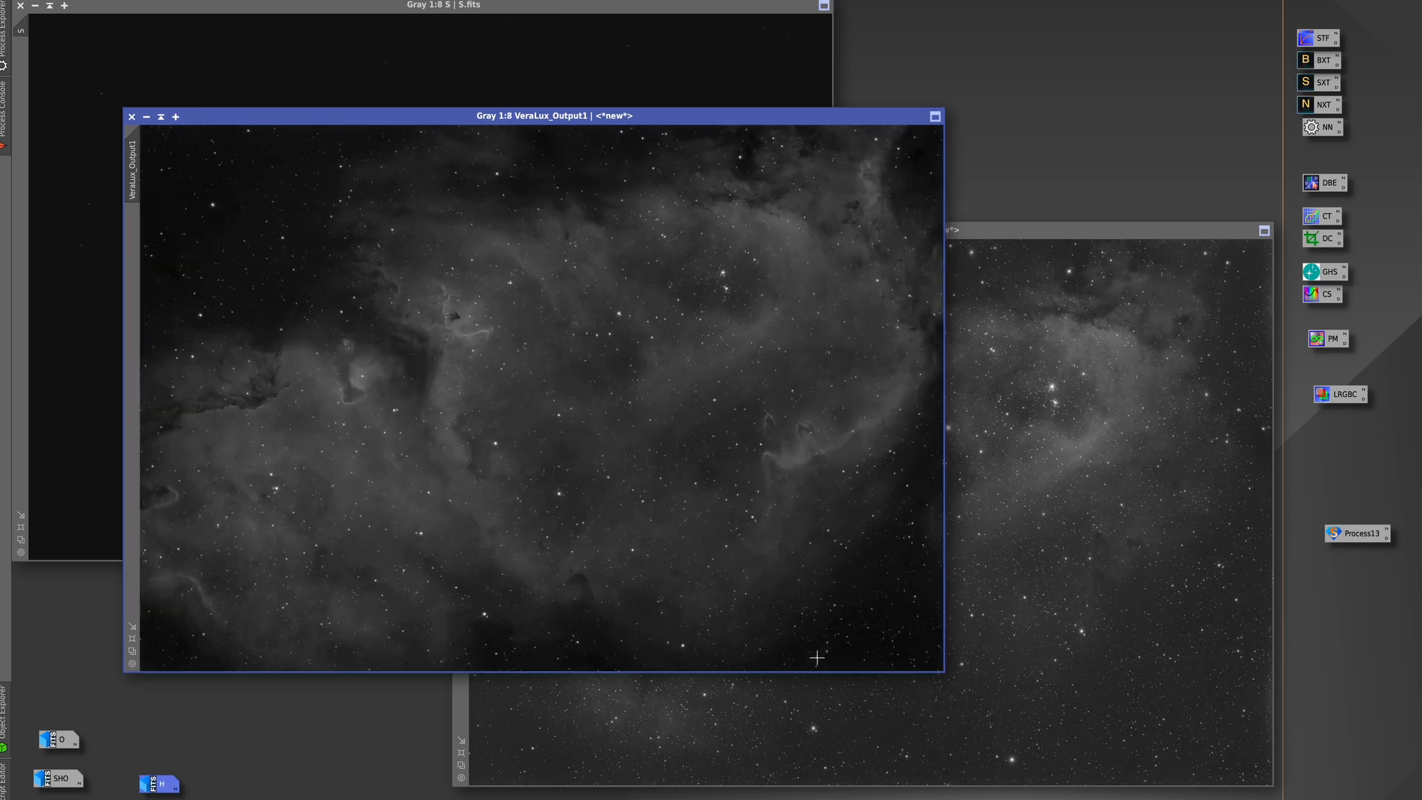
pyautogui.moveTo(624, 409)
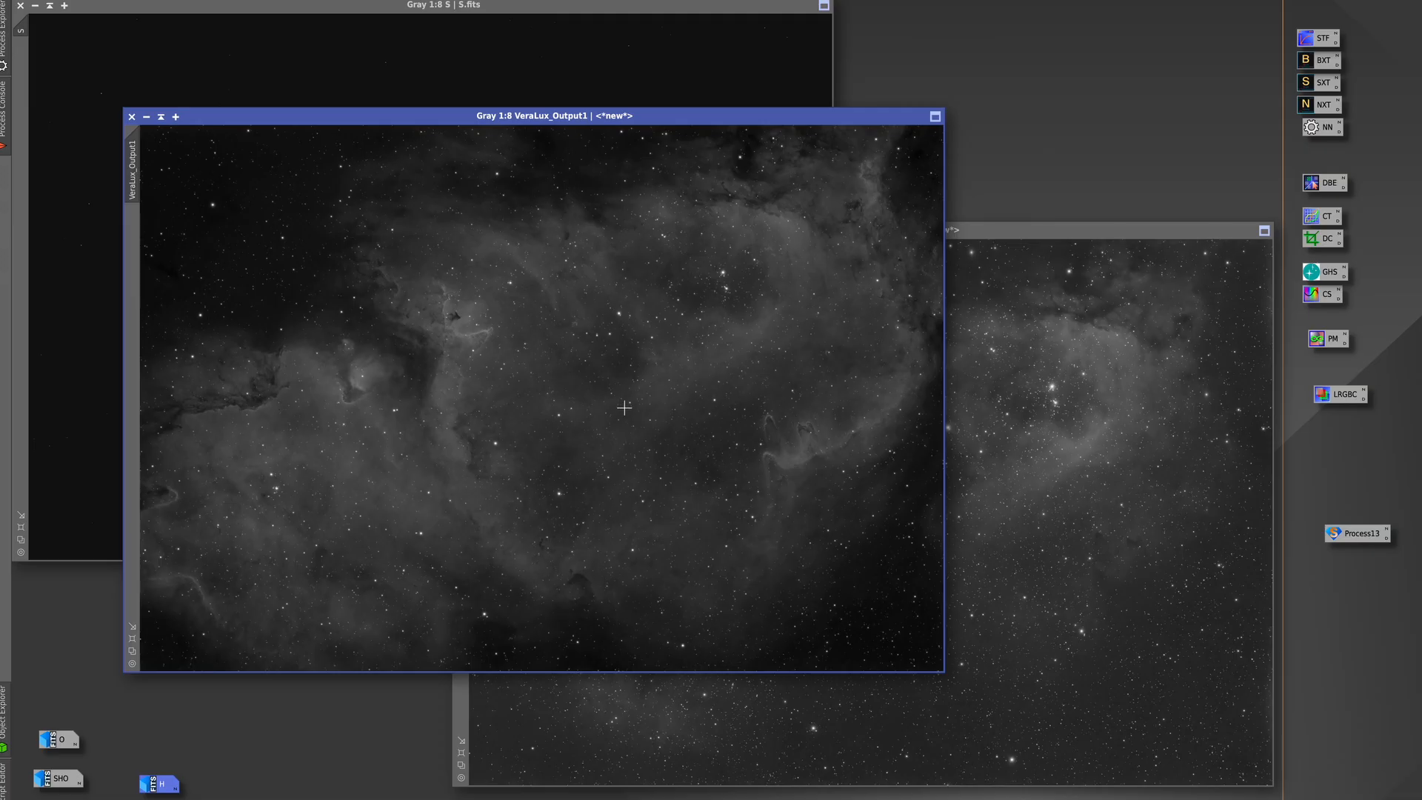
pyautogui.moveTo(496, 7)
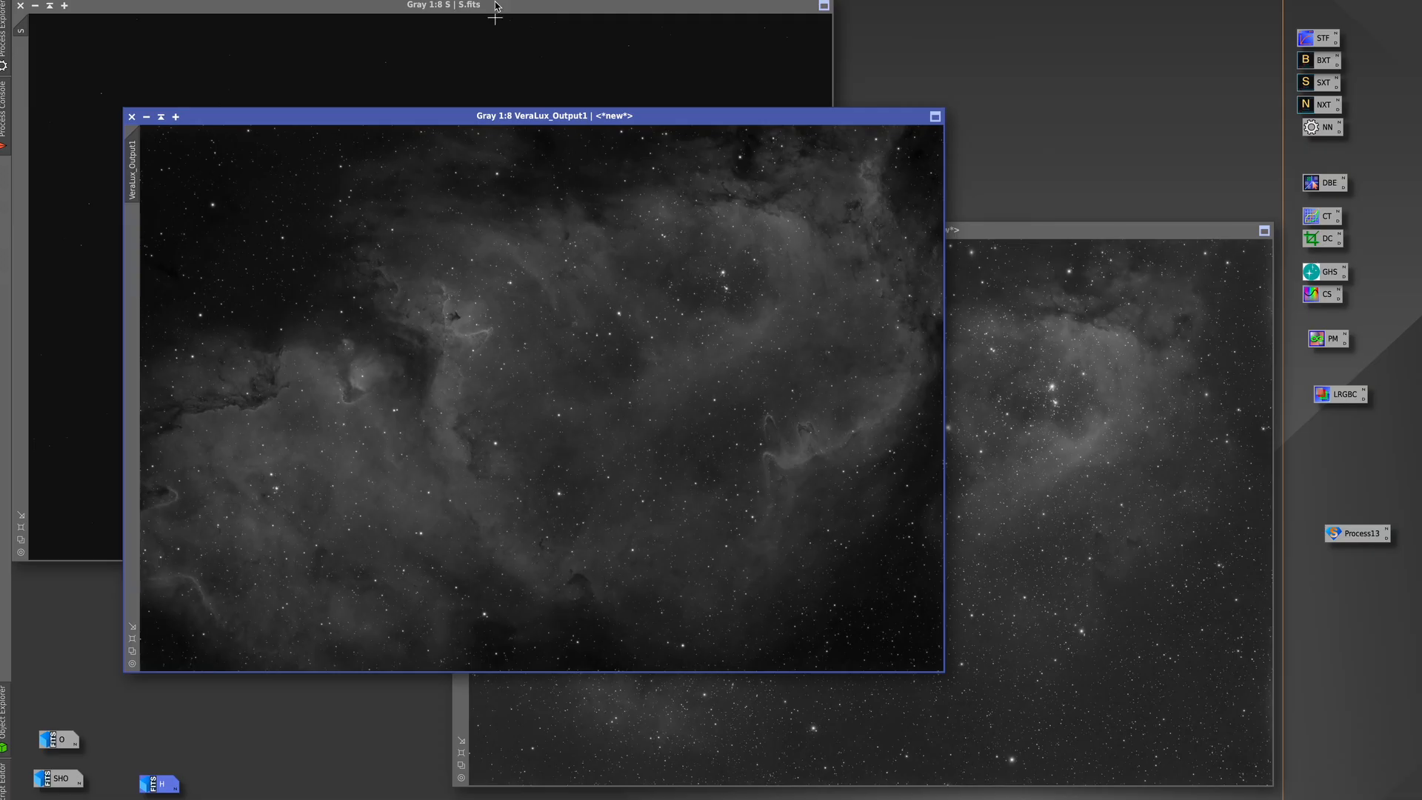
pyautogui.moveTo(323, 146)
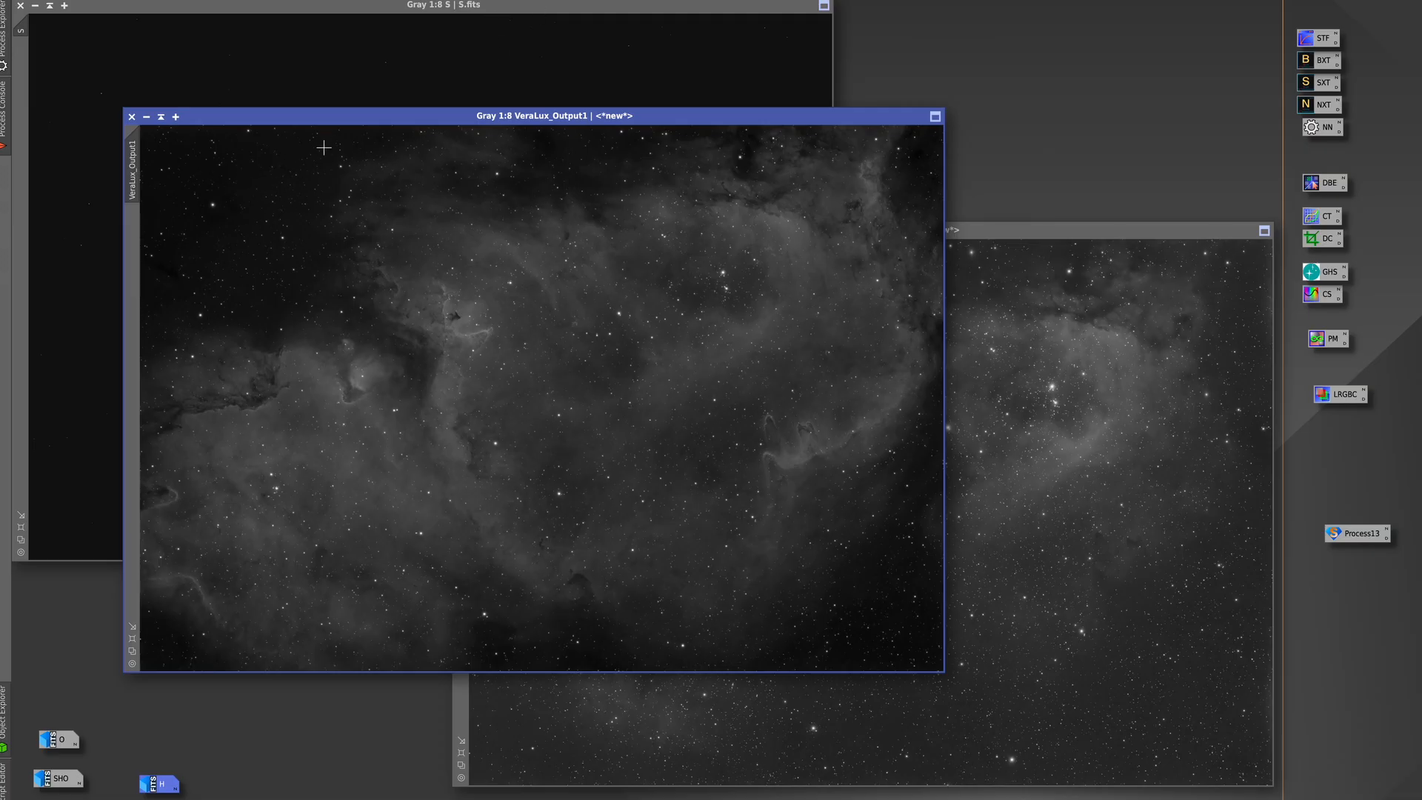
pyautogui.moveTo(1191, 672)
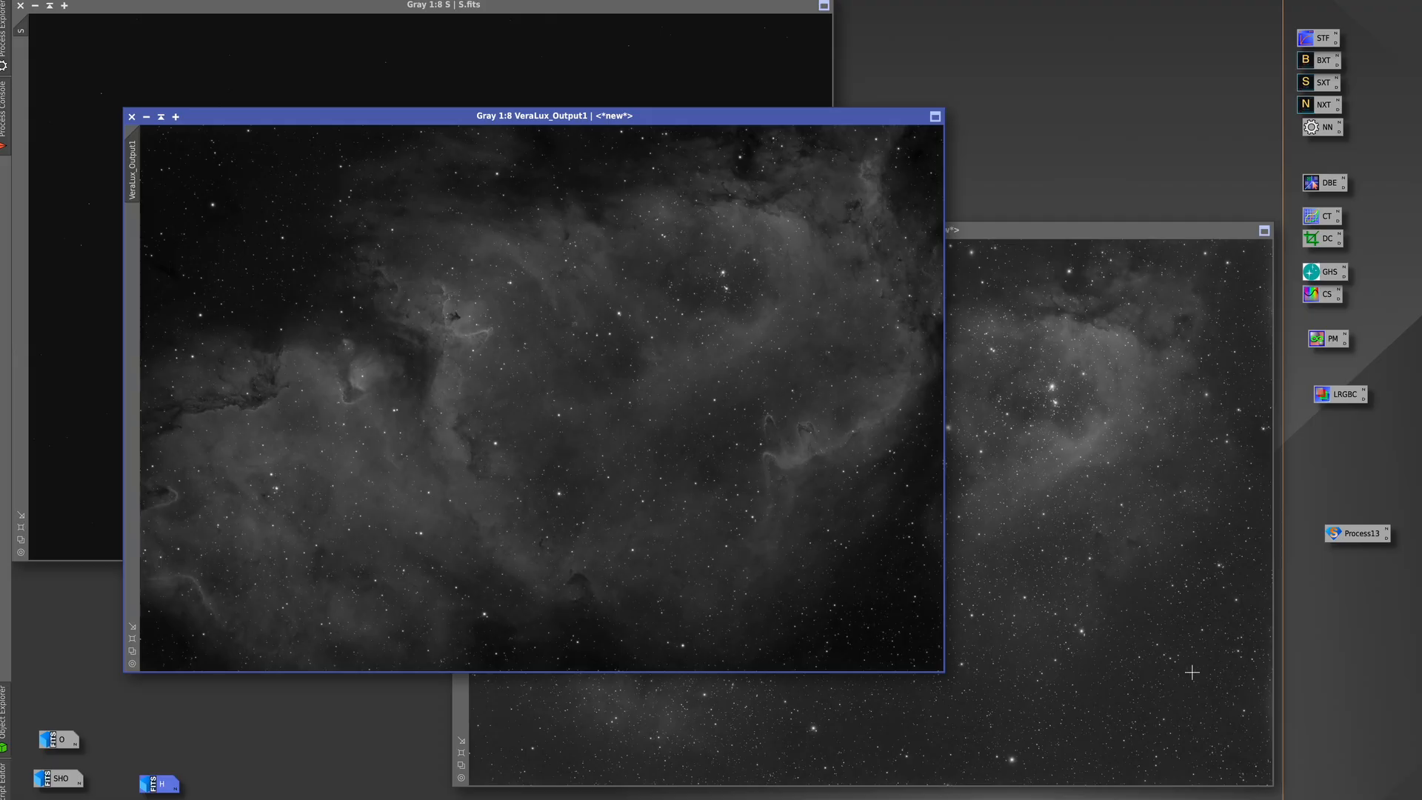
pyautogui.moveTo(1159, 681)
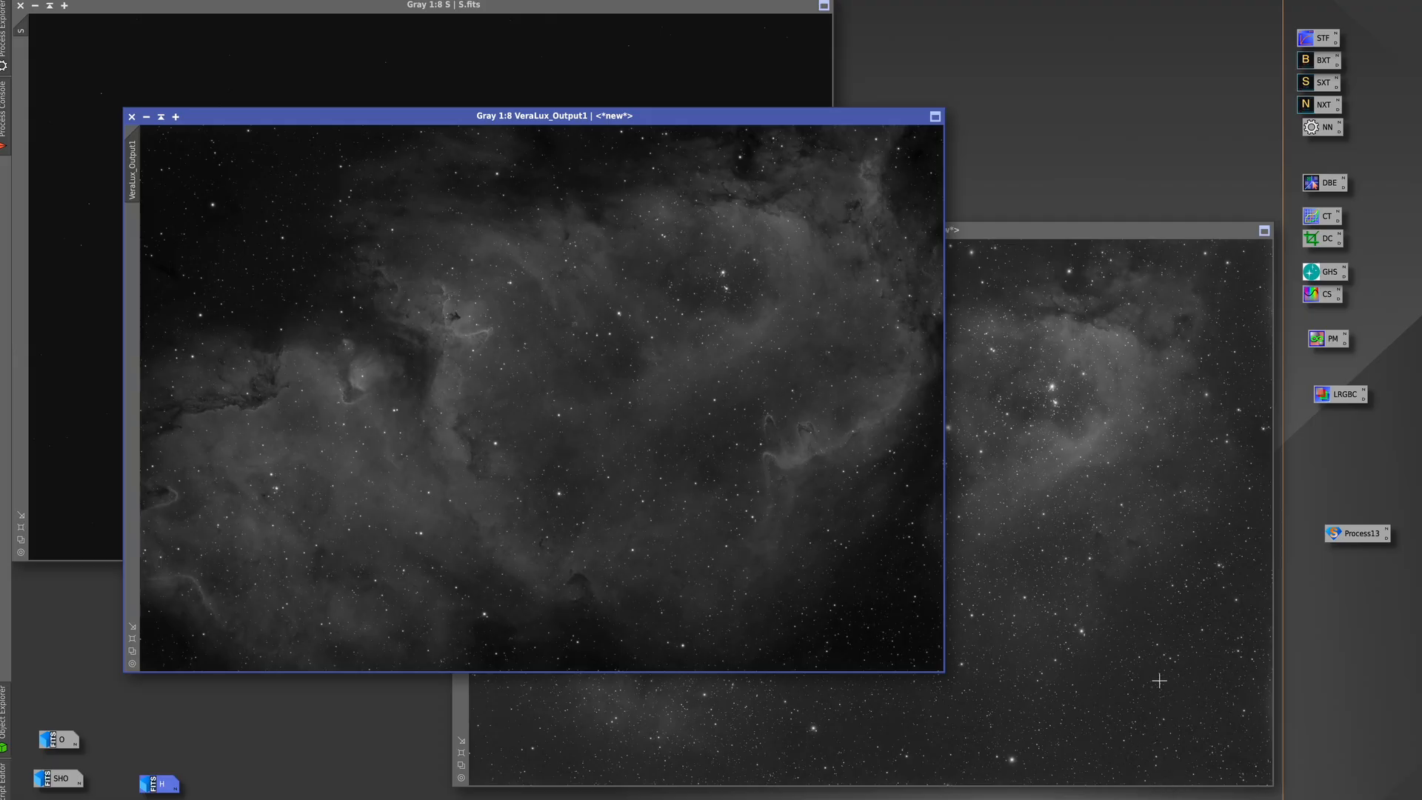
pyautogui.moveTo(686, 66)
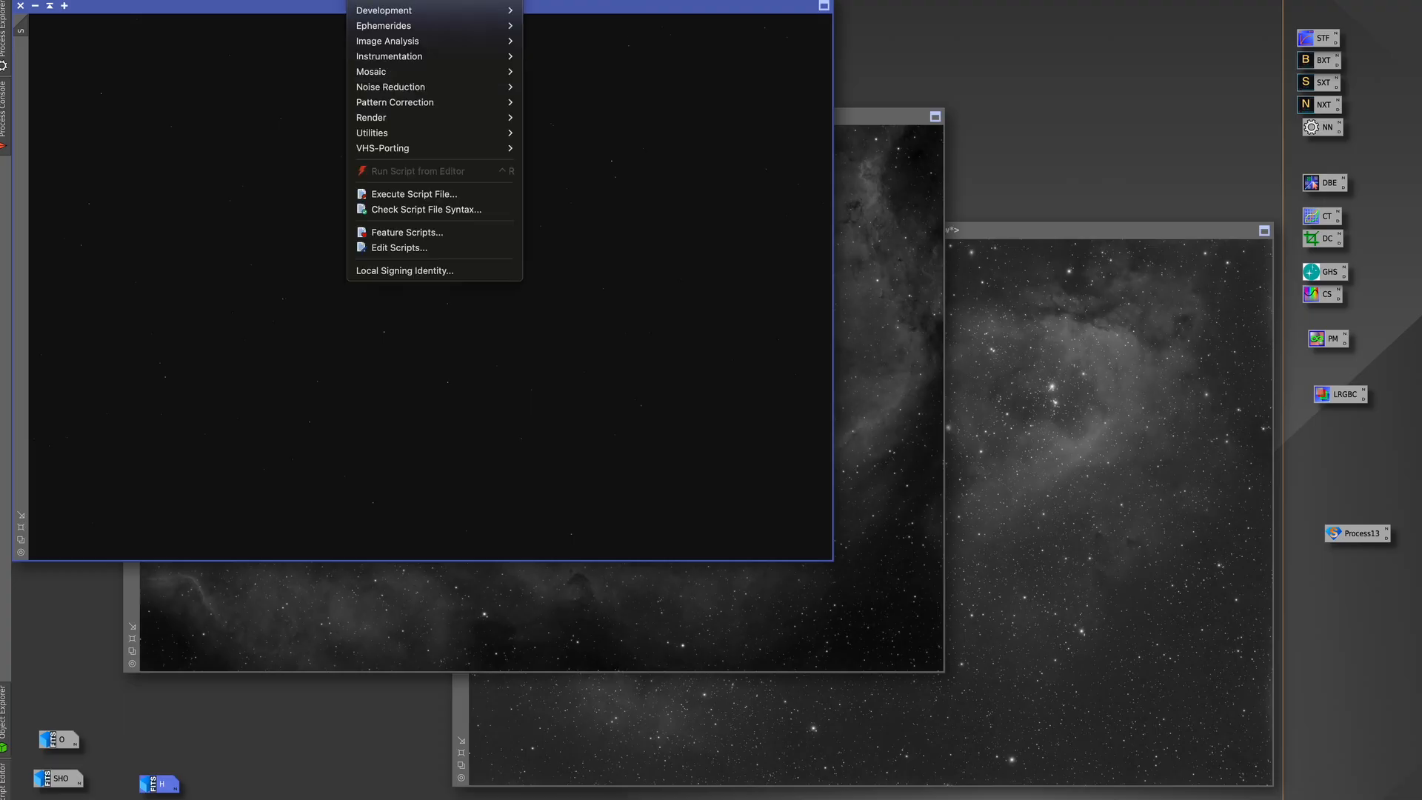
pyautogui.moveTo(383, 148)
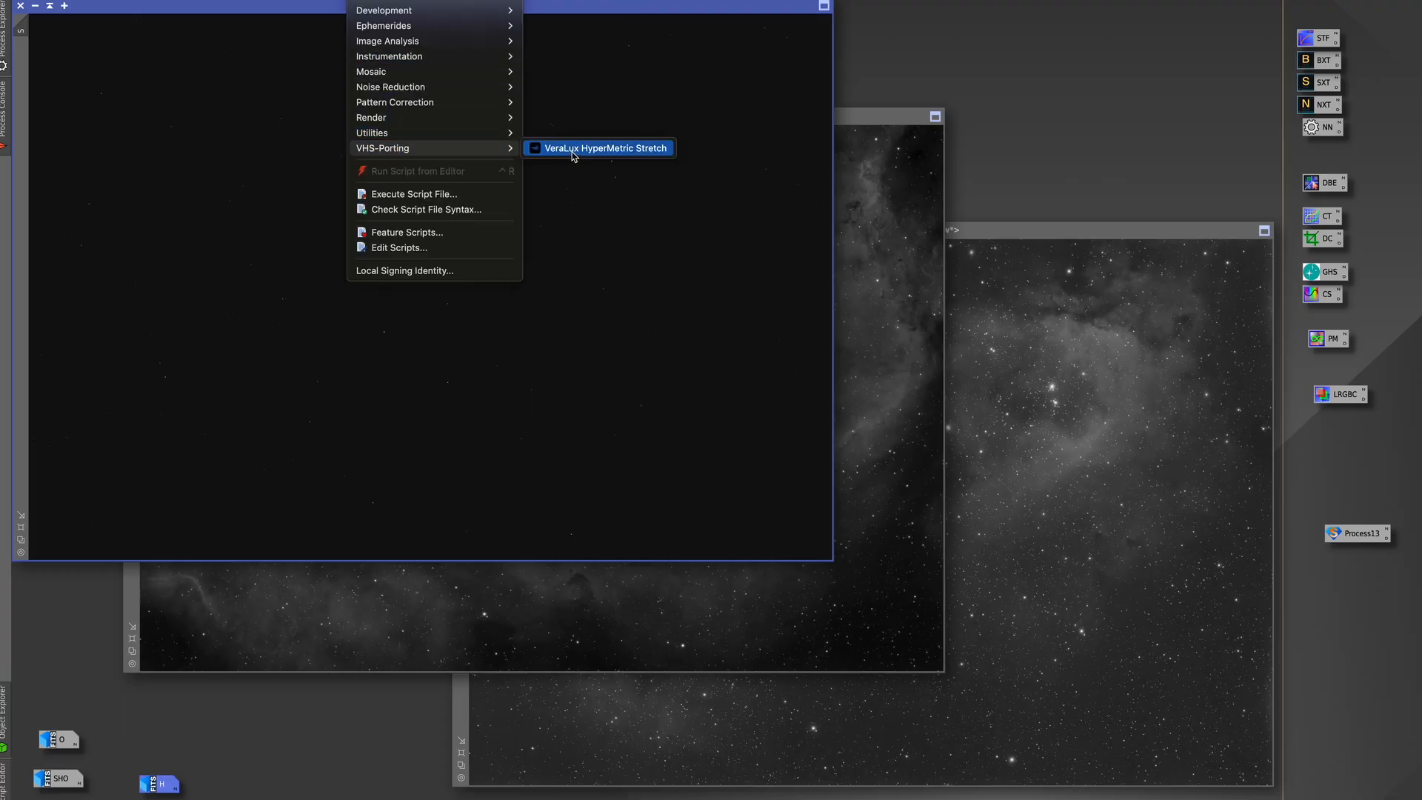
# Stretch S.fits with auto-solved Log D 5.03, producing VeraLux_Output2
pyautogui.click(603, 148)
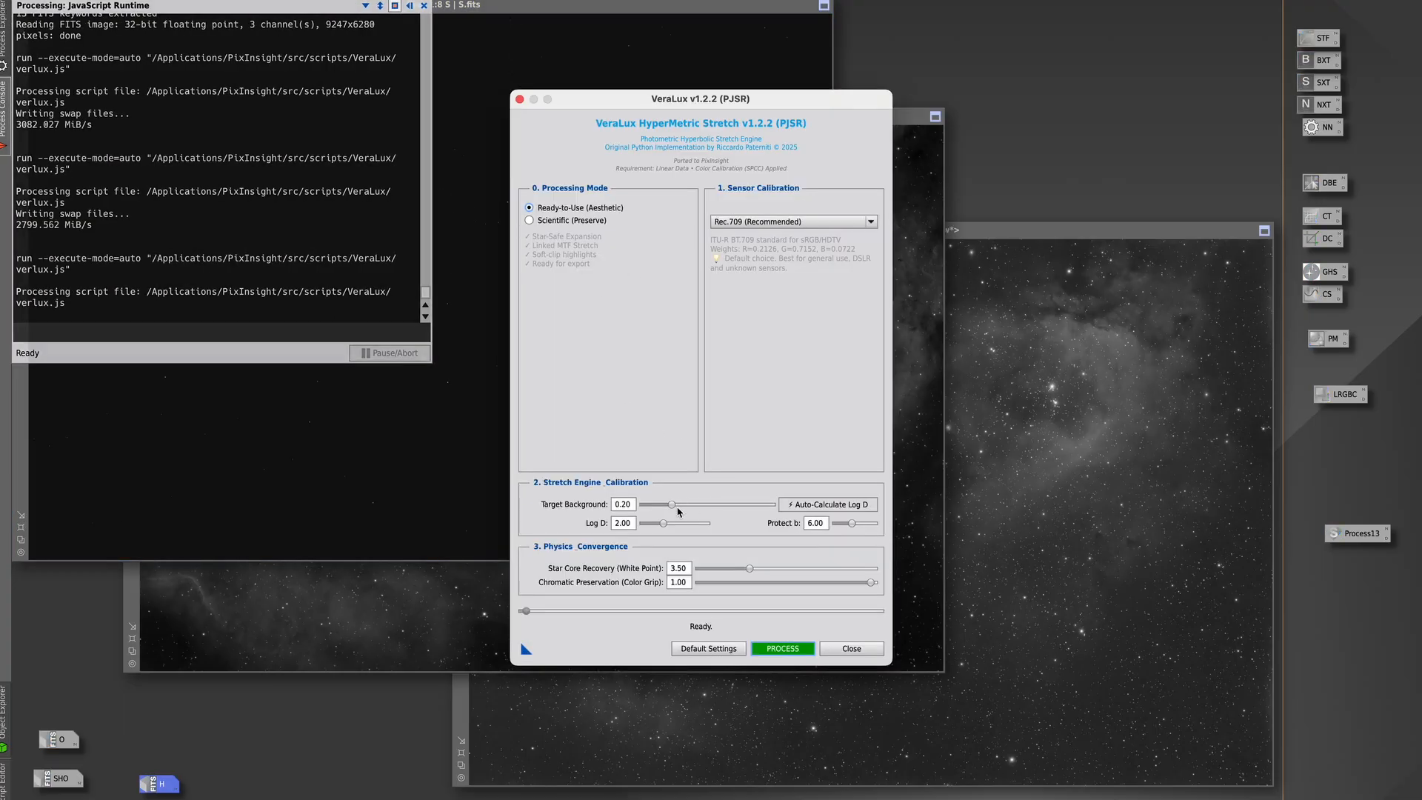
pyautogui.click(827, 504)
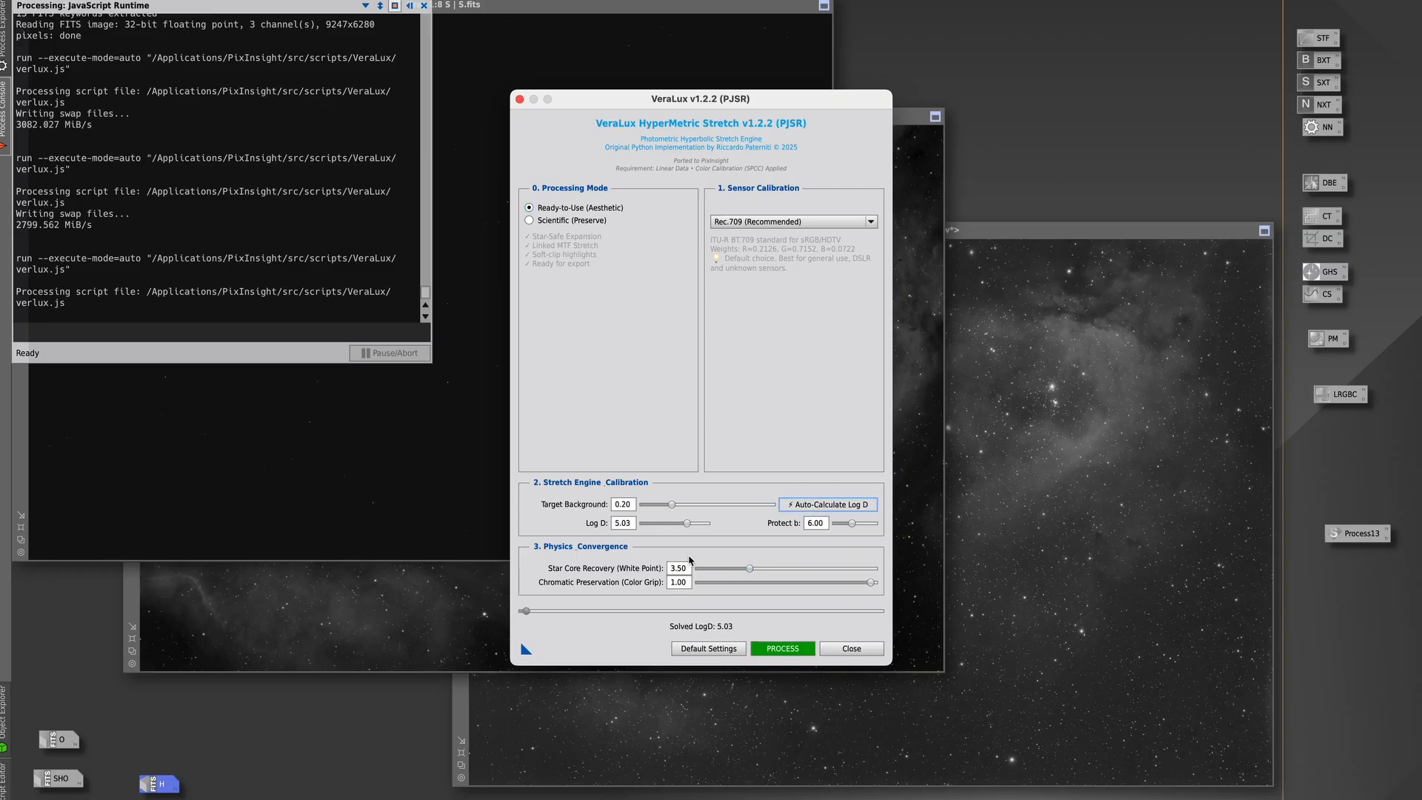
pyautogui.moveTo(584, 506)
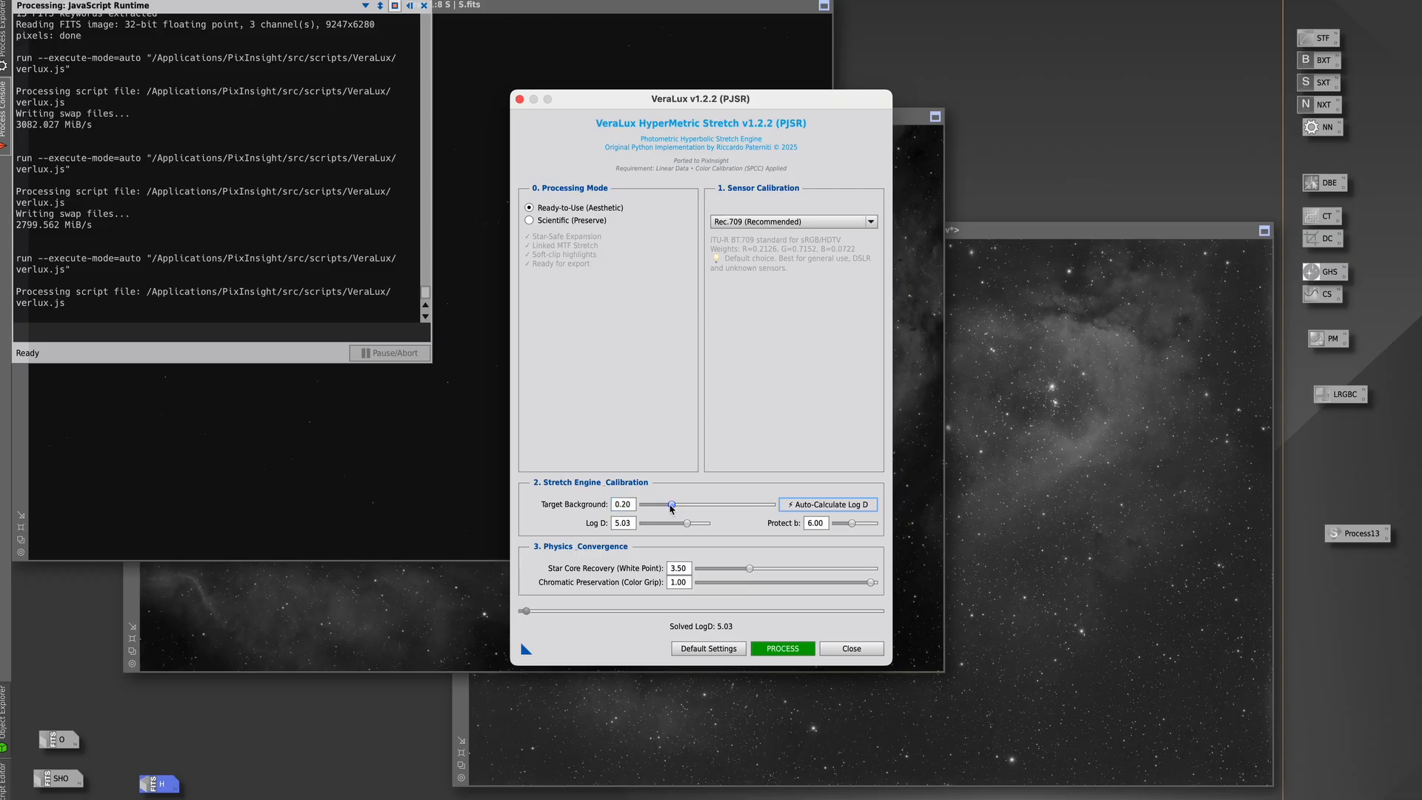
pyautogui.click(782, 647)
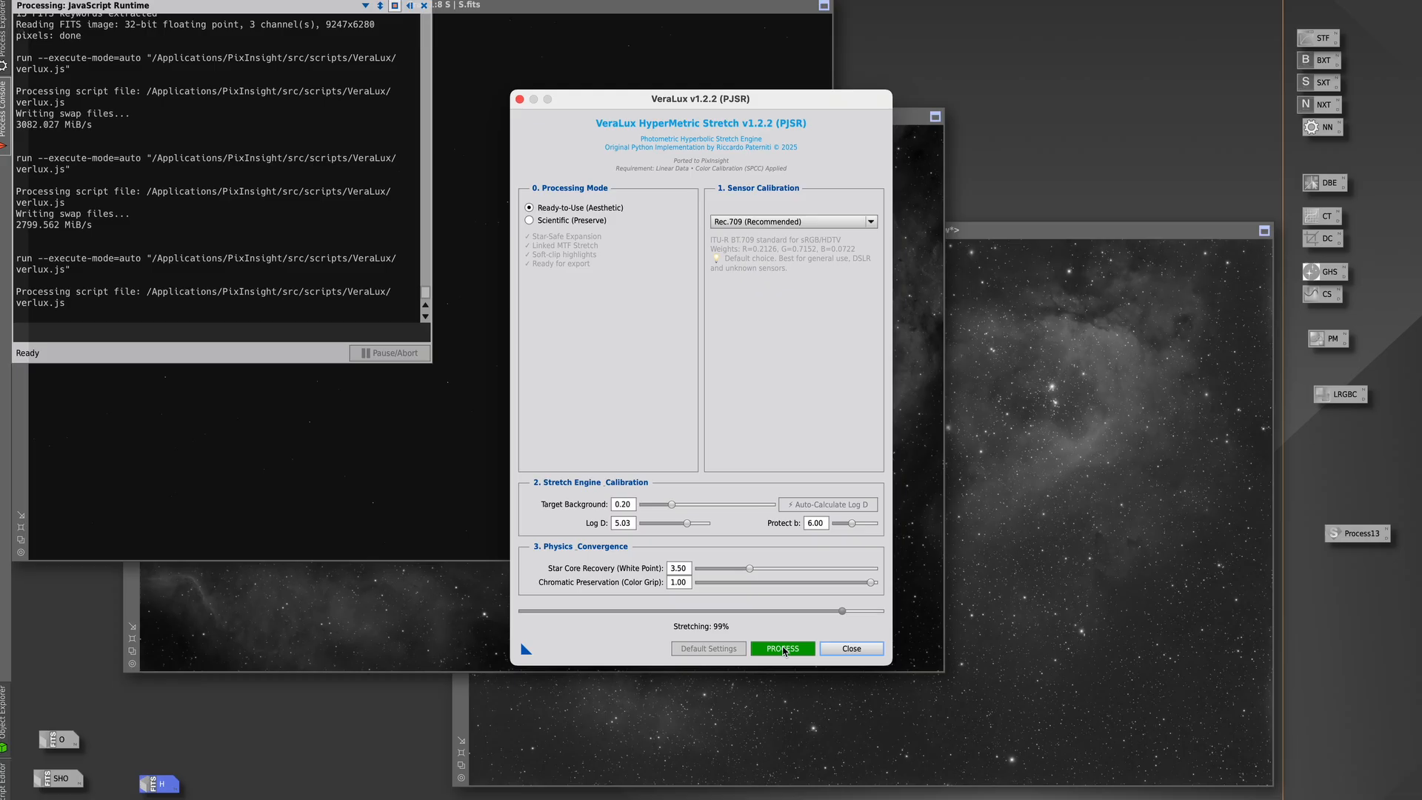
pyautogui.click(783, 649)
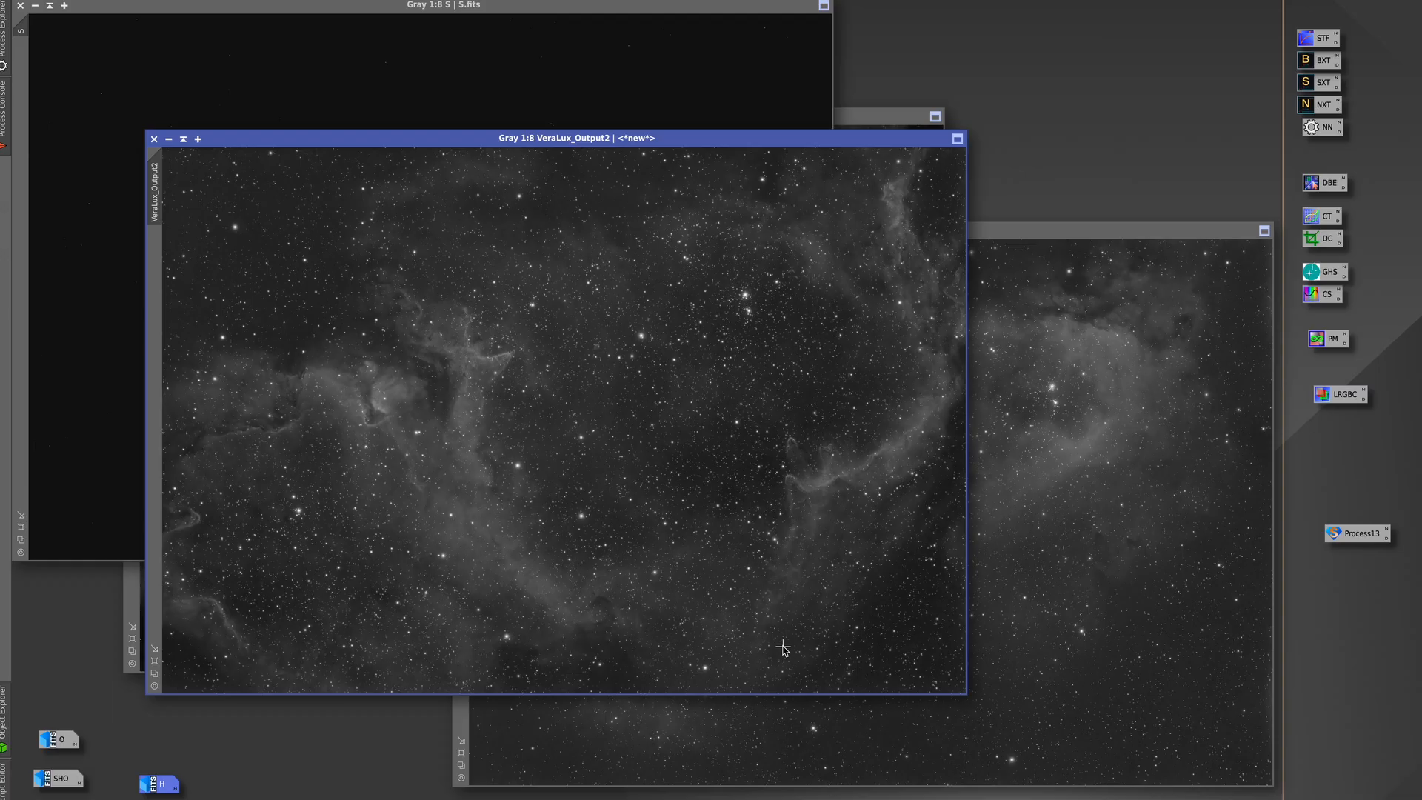
pyautogui.moveTo(119, 6)
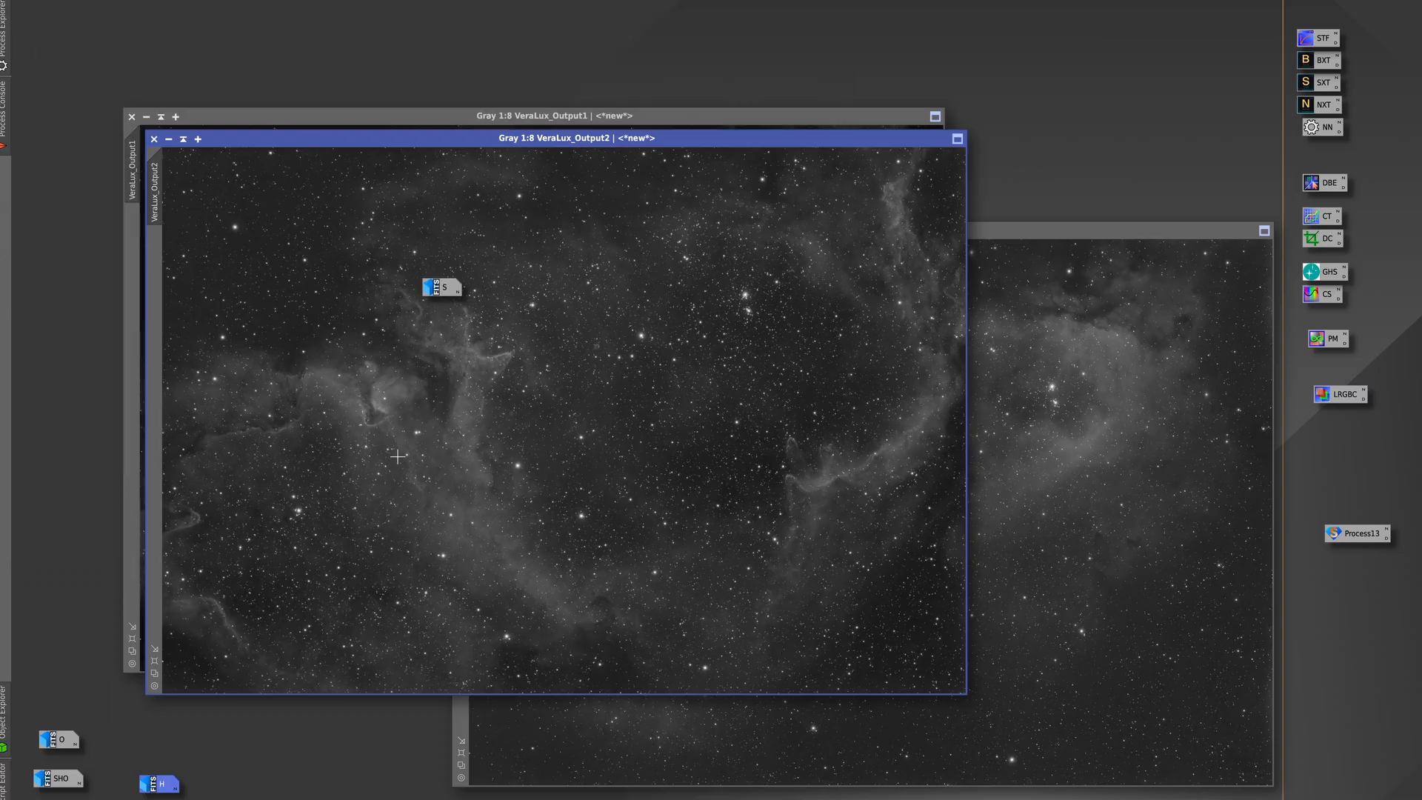
# Park the S.fits icon at lower left and arrange VeraLux_Output1 and Output2 side by side
pyautogui.moveTo(576, 138); pyautogui.dragTo(770, 16)
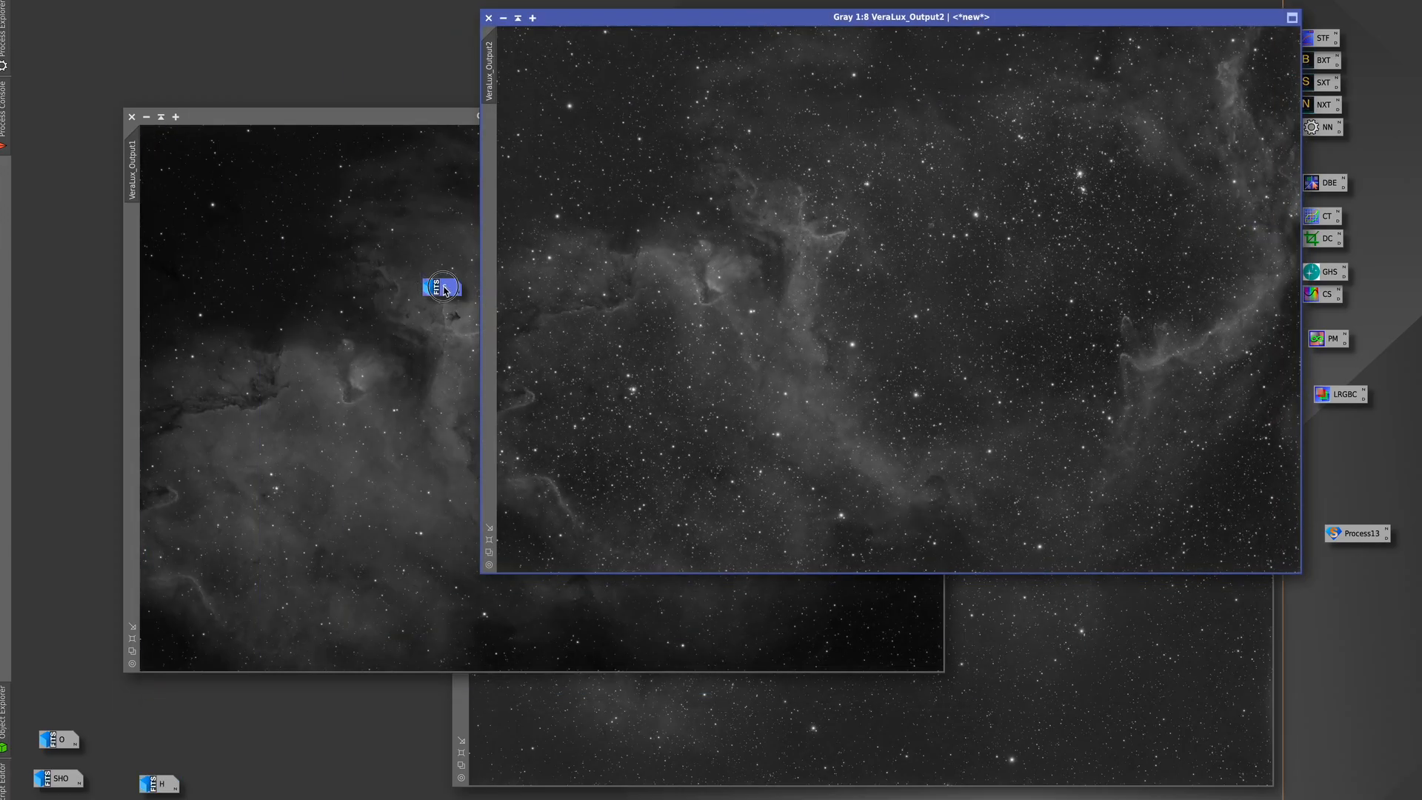
pyautogui.moveTo(444, 287); pyautogui.dragTo(51, 692)
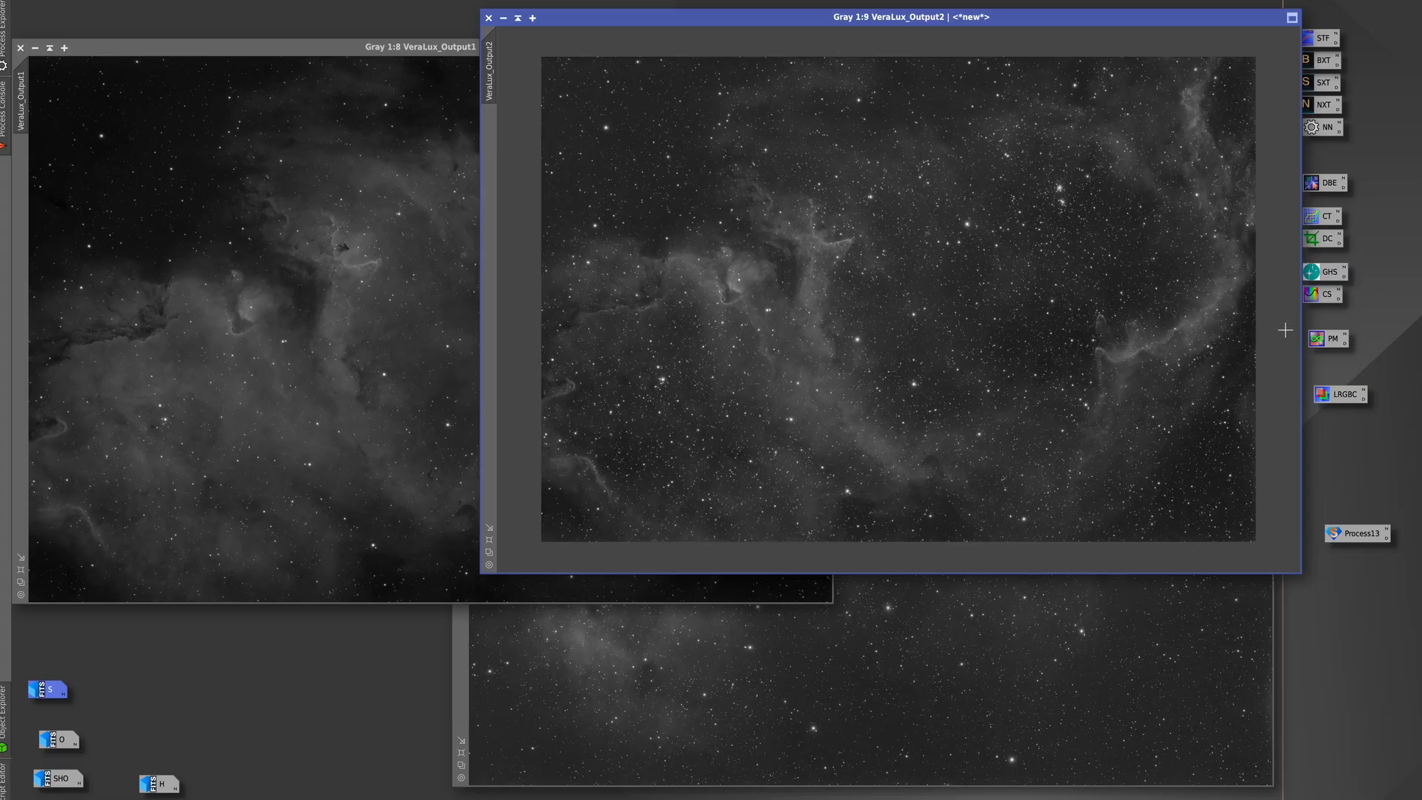
pyautogui.moveTo(1240, 19)
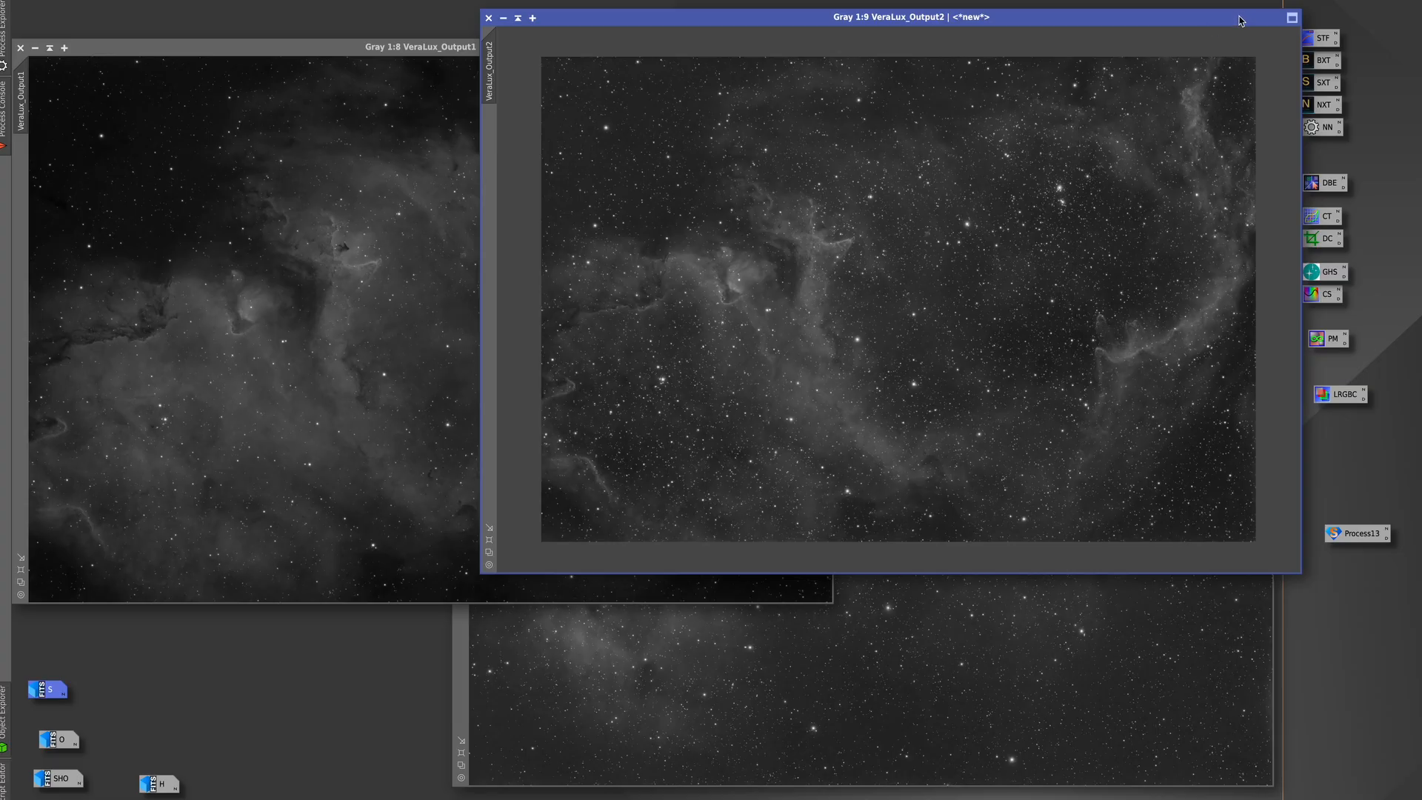
pyautogui.moveTo(914, 17); pyautogui.dragTo(867, 15)
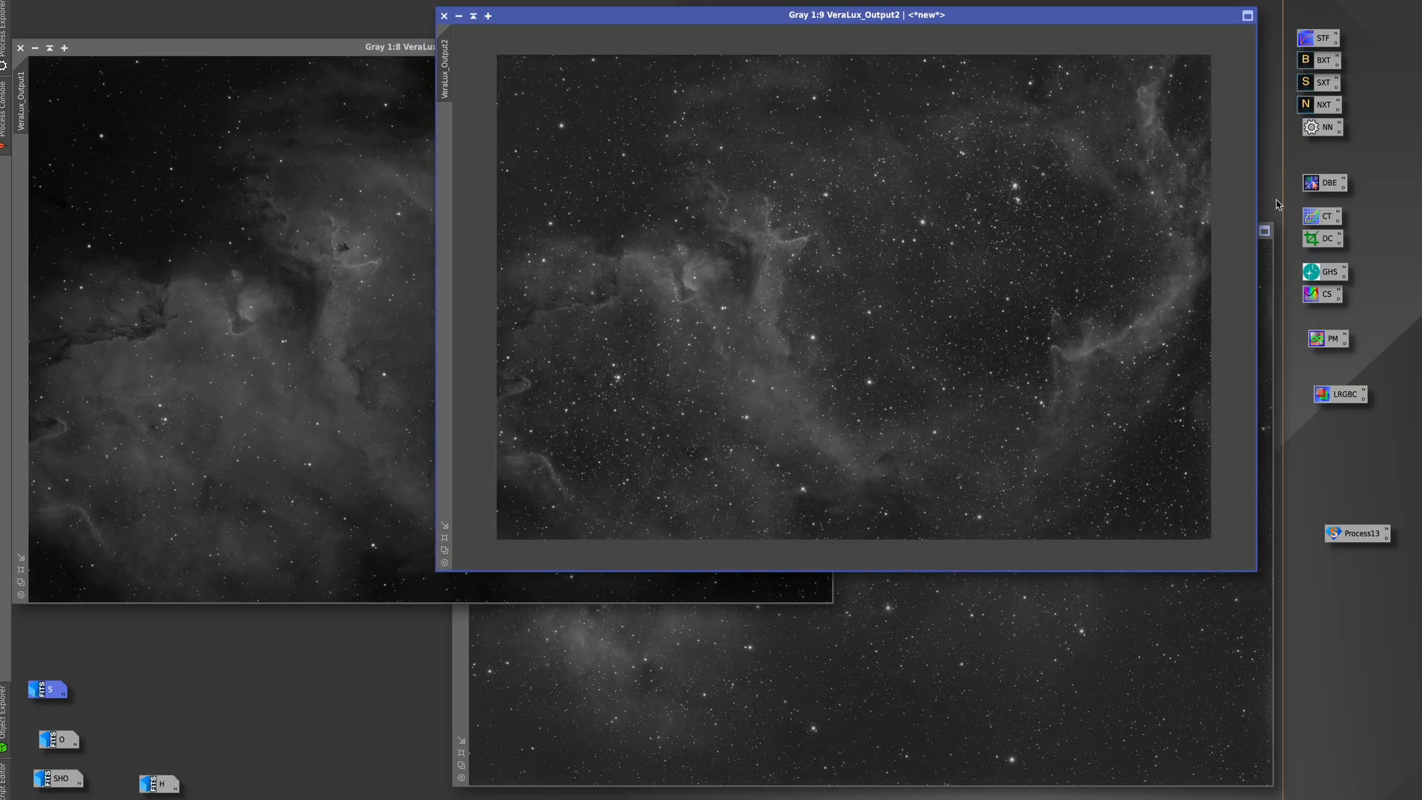
pyautogui.moveTo(1331, 337)
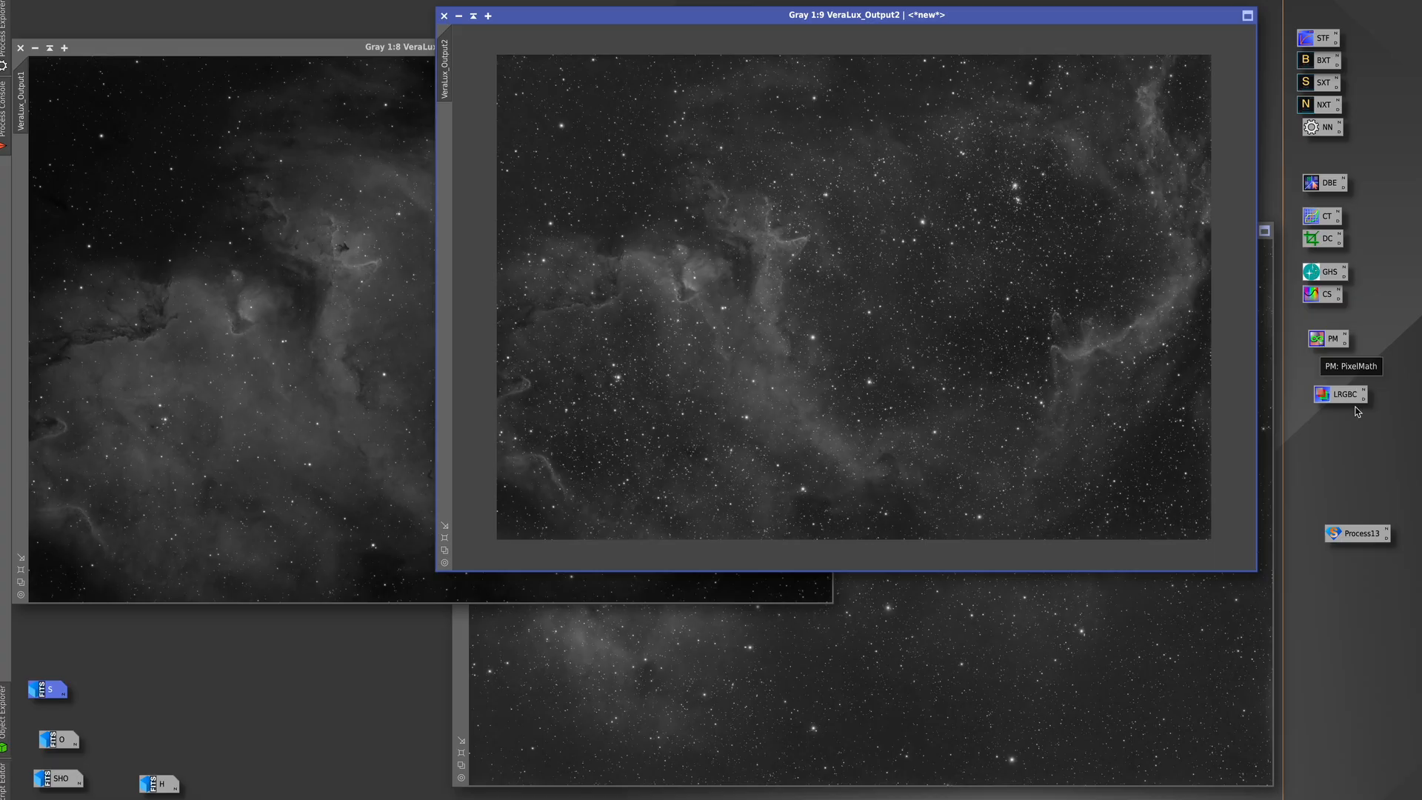
pyautogui.moveTo(903, 123)
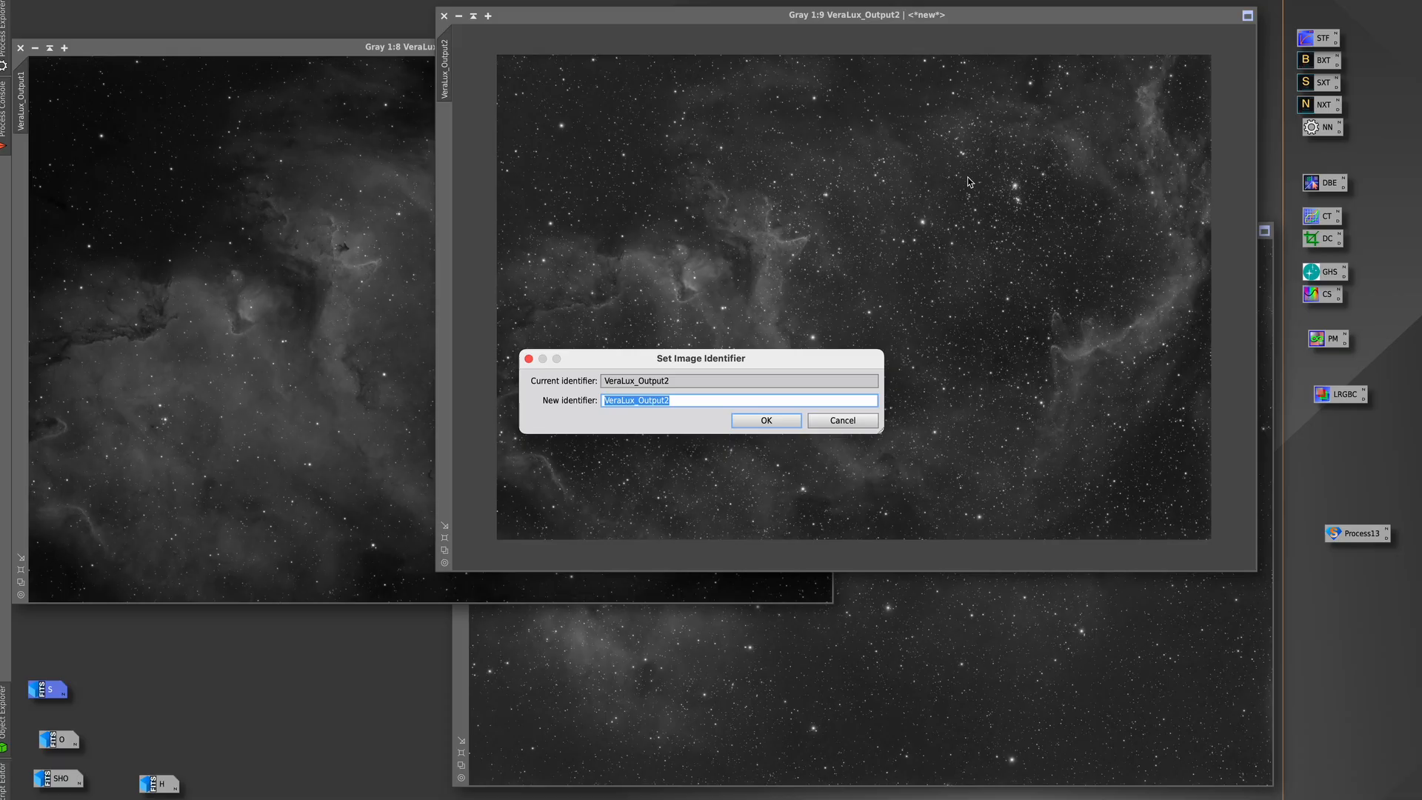
# Rename the stretched outputs to VS, VH and VO and bring up PixelMath
pyautogui.write('VS')
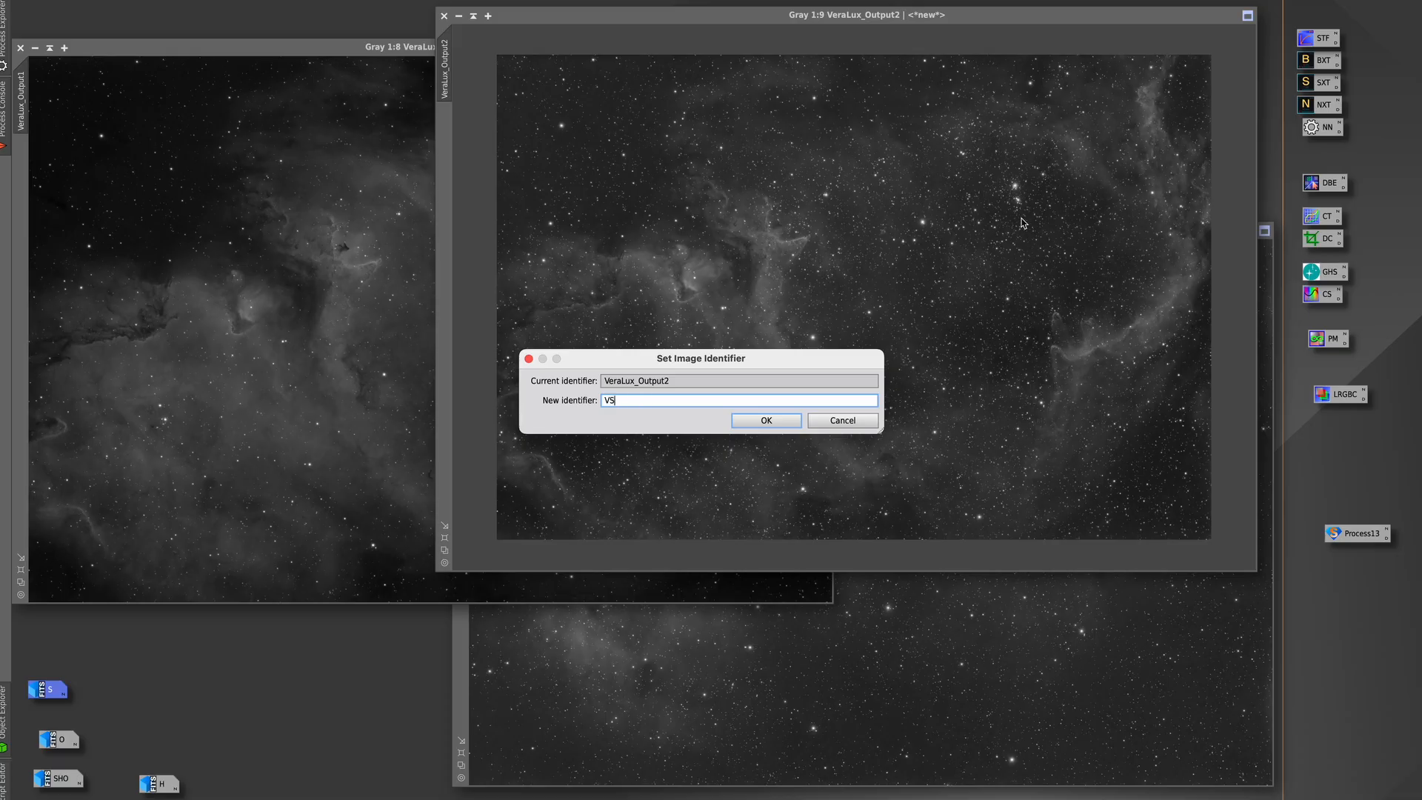
pyautogui.click(765, 419)
pyautogui.write('VH')
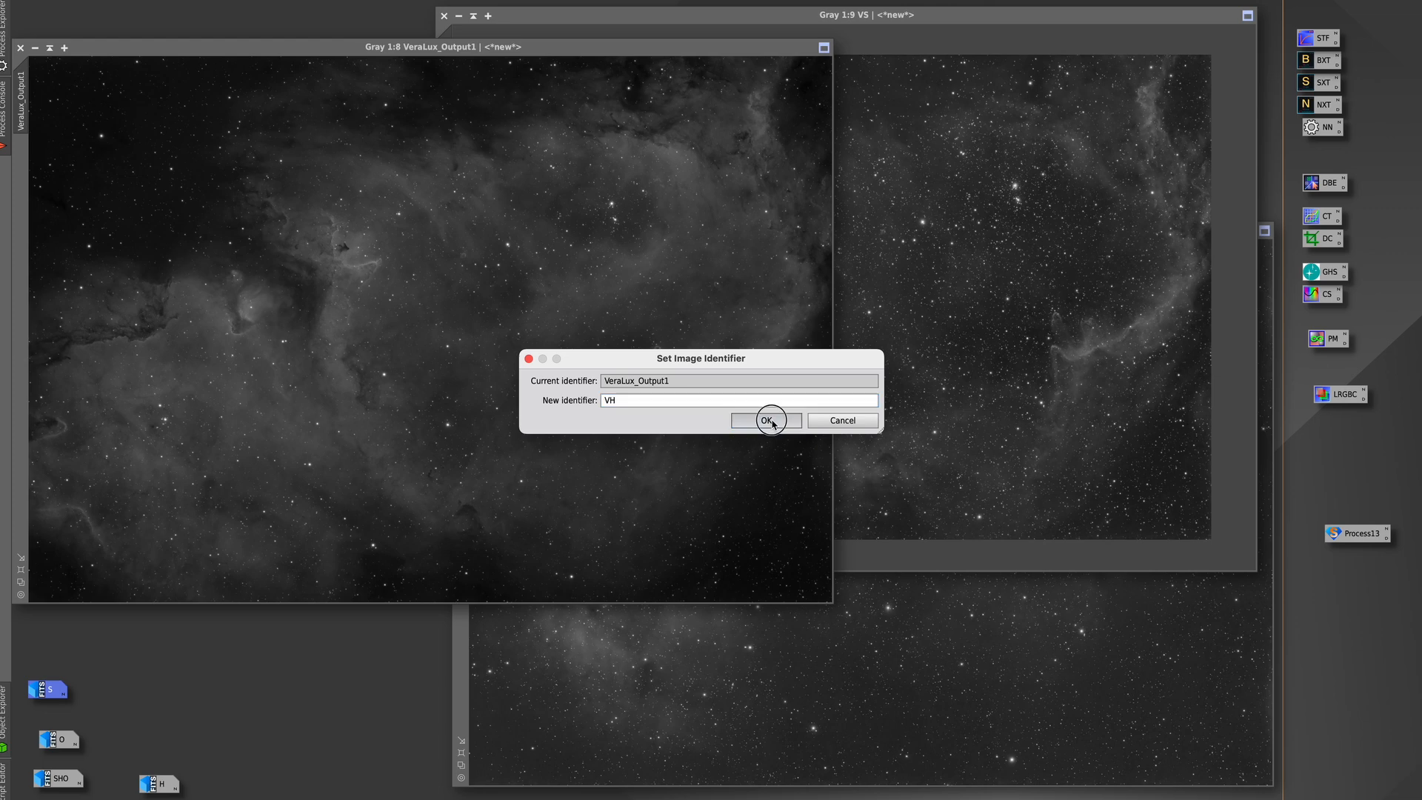
pyautogui.click(766, 420)
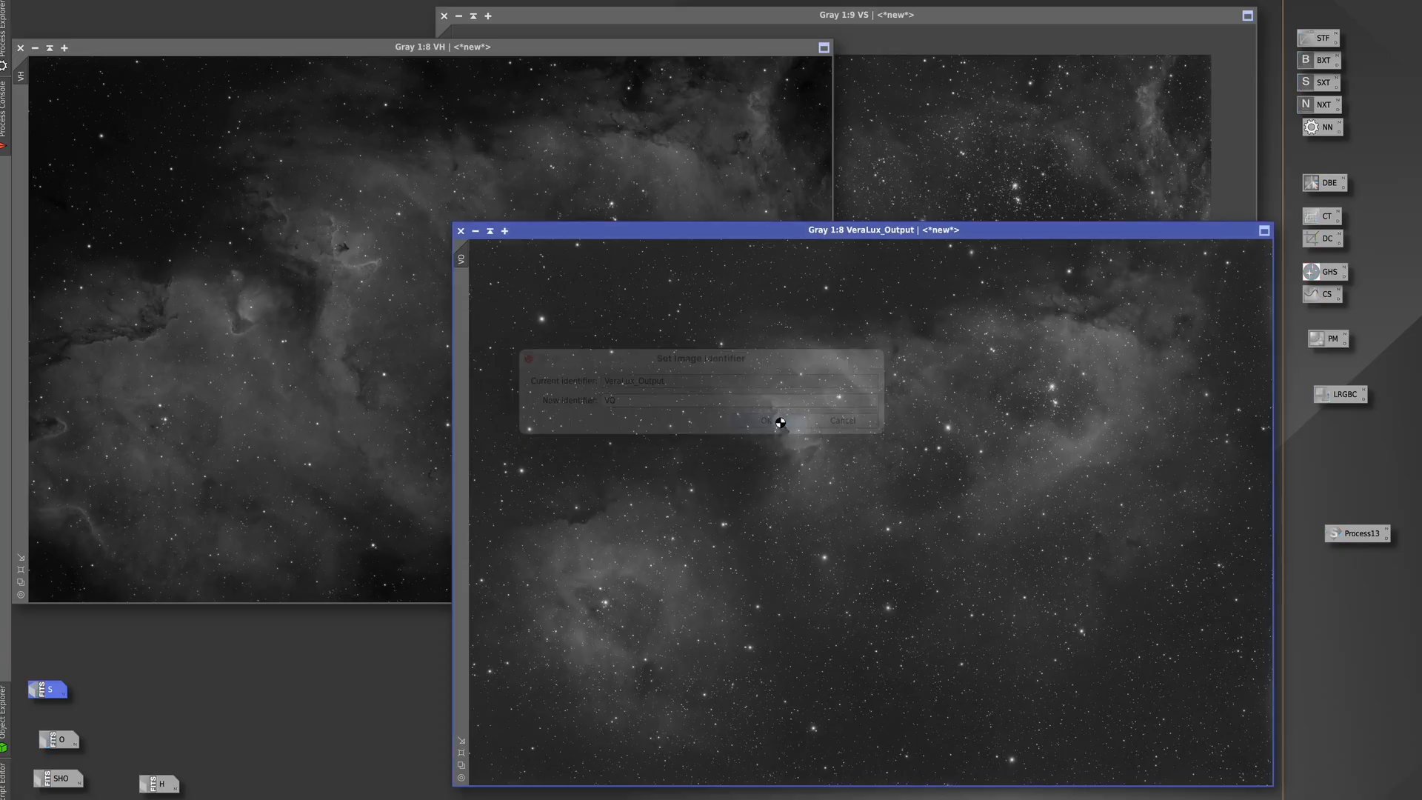
pyautogui.click(769, 420)
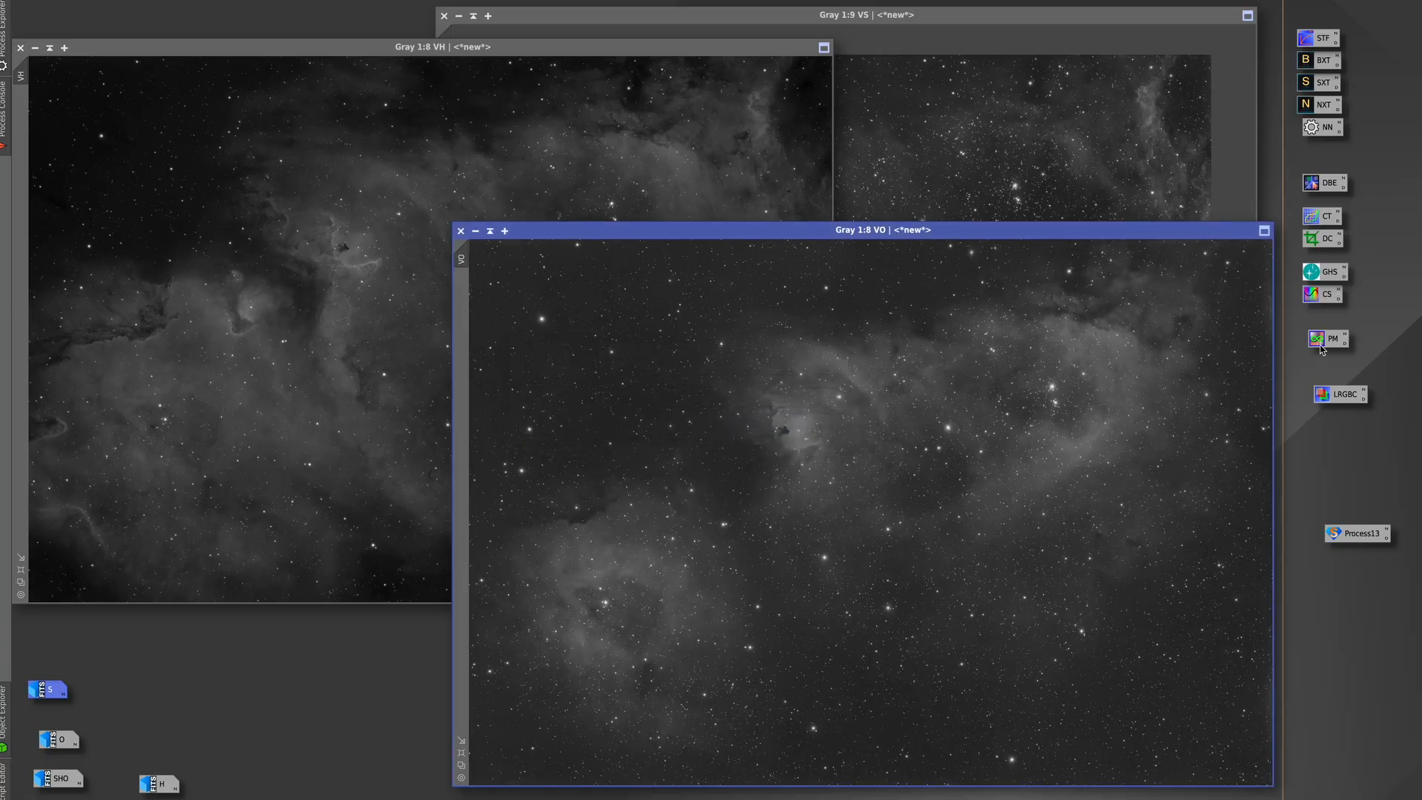
pyautogui.click(1332, 338)
pyautogui.write('VS')
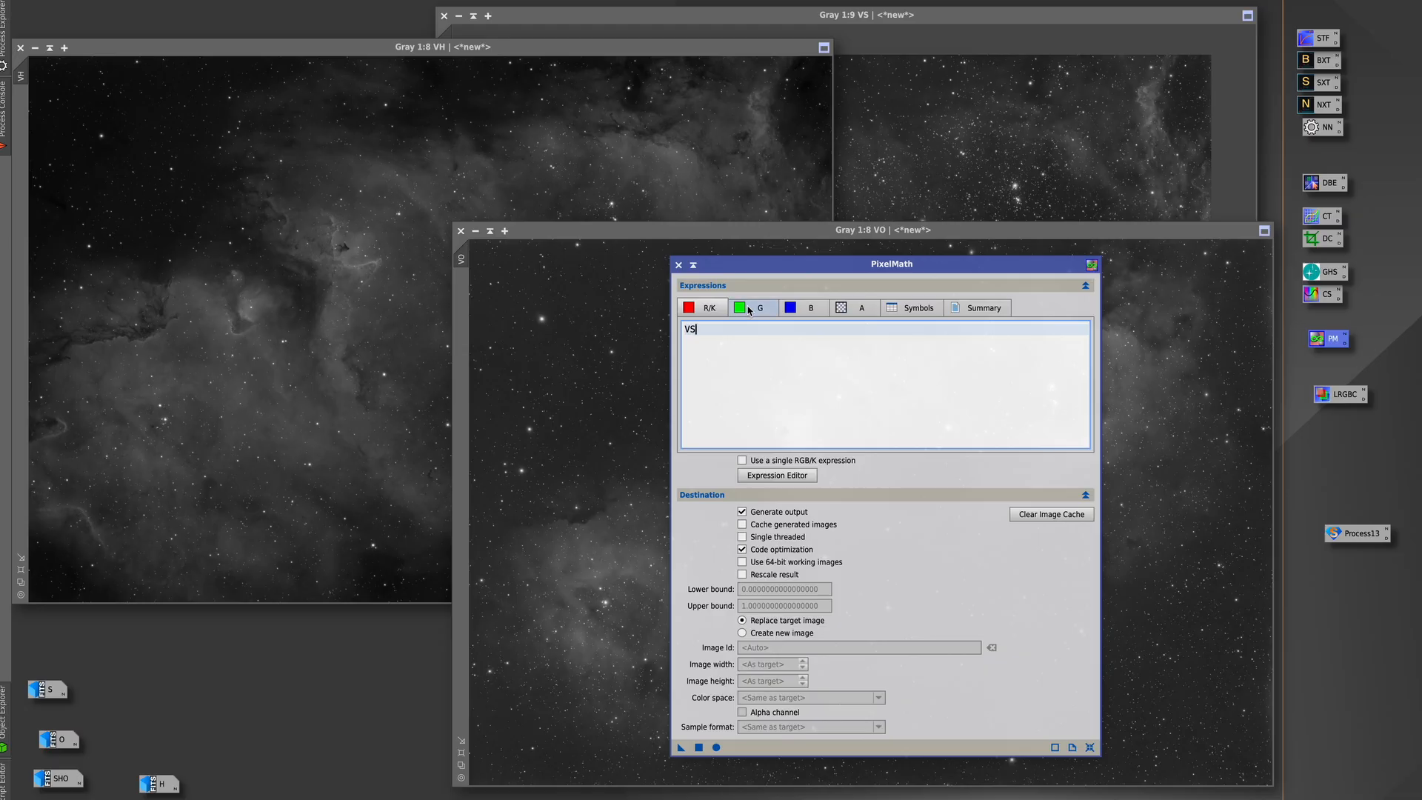
# Combine R=VS, G=VH, B=VO into a new RGB colour image with PixelMath
pyautogui.write('VH')
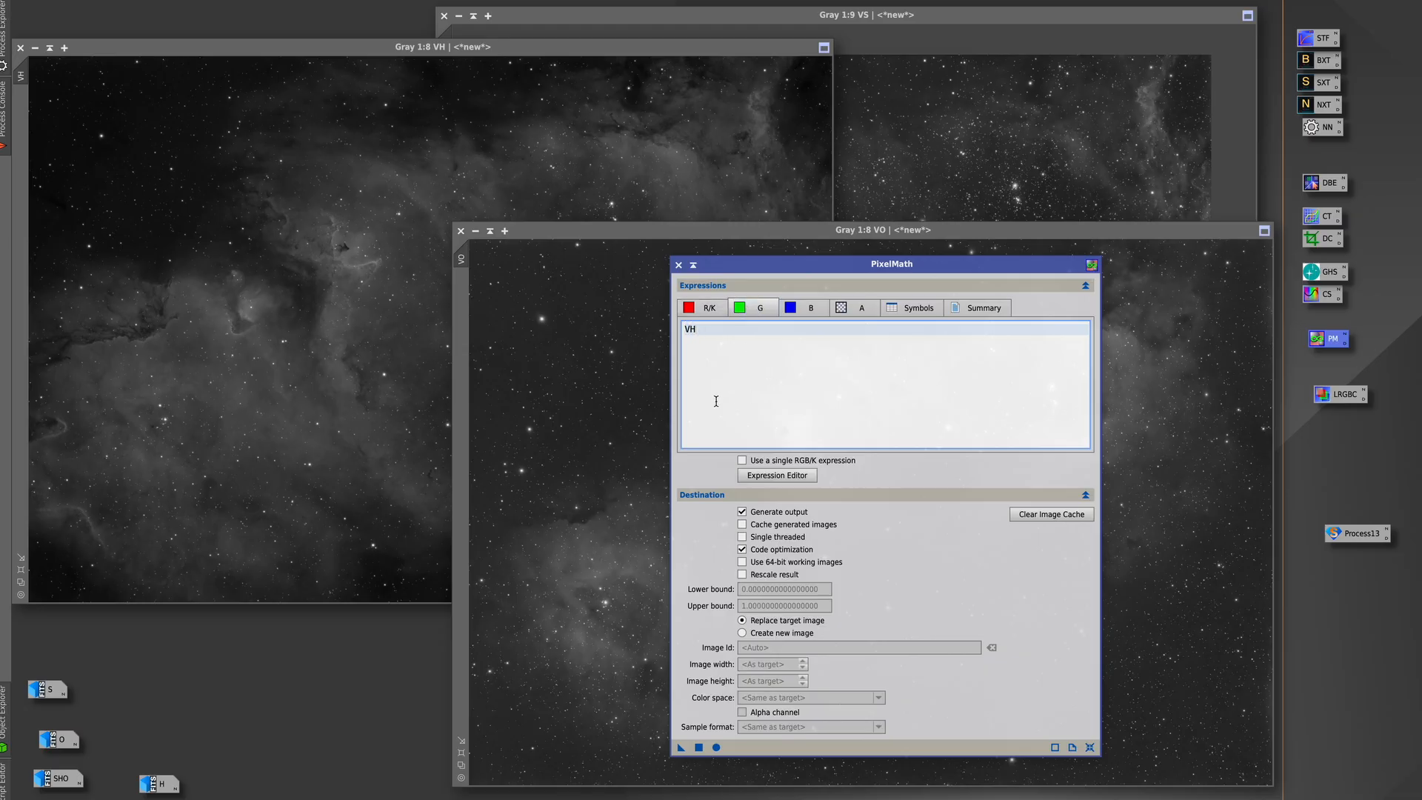
pyautogui.click(801, 307)
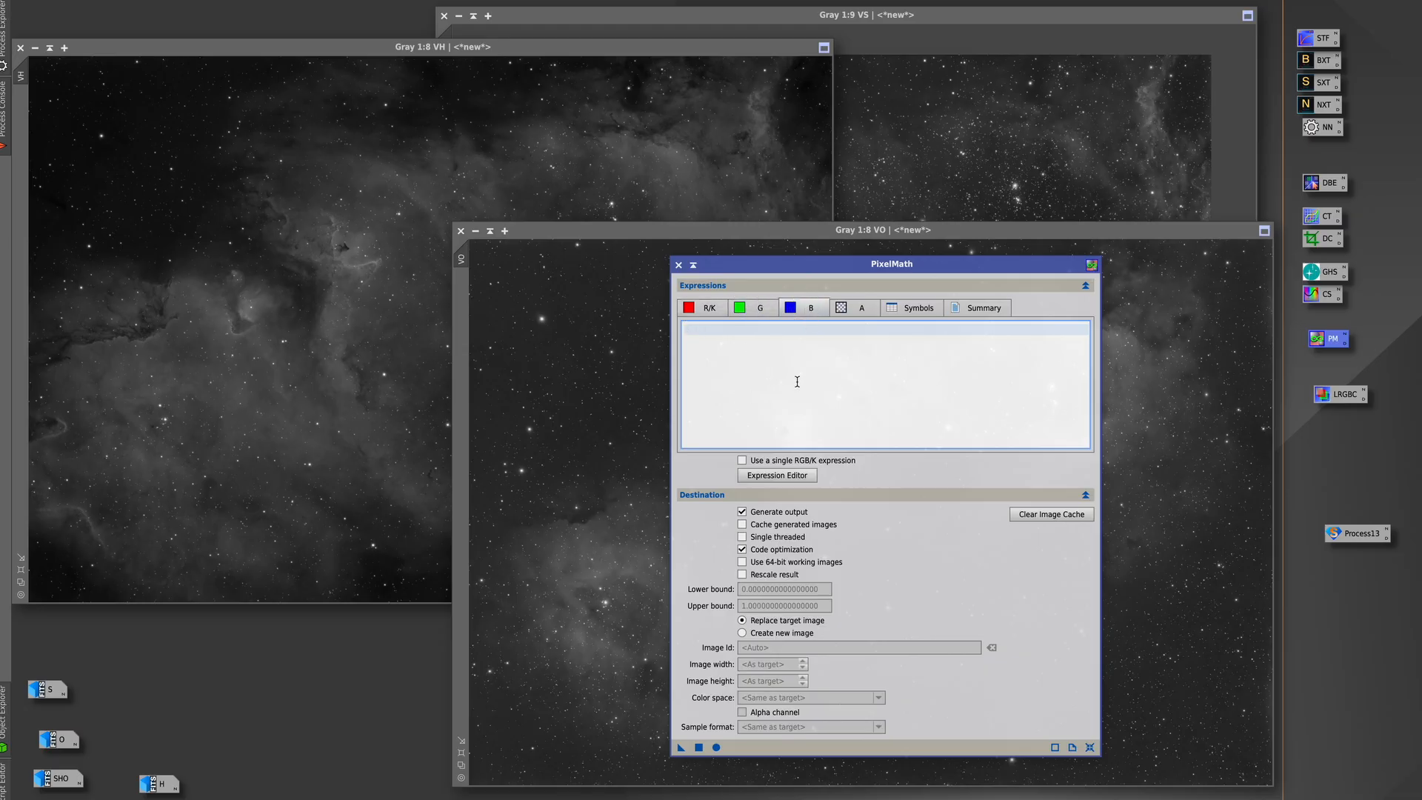
pyautogui.write('VO')
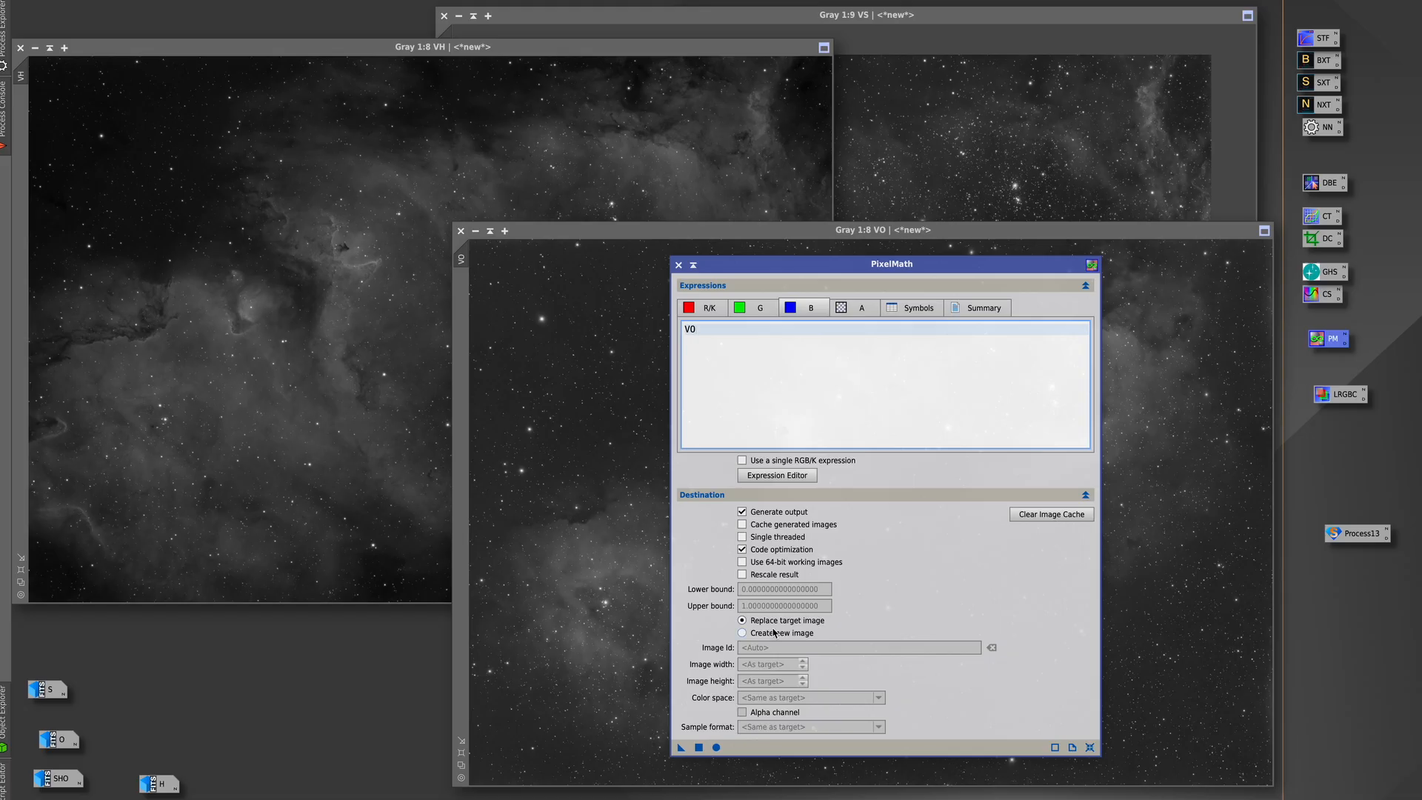
pyautogui.click(743, 633)
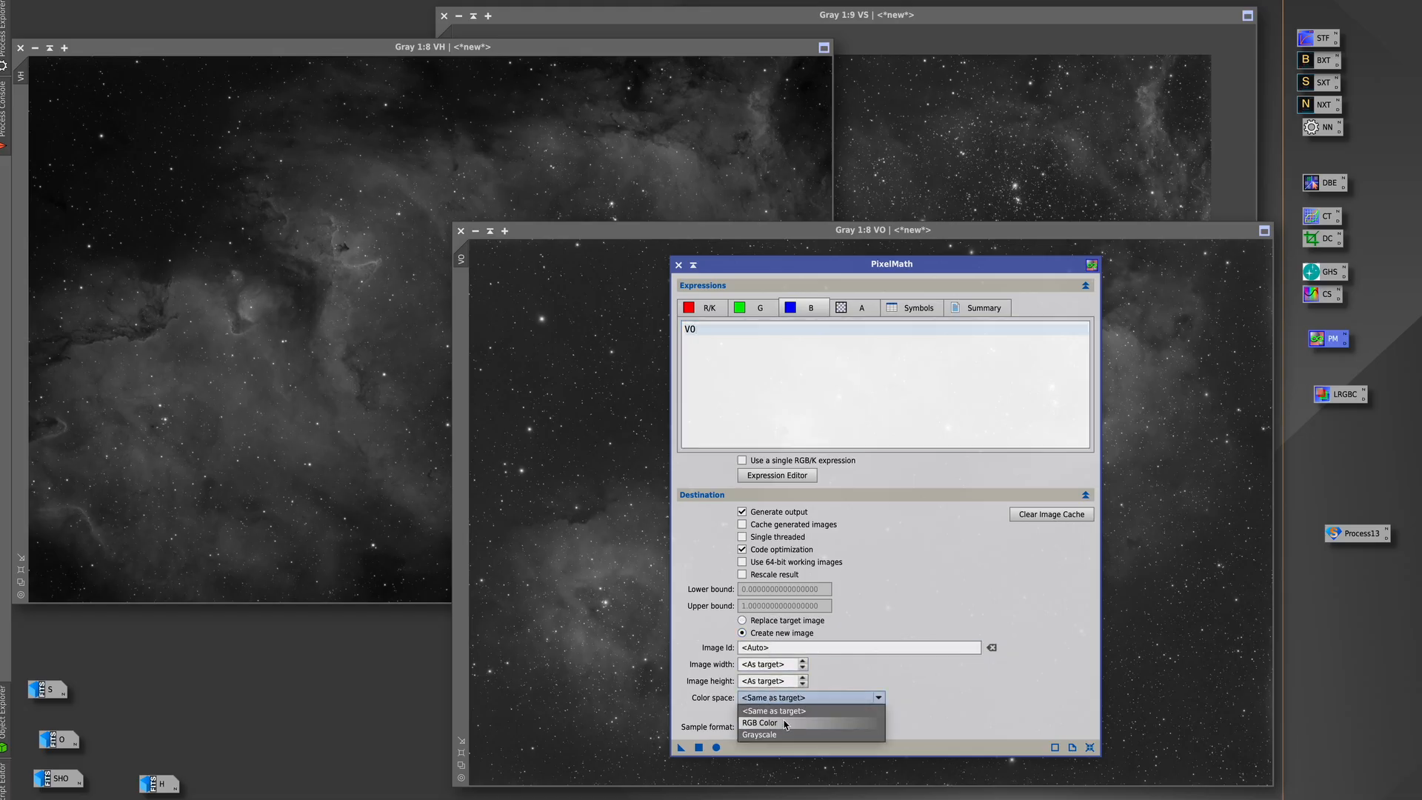
pyautogui.click(758, 723)
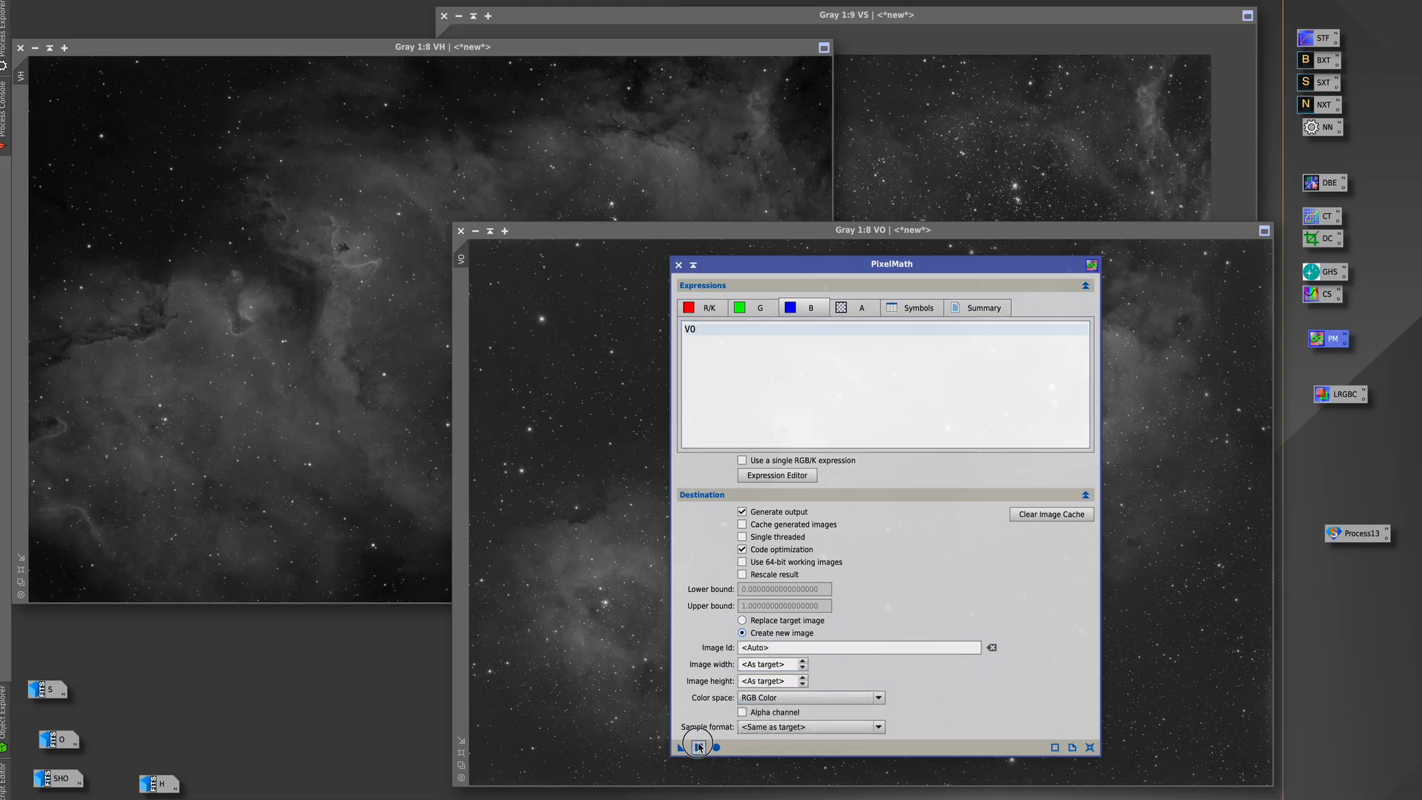
pyautogui.click(699, 747)
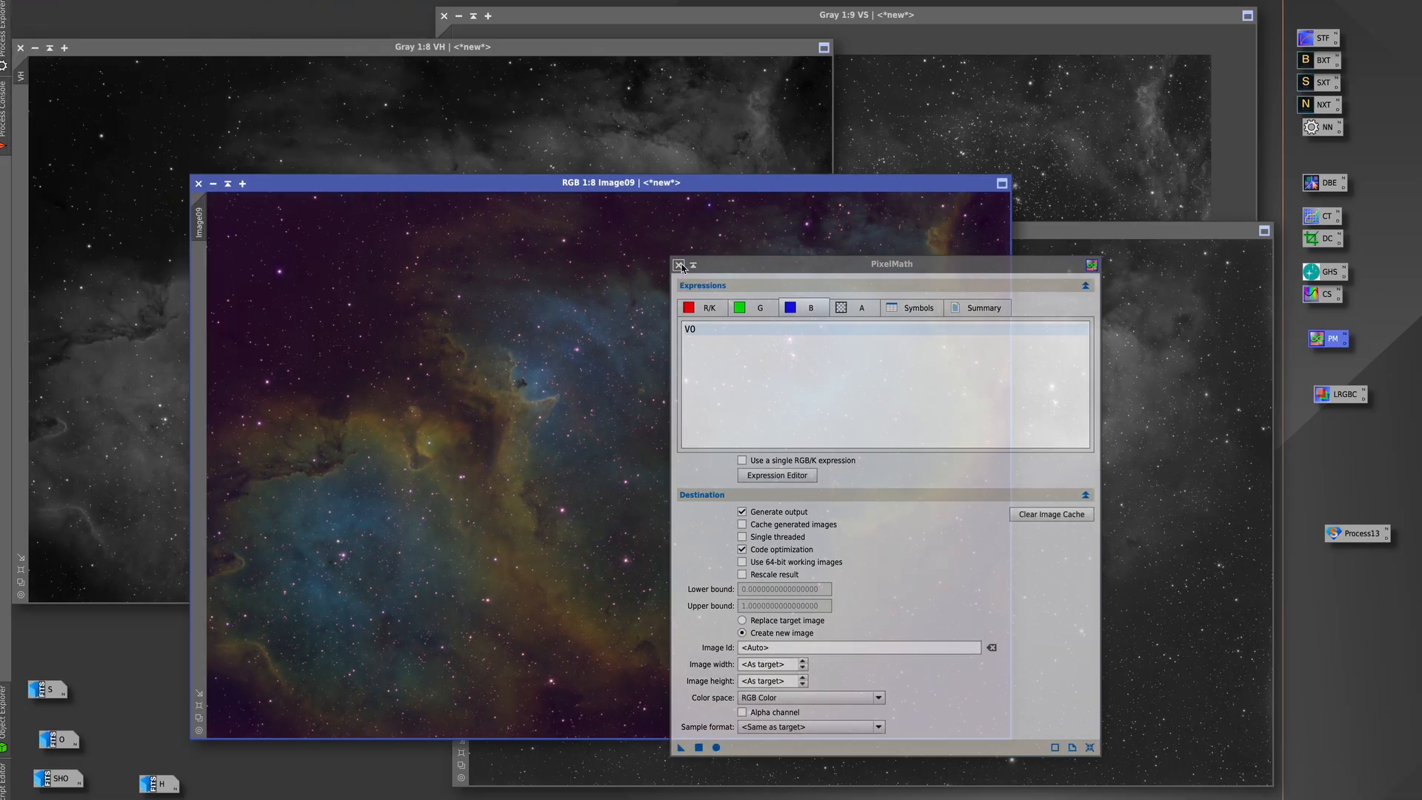
# Dismiss PixelMath and iconize the VH image, leaving the colour composite on screen
pyautogui.click(681, 265)
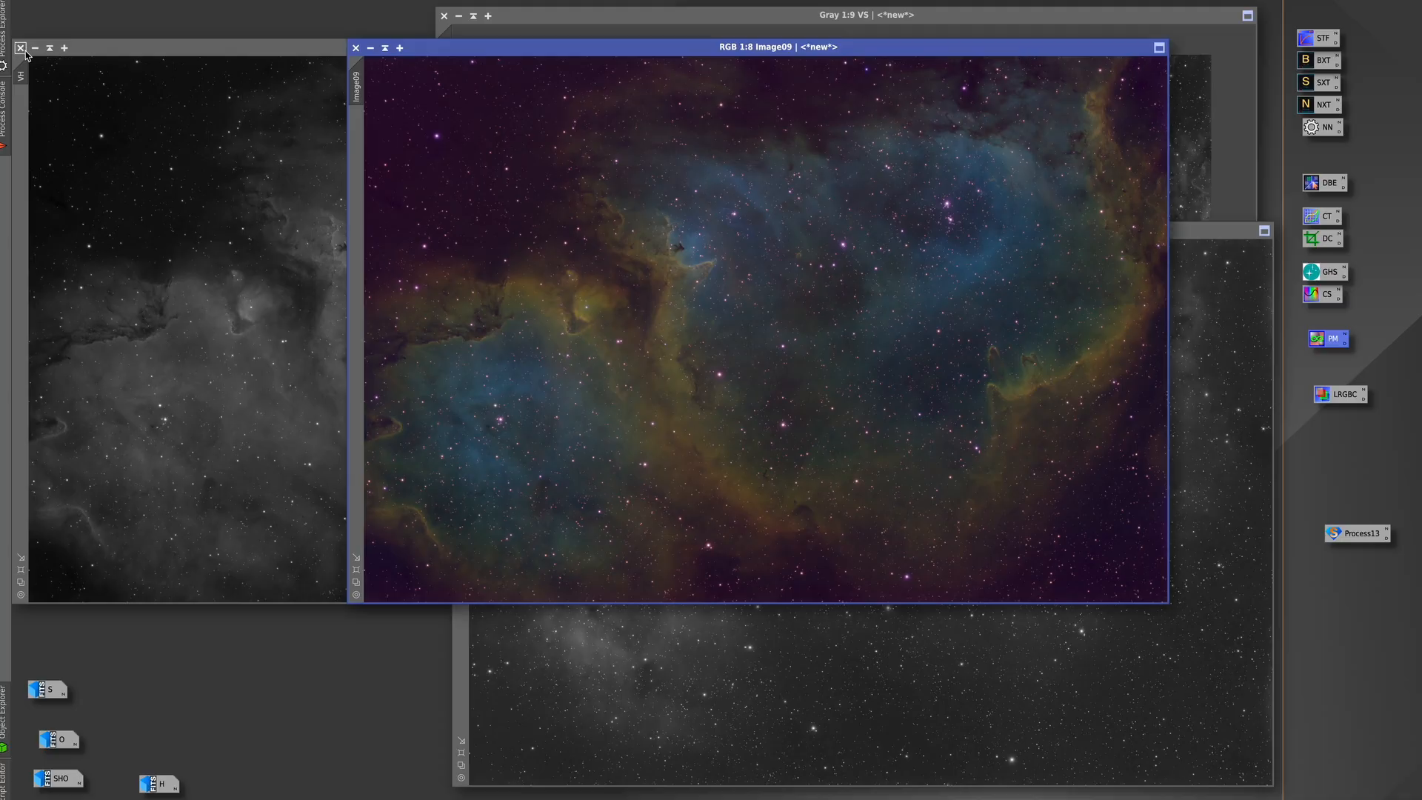
pyautogui.click(19, 47)
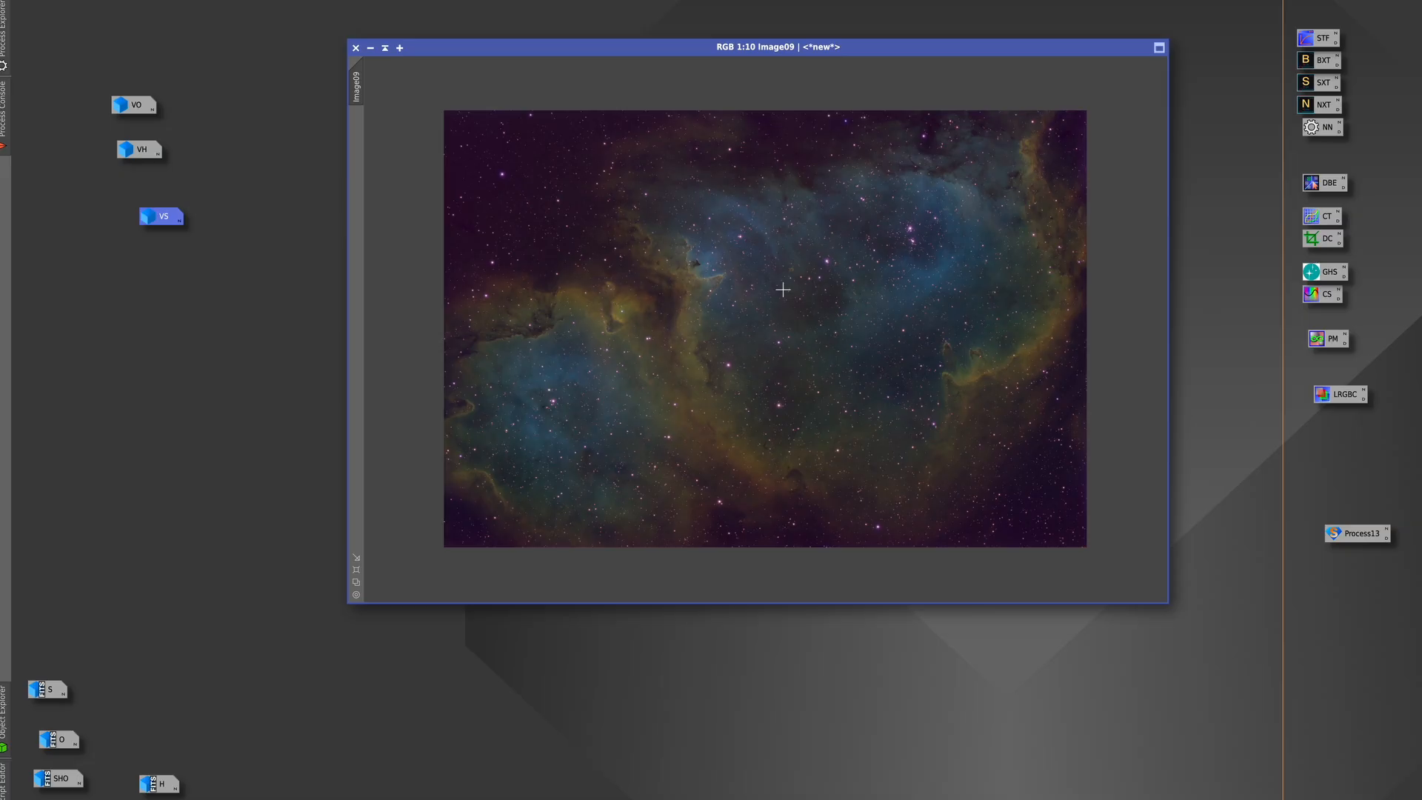
pyautogui.moveTo(584, 183)
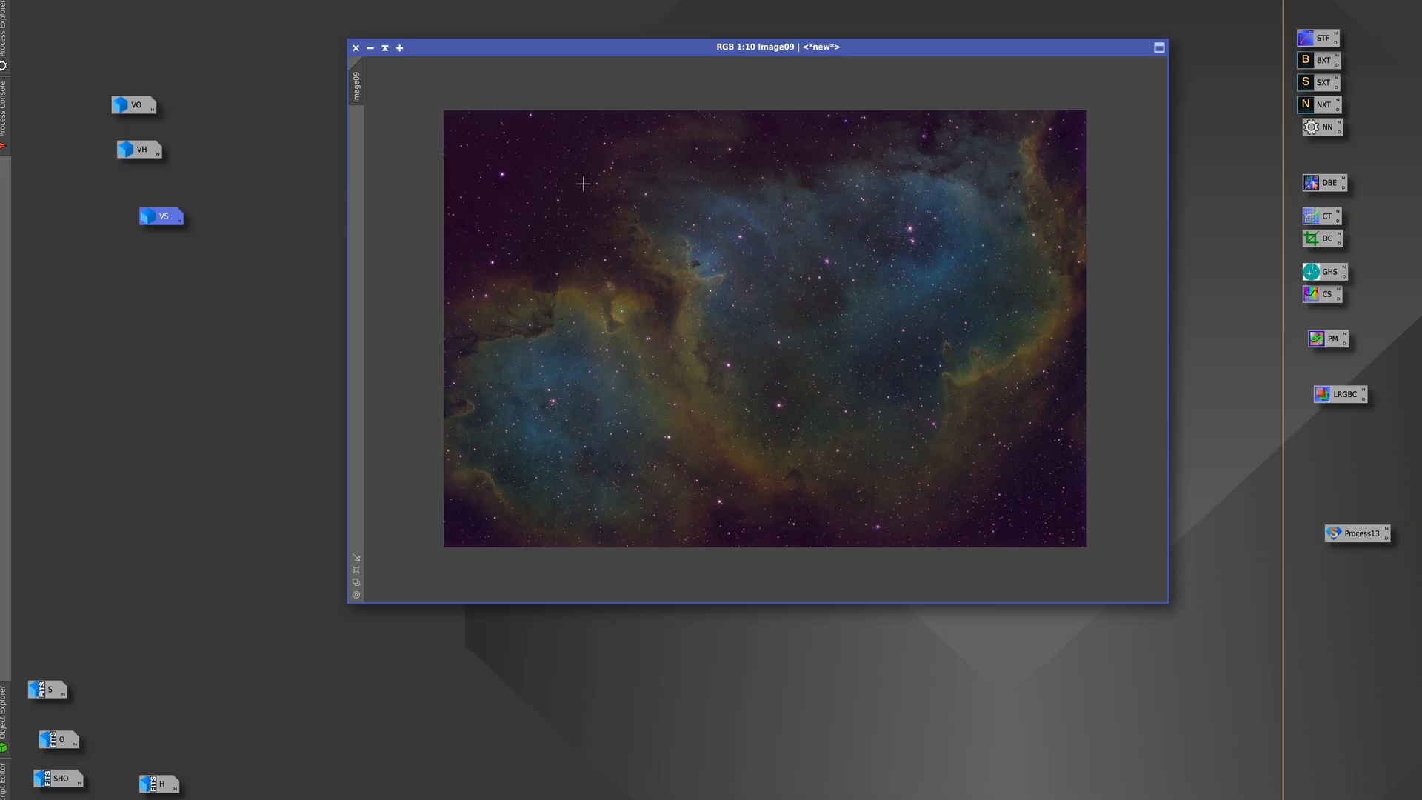
pyautogui.moveTo(825, 176)
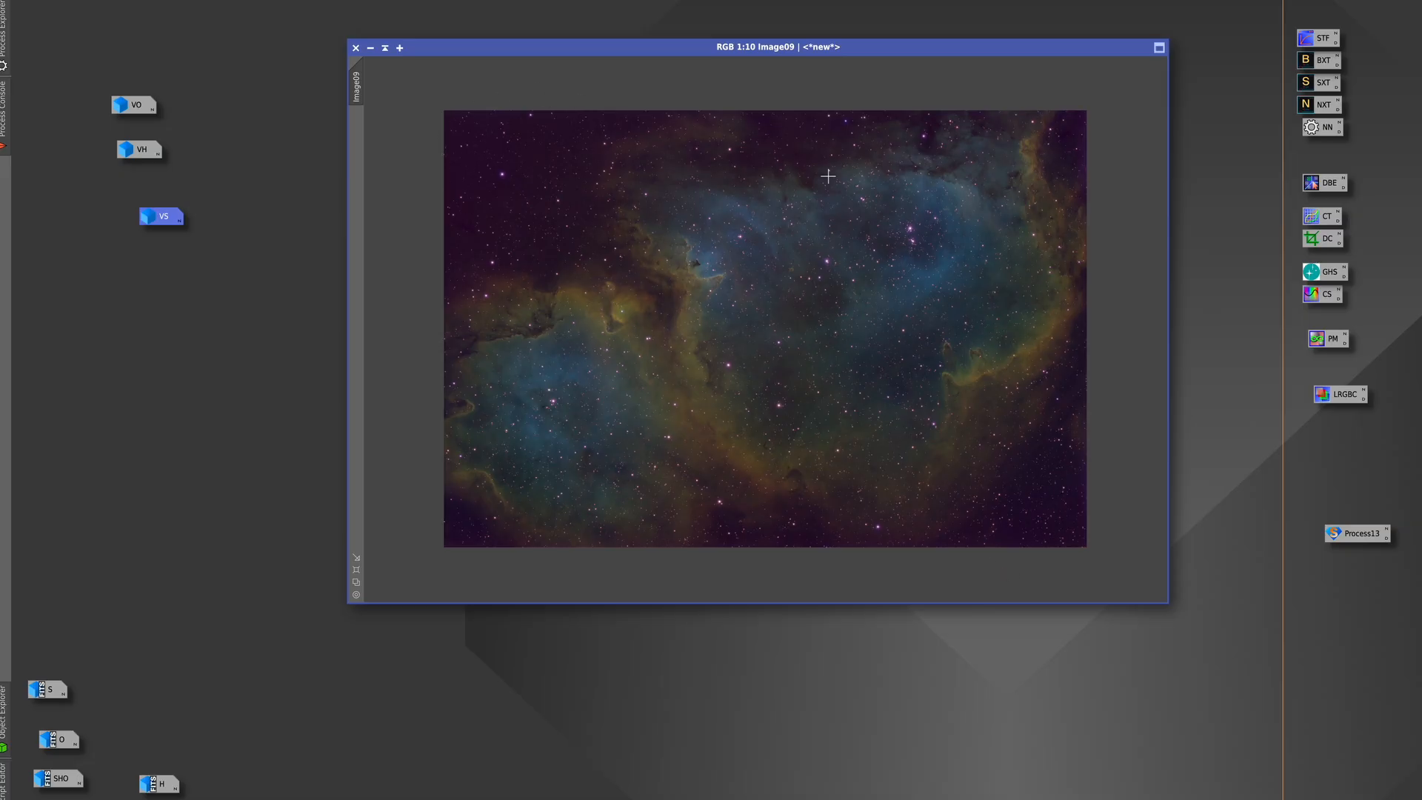
pyautogui.moveTo(797, 543)
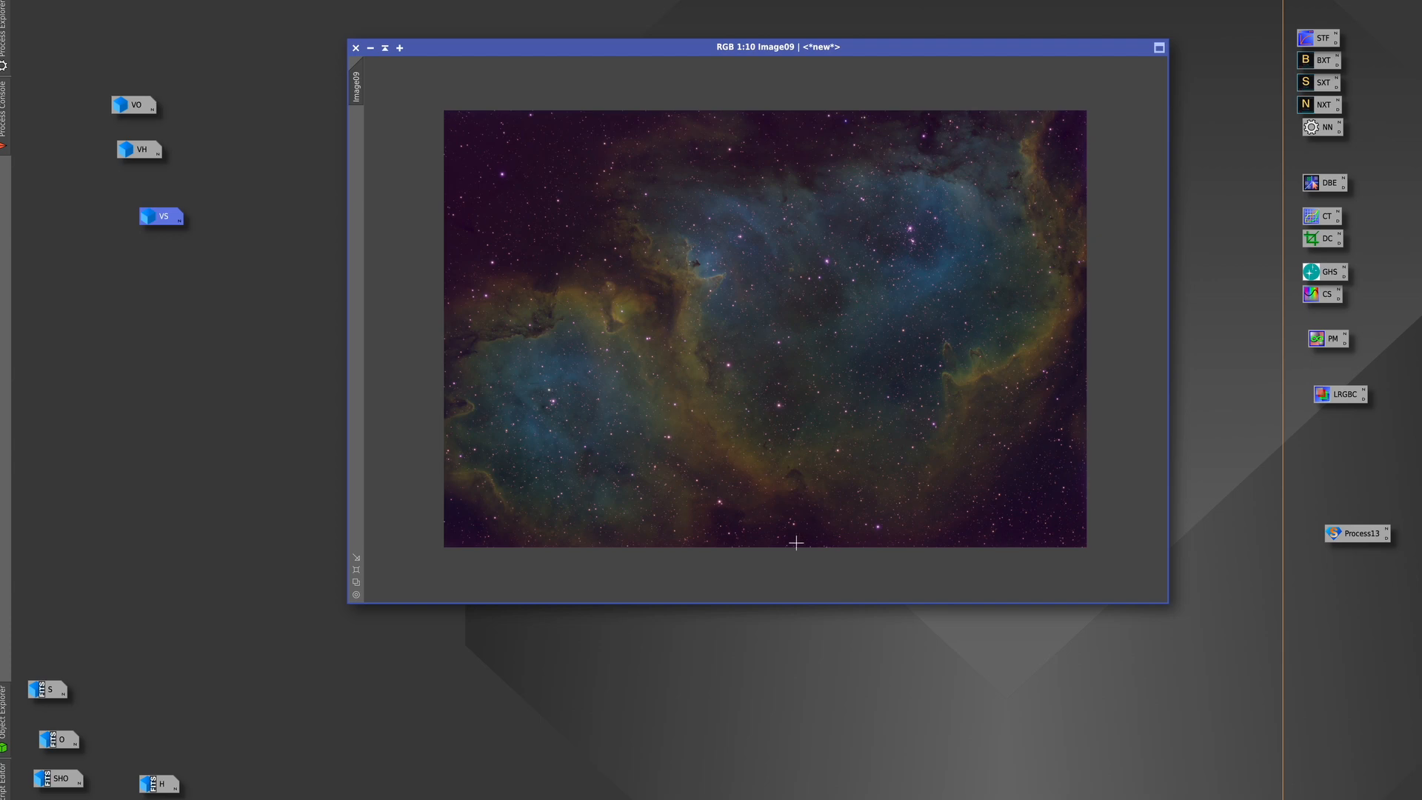
pyautogui.moveTo(499, 143)
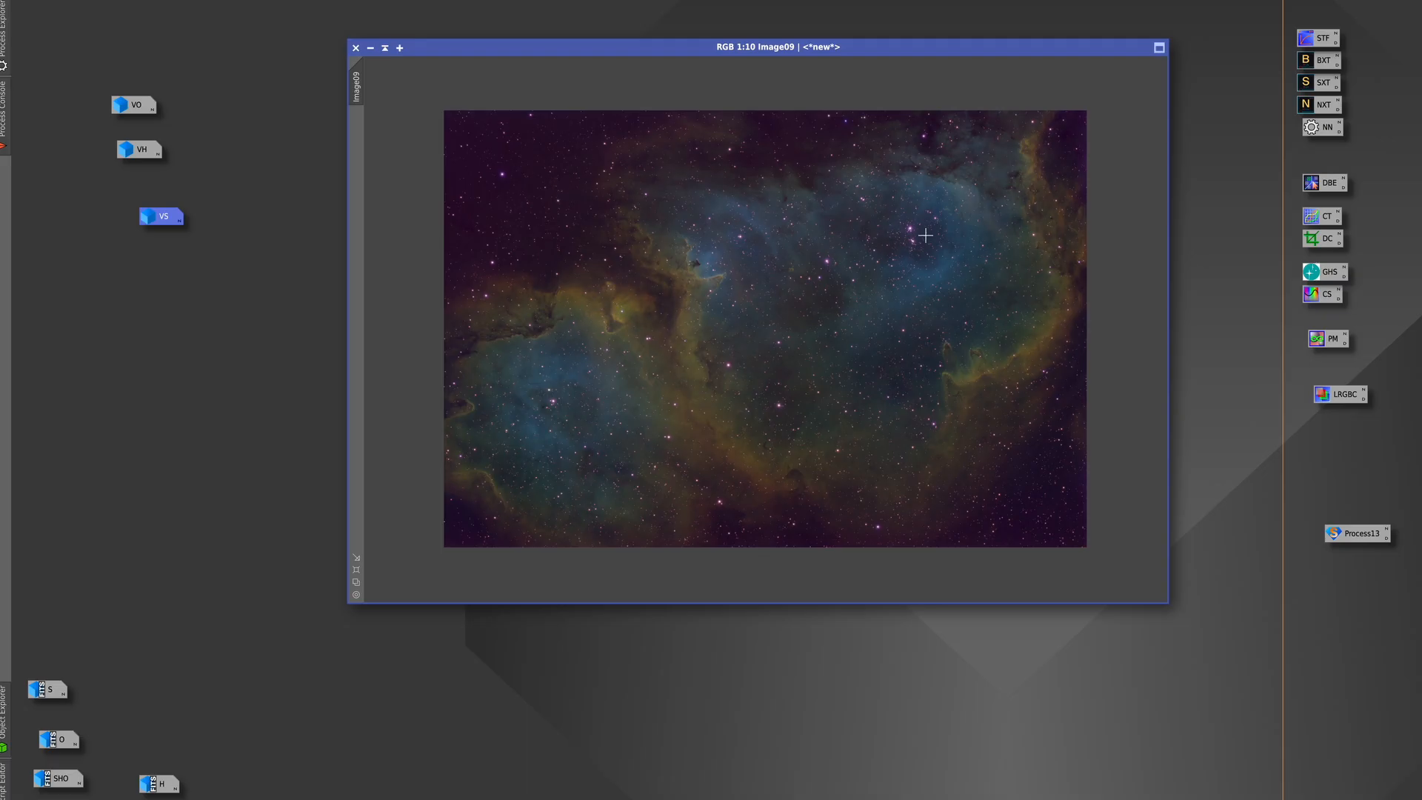
pyautogui.moveTo(1093, 520)
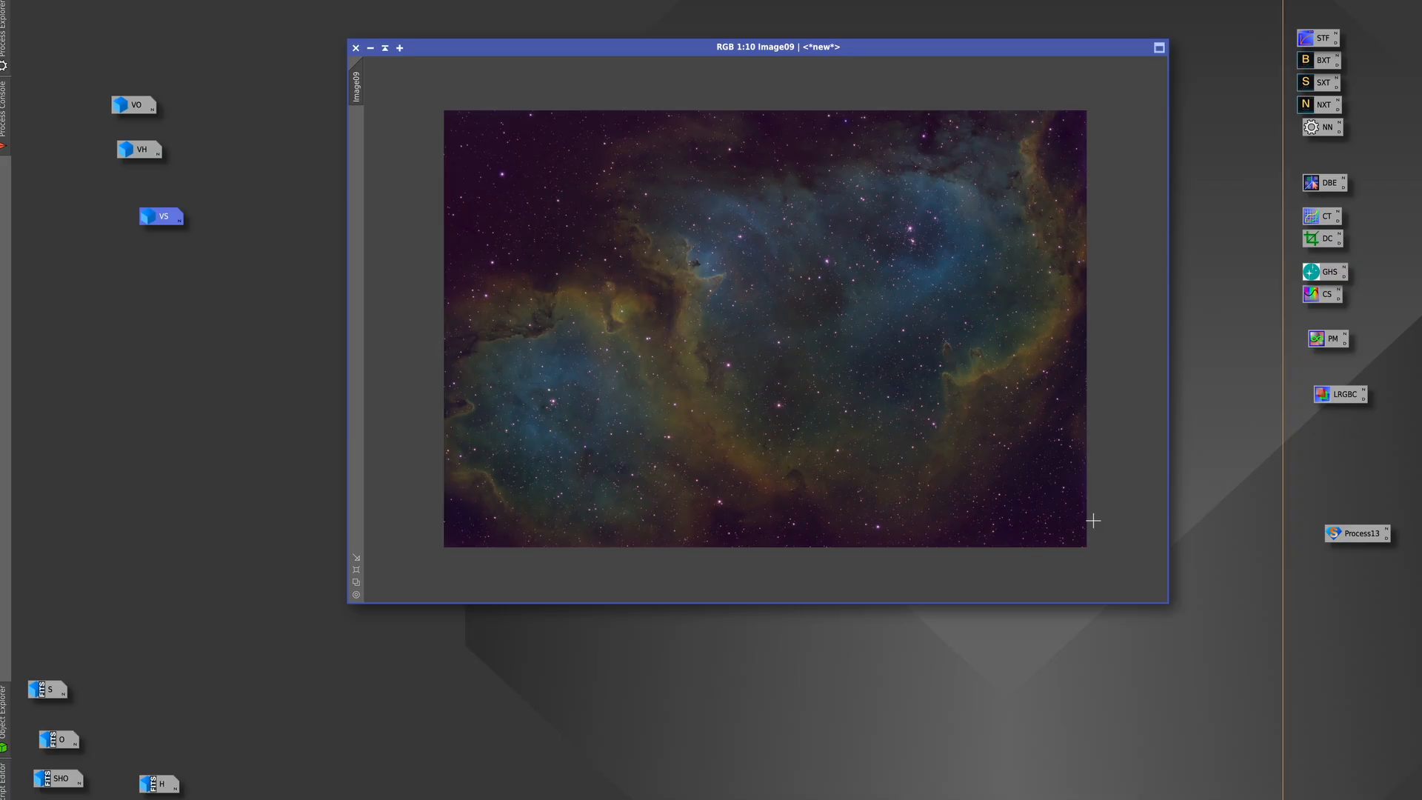
pyautogui.moveTo(1039, 534)
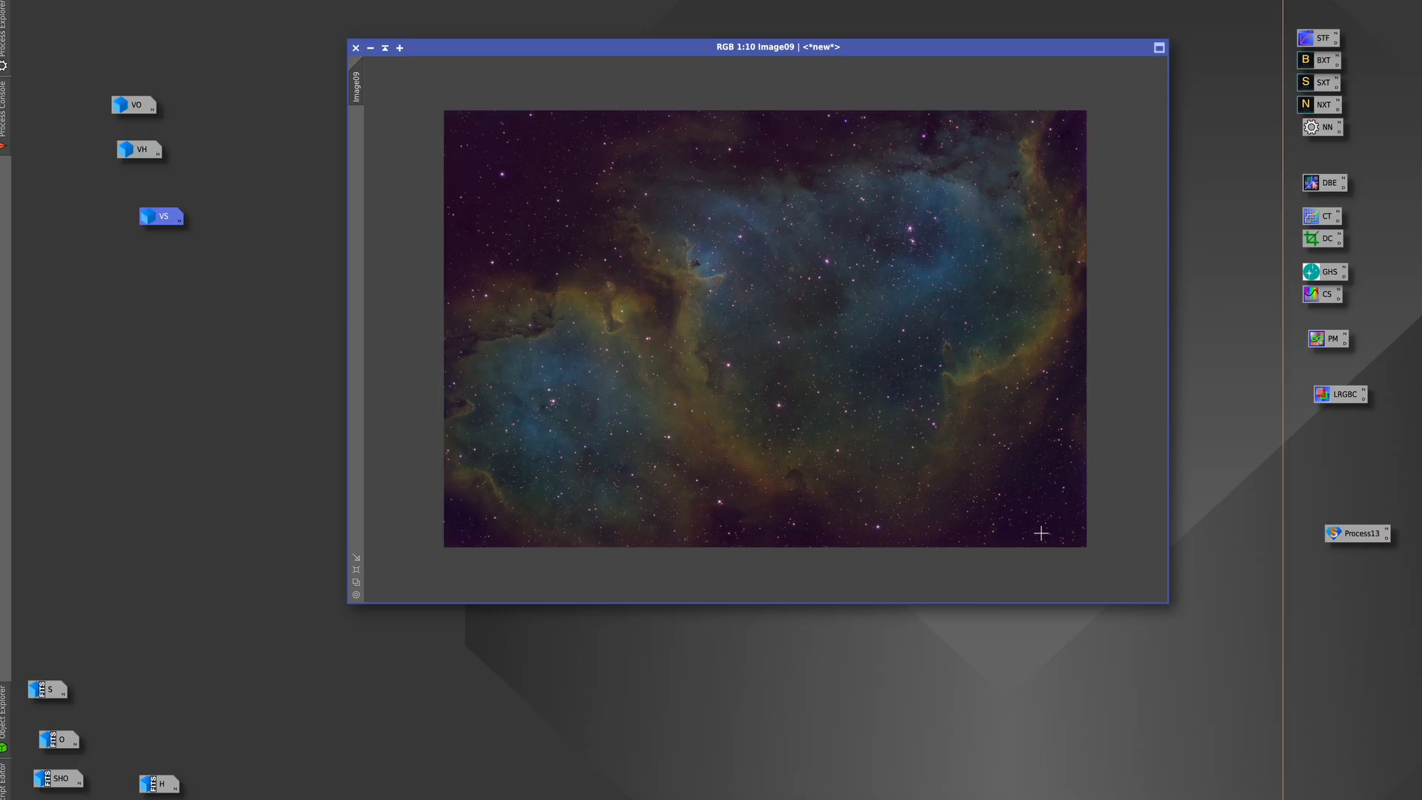
pyautogui.moveTo(1258, 195)
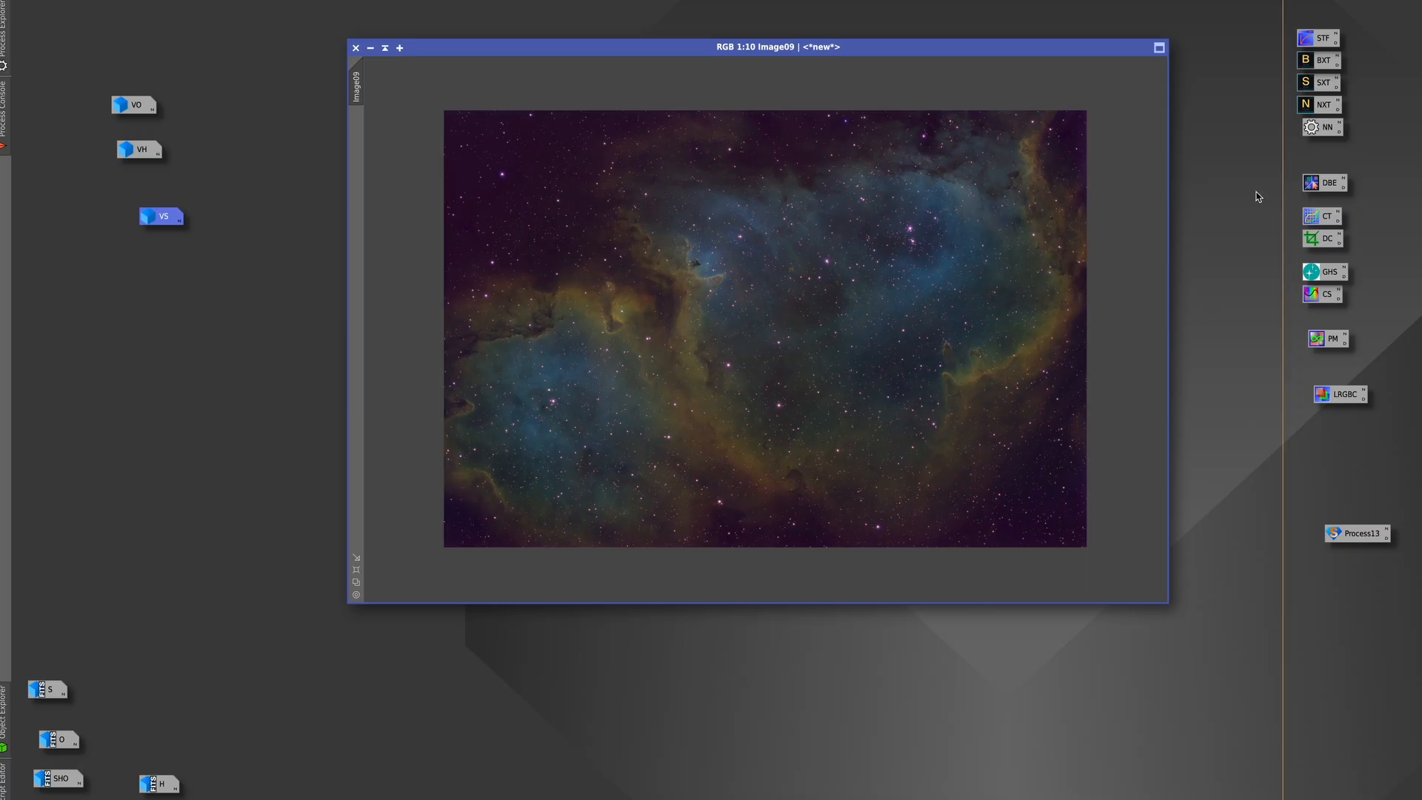
pyautogui.moveTo(1312, 304)
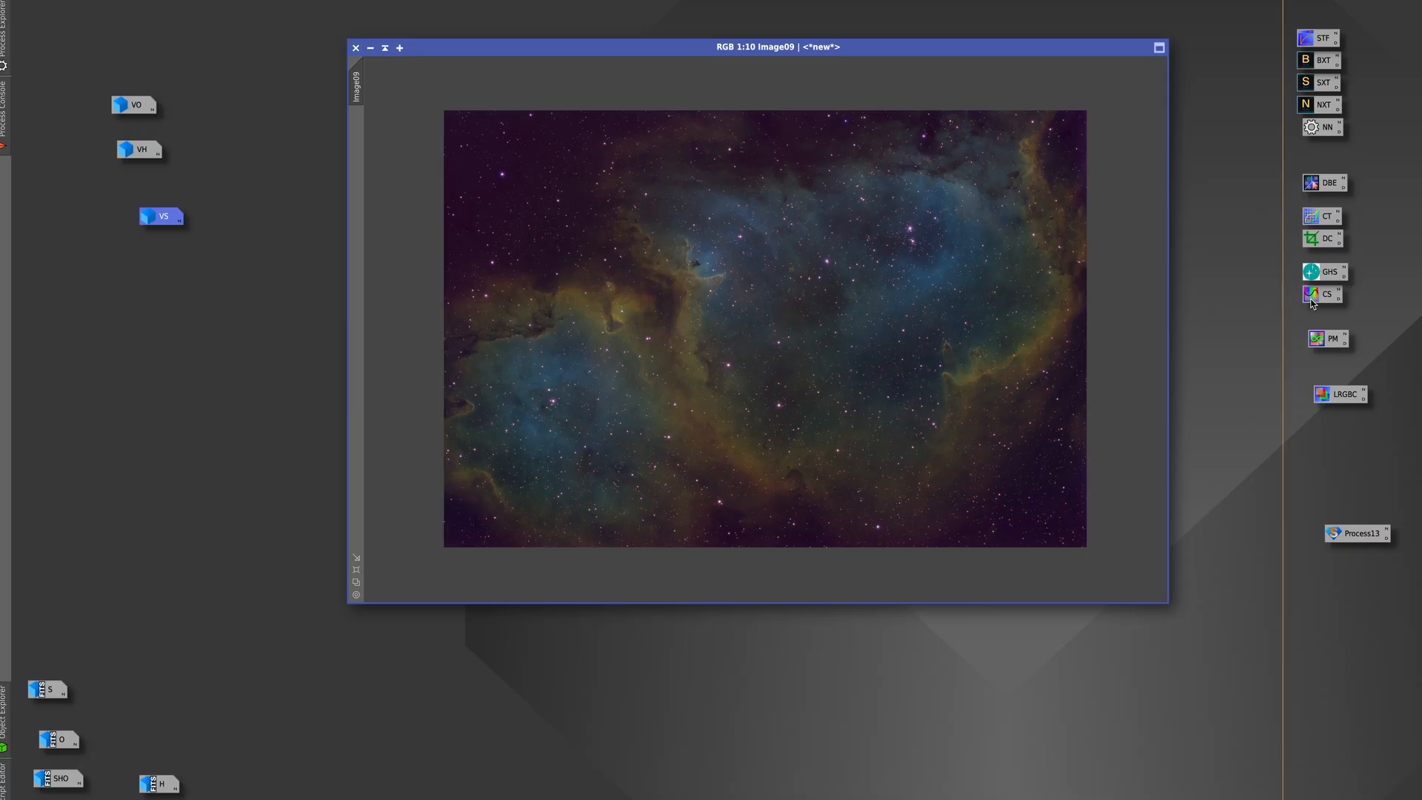
pyautogui.moveTo(1323, 128)
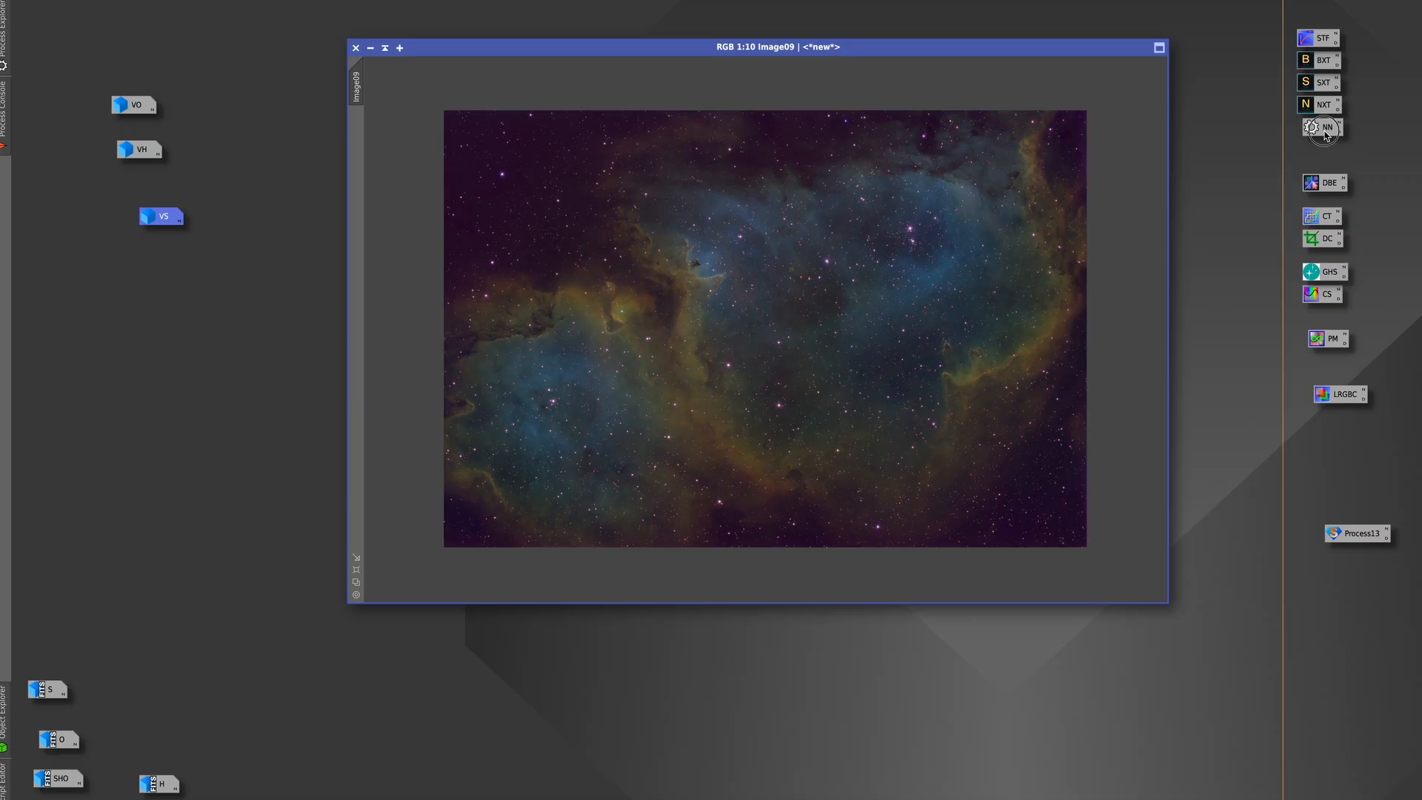
# Start NarrowbandNormalization on image09 with real-time preview and the SHO palette
pyautogui.click(1325, 127)
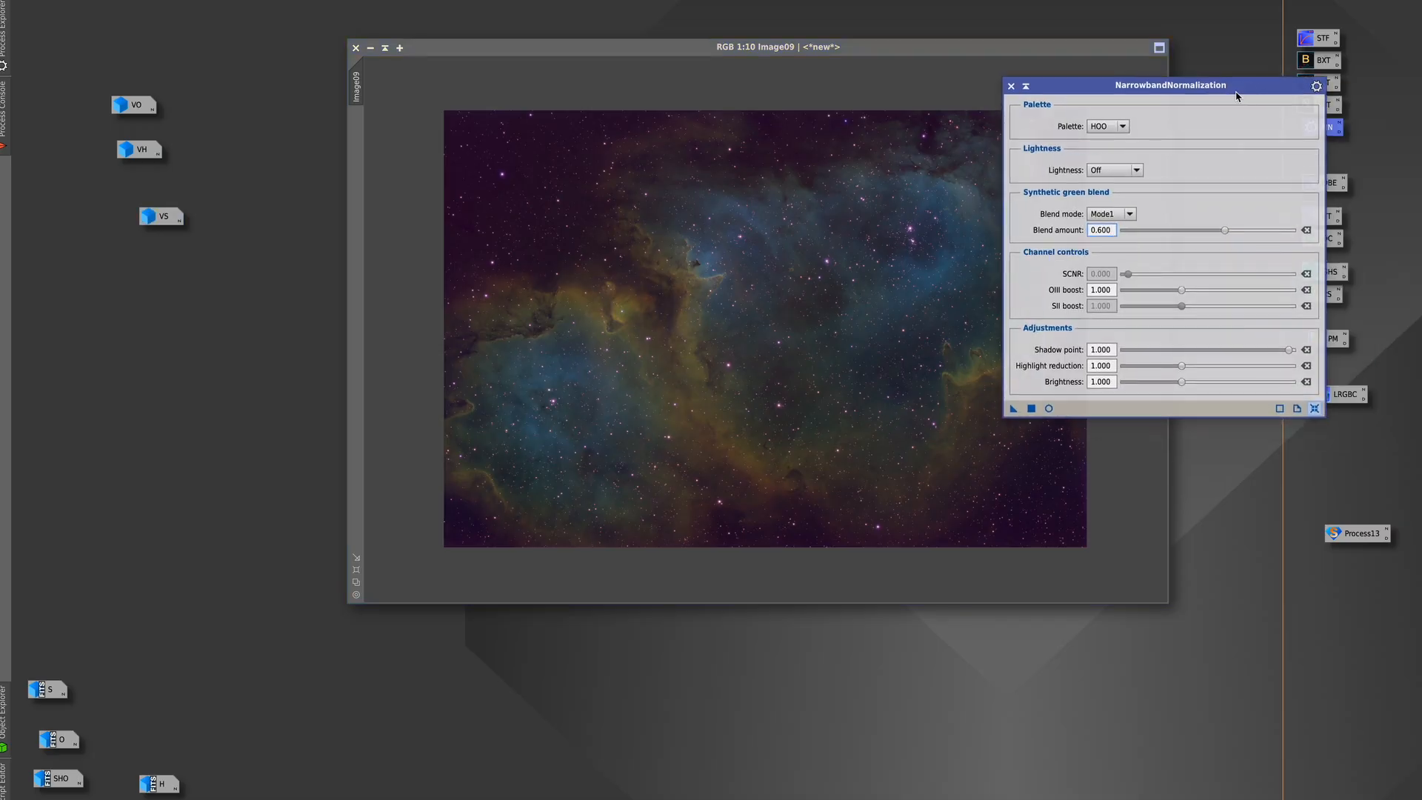
pyautogui.click(1123, 126)
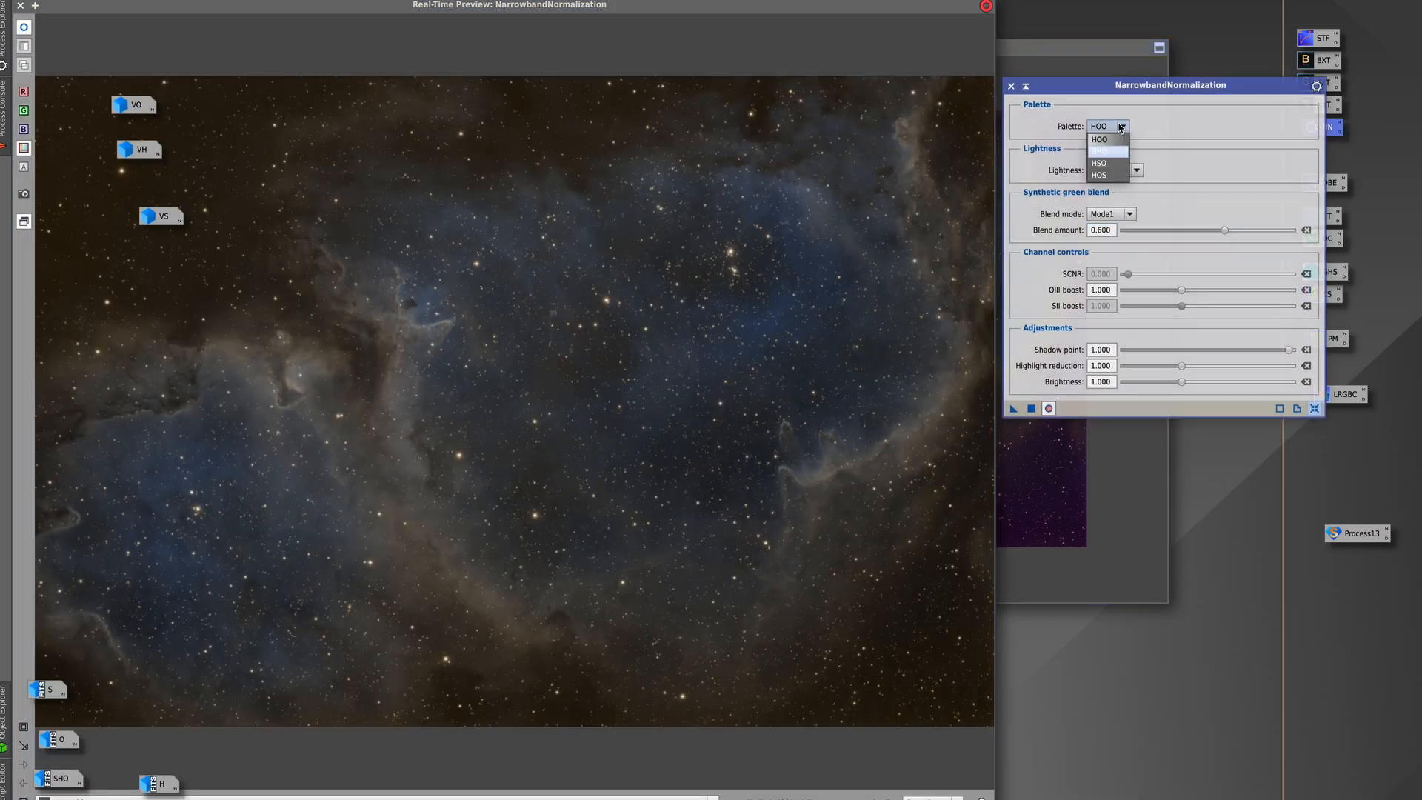
pyautogui.click(1099, 174)
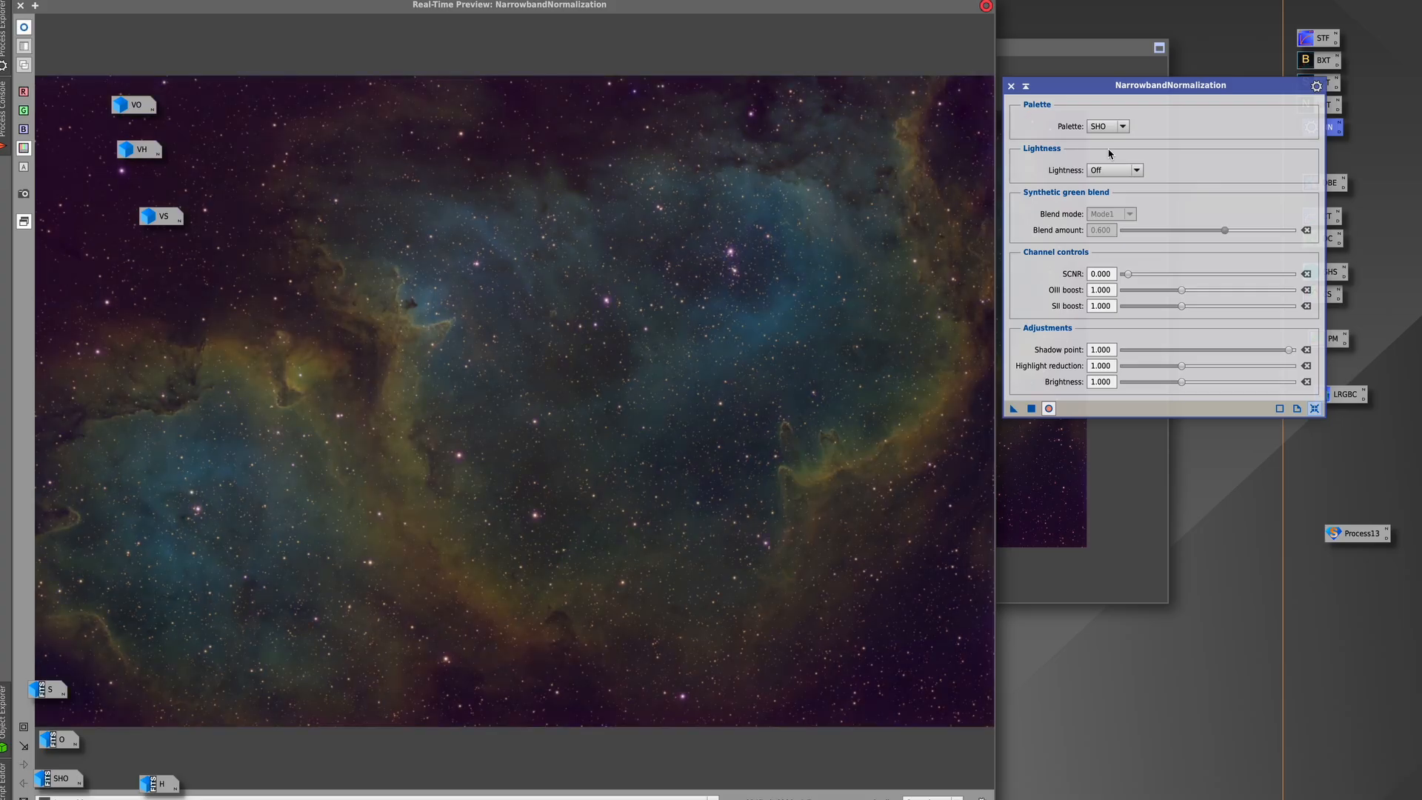
pyautogui.moveTo(1222, 232)
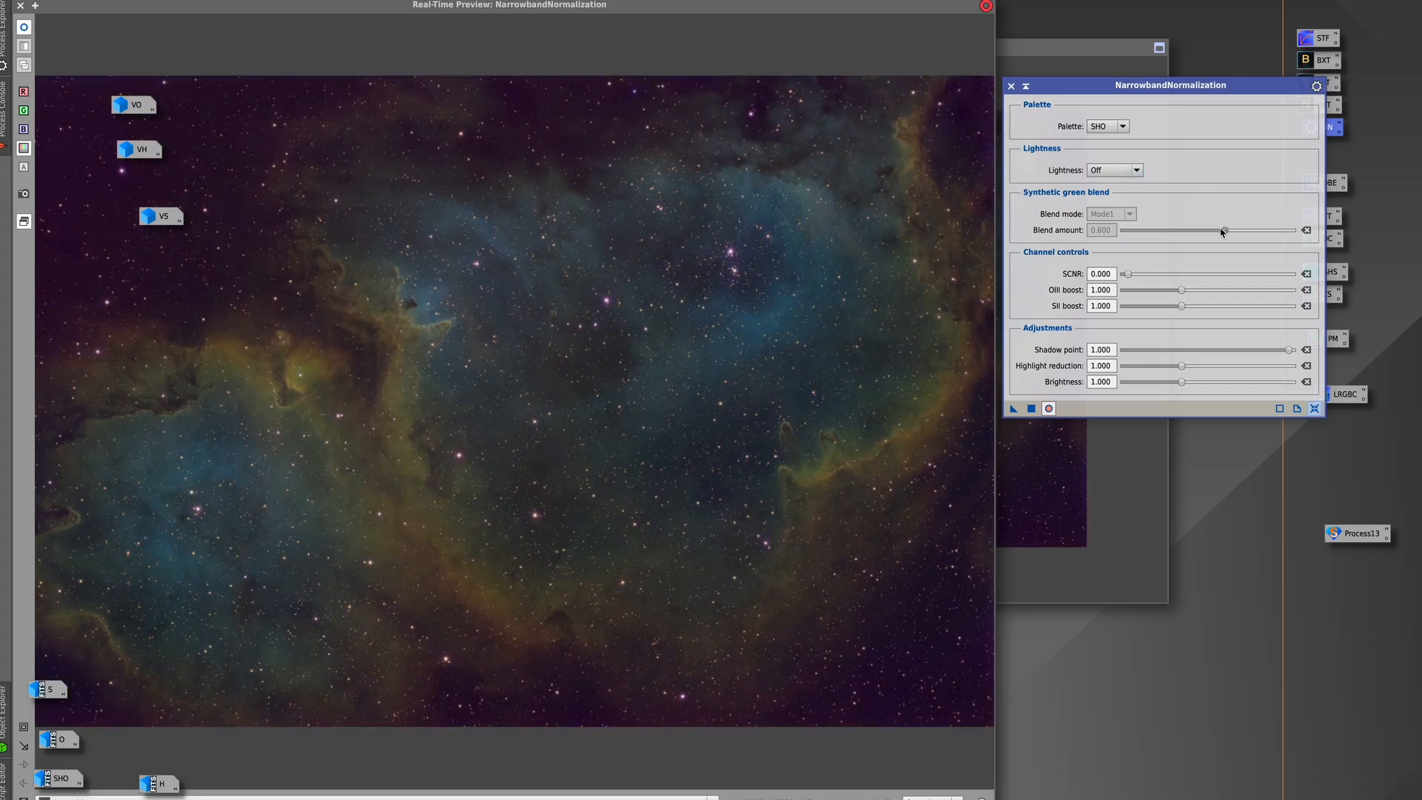
# Set SCNR to 0.645, OIII boost to 1.222 and SII boost to 1.091
pyautogui.moveTo(1126, 273); pyautogui.dragTo(1136, 272)
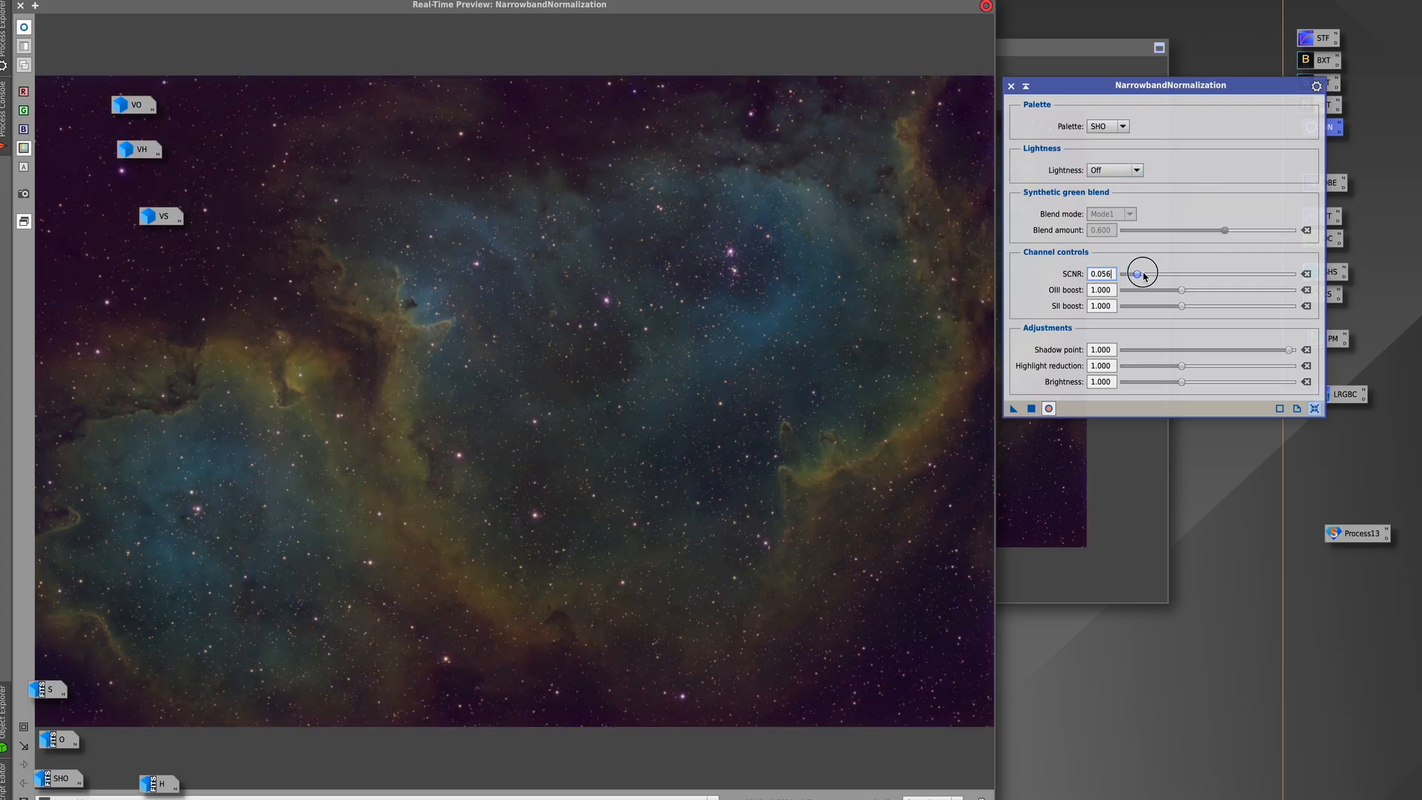
pyautogui.moveTo(1136, 274); pyautogui.dragTo(1231, 274)
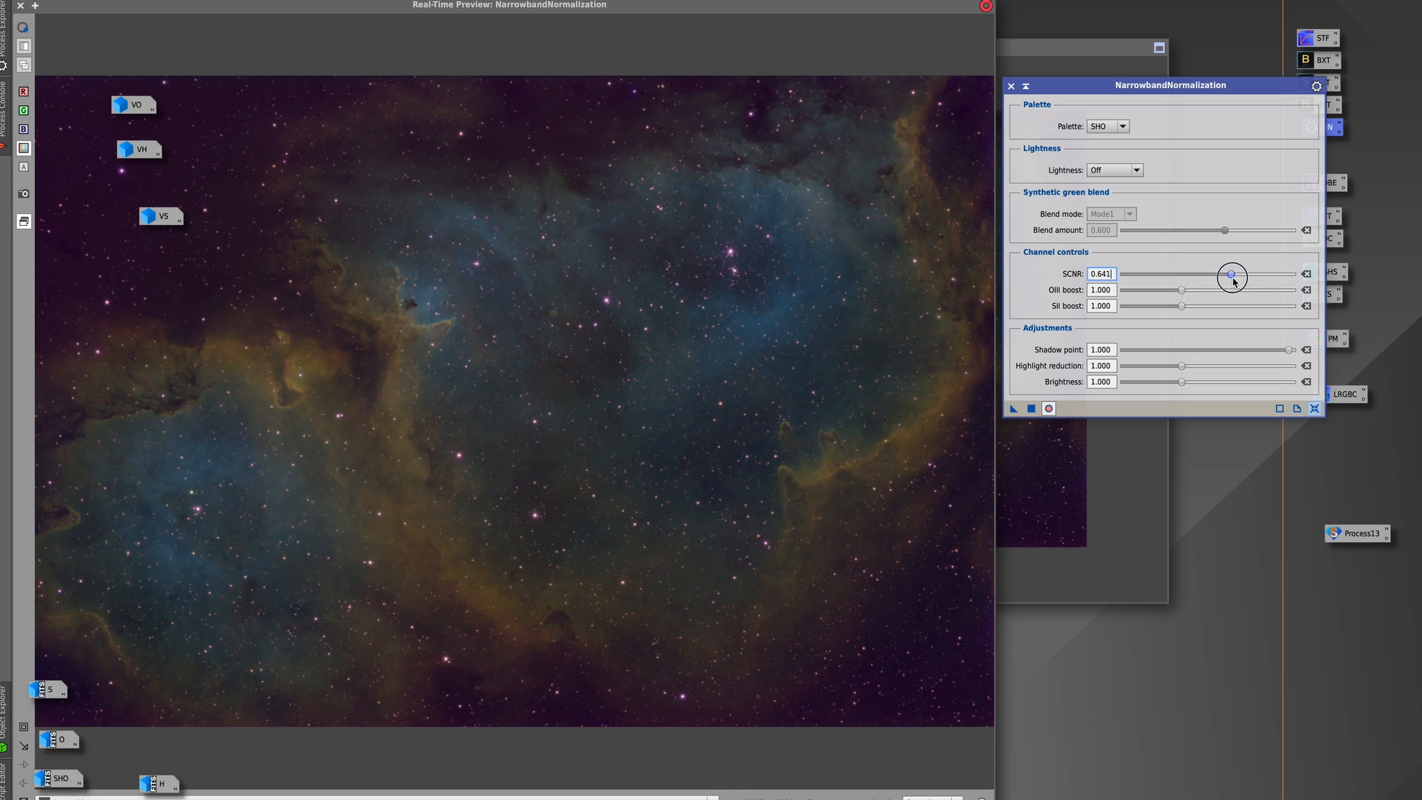
pyautogui.moveTo(1231, 275); pyautogui.dragTo(1218, 276)
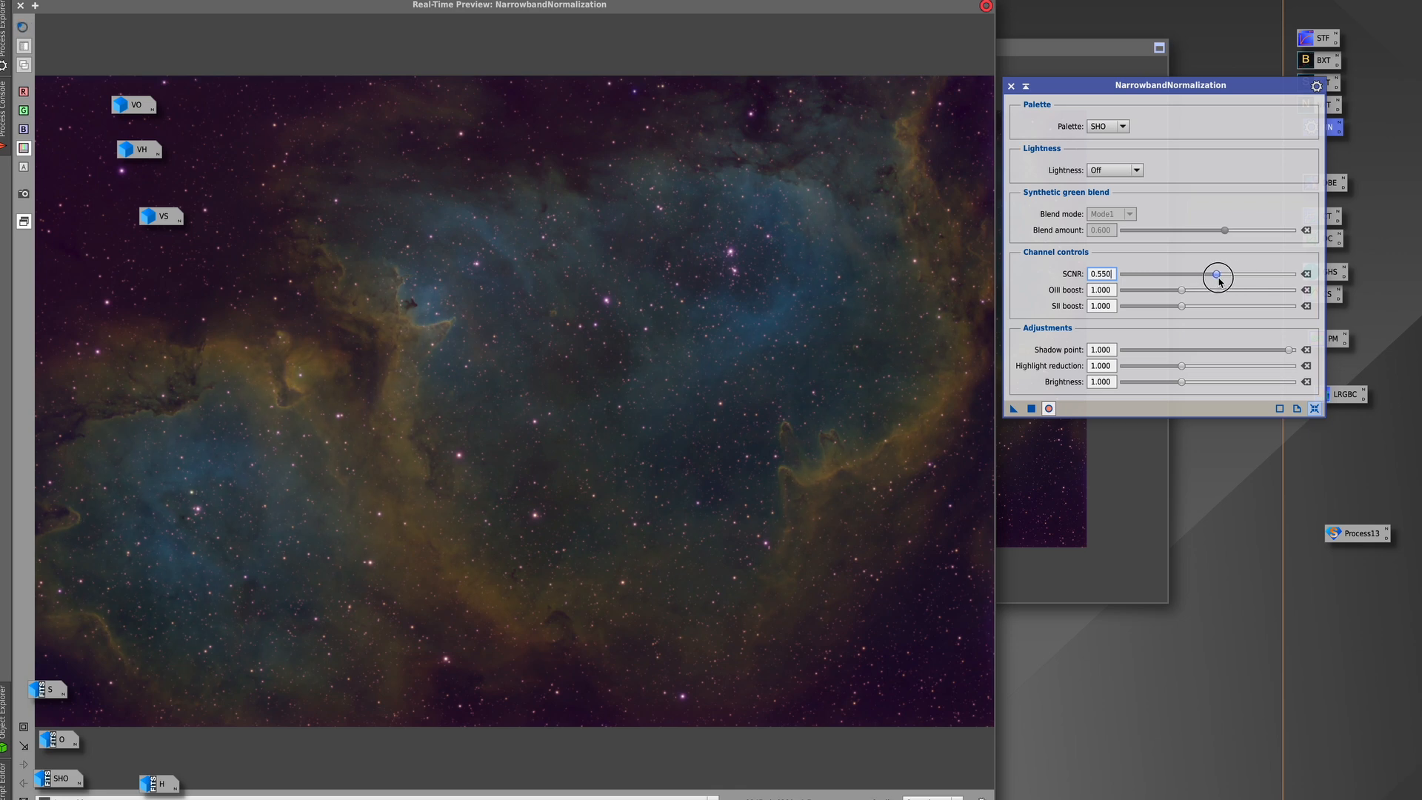
pyautogui.moveTo(1218, 275); pyautogui.dragTo(1231, 275)
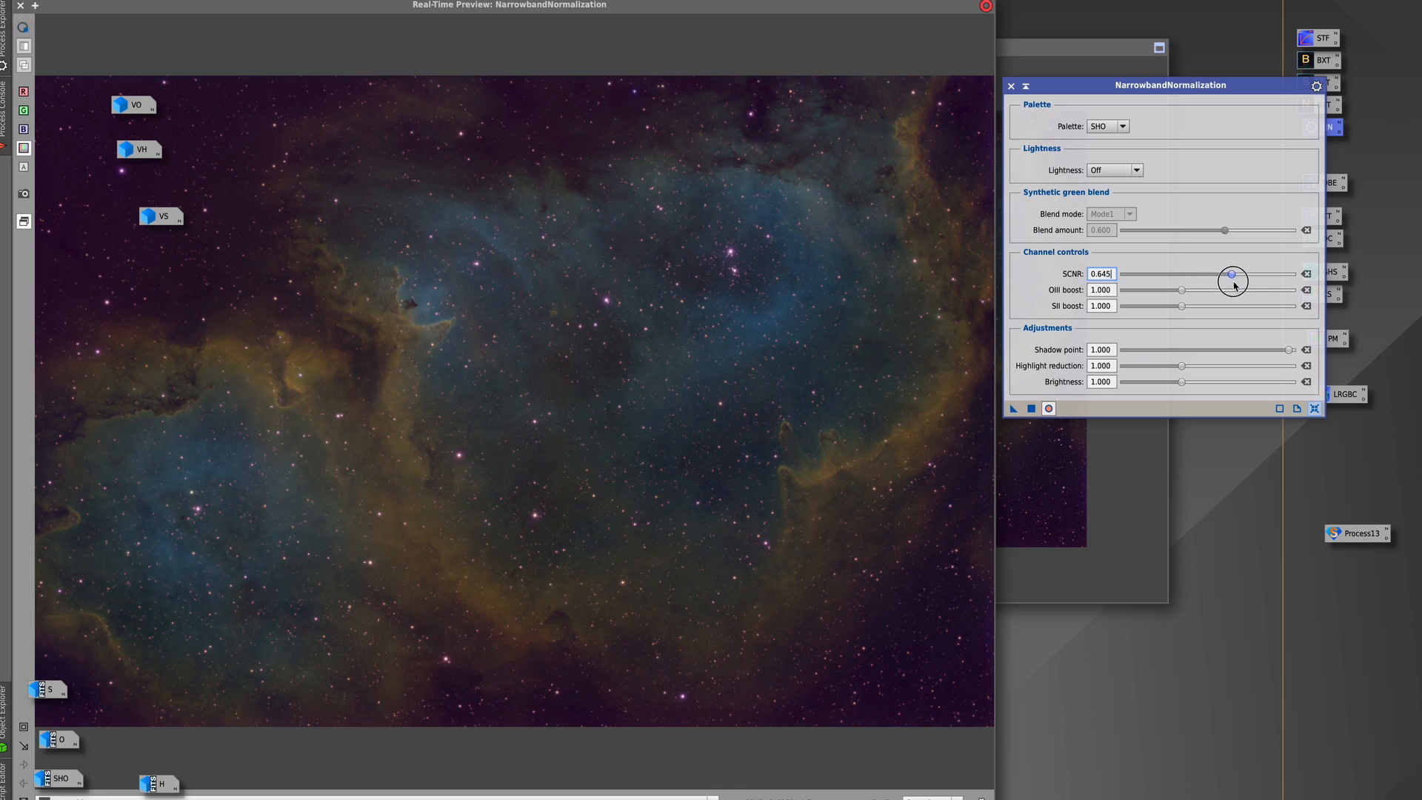
pyautogui.moveTo(1231, 274); pyautogui.dragTo(1210, 292)
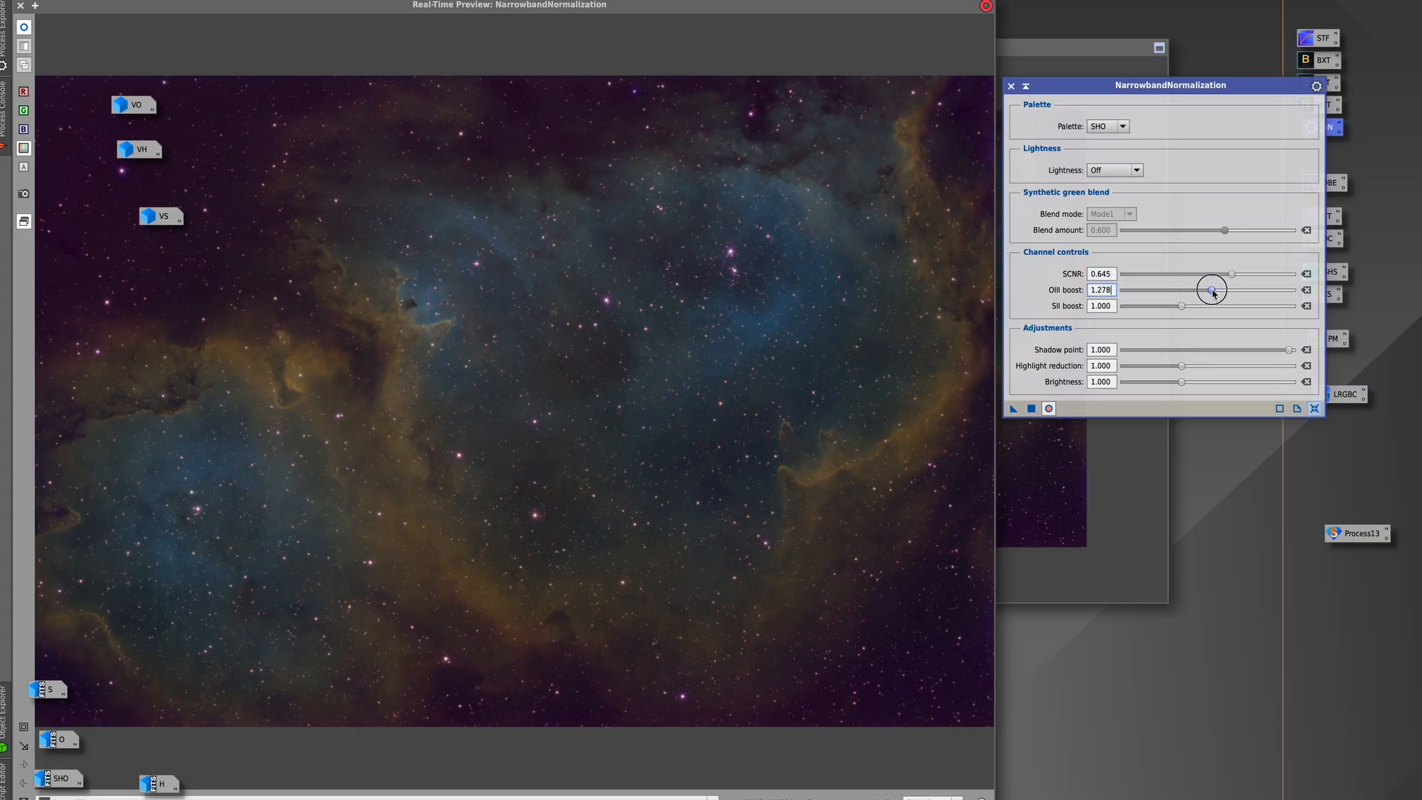
pyautogui.moveTo(1214, 290); pyautogui.dragTo(1205, 291)
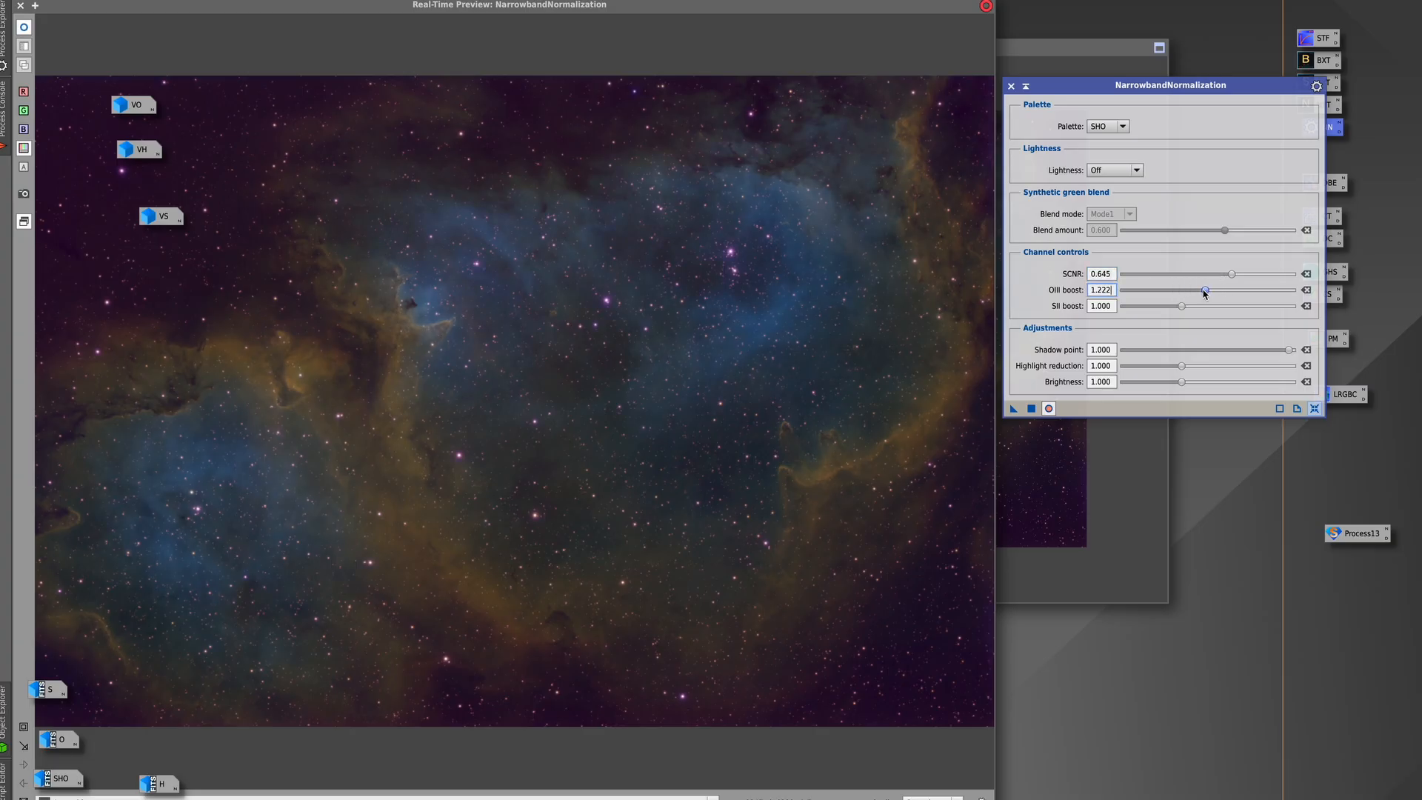
pyautogui.moveTo(1181, 305); pyautogui.dragTo(1193, 305)
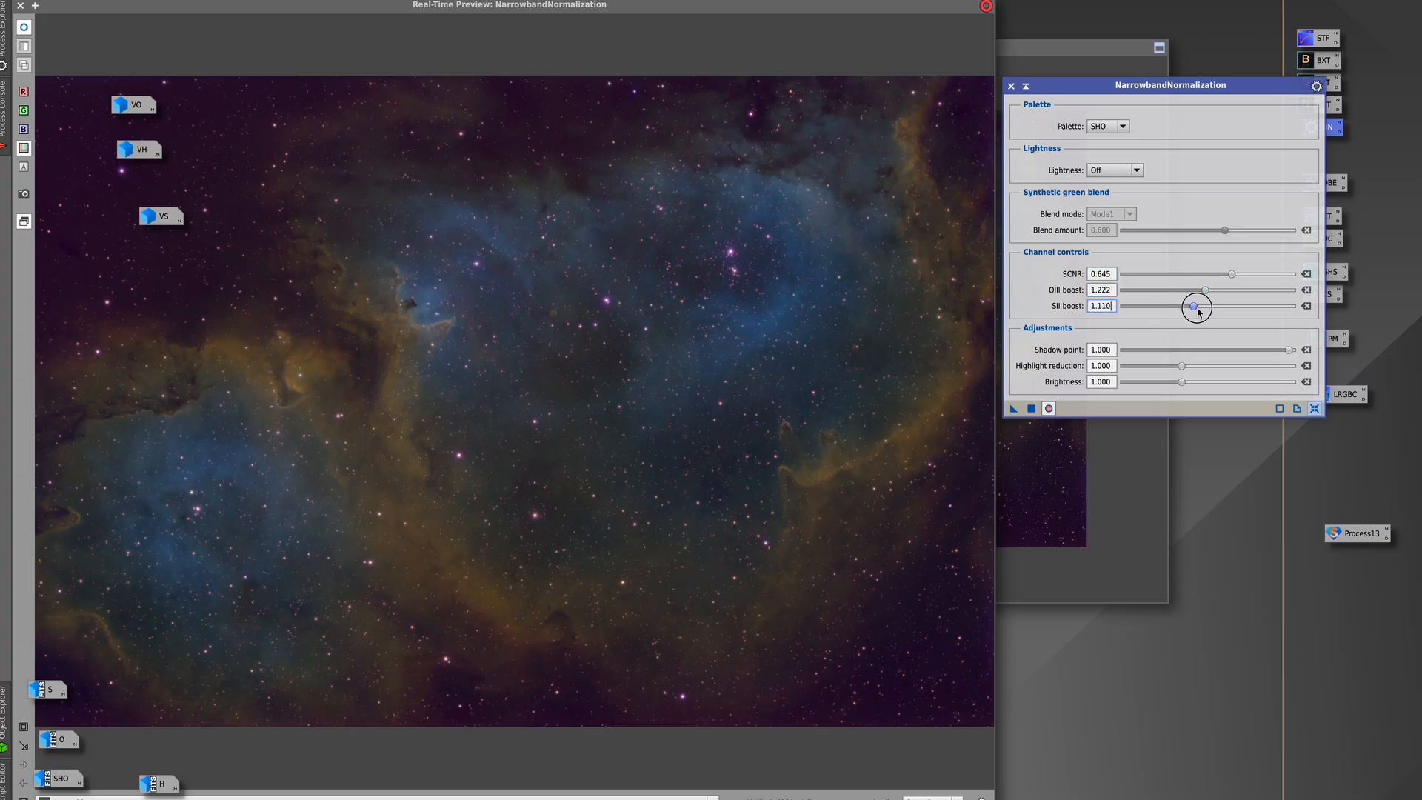
pyautogui.moveTo(1193, 305); pyautogui.dragTo(1191, 305)
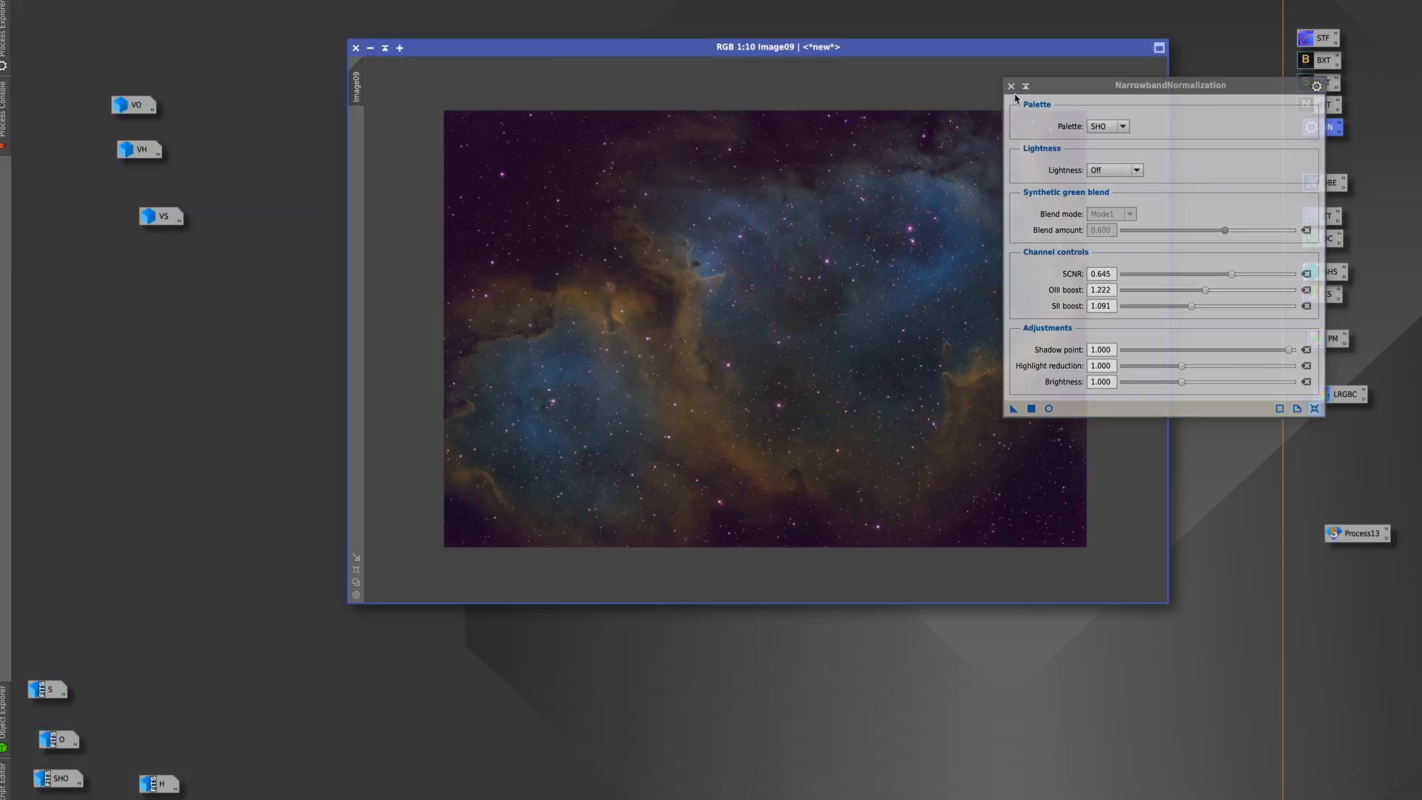
# Run NarrowbandNormalization on image09, then start StarXTerminator on the normalized result
pyautogui.click(1010, 84)
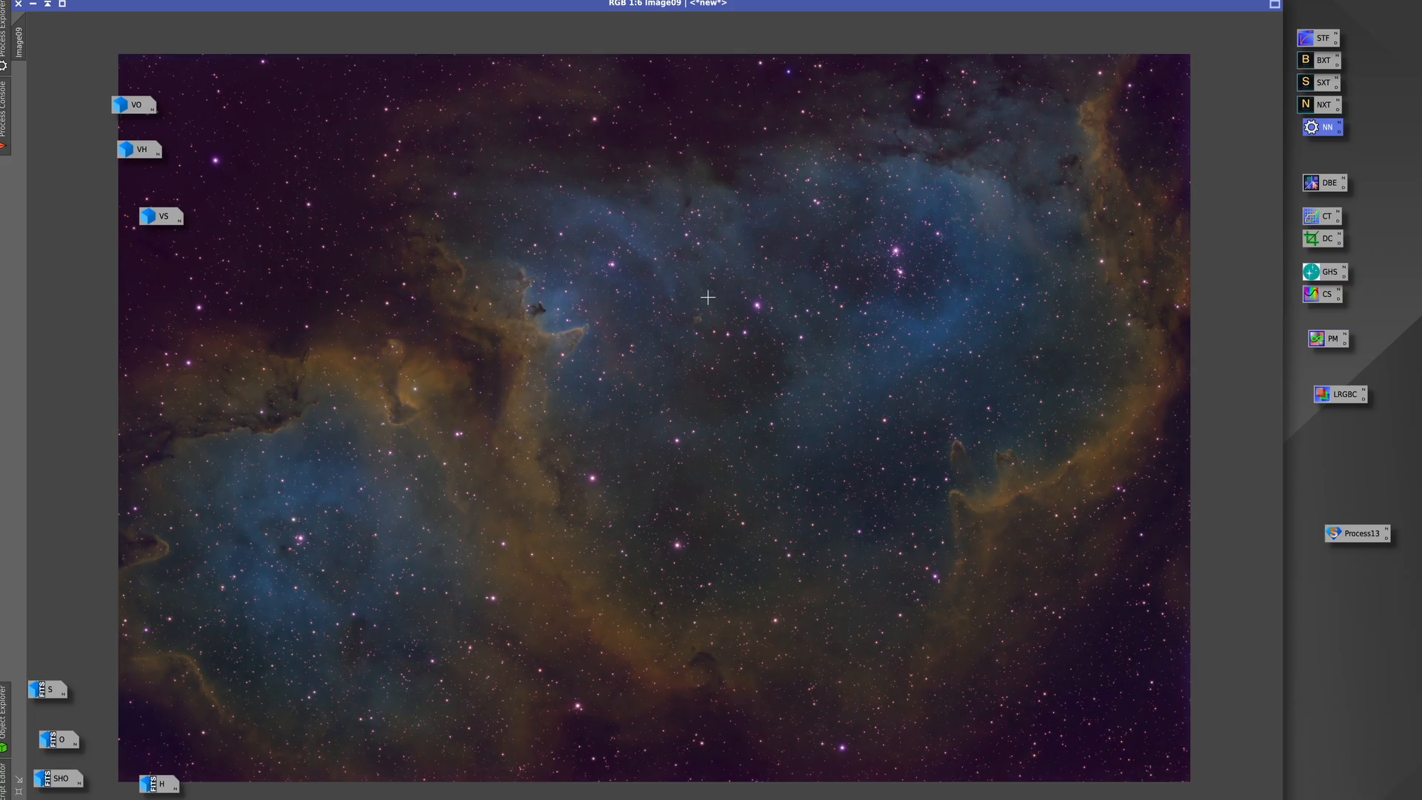
pyautogui.moveTo(356, 361)
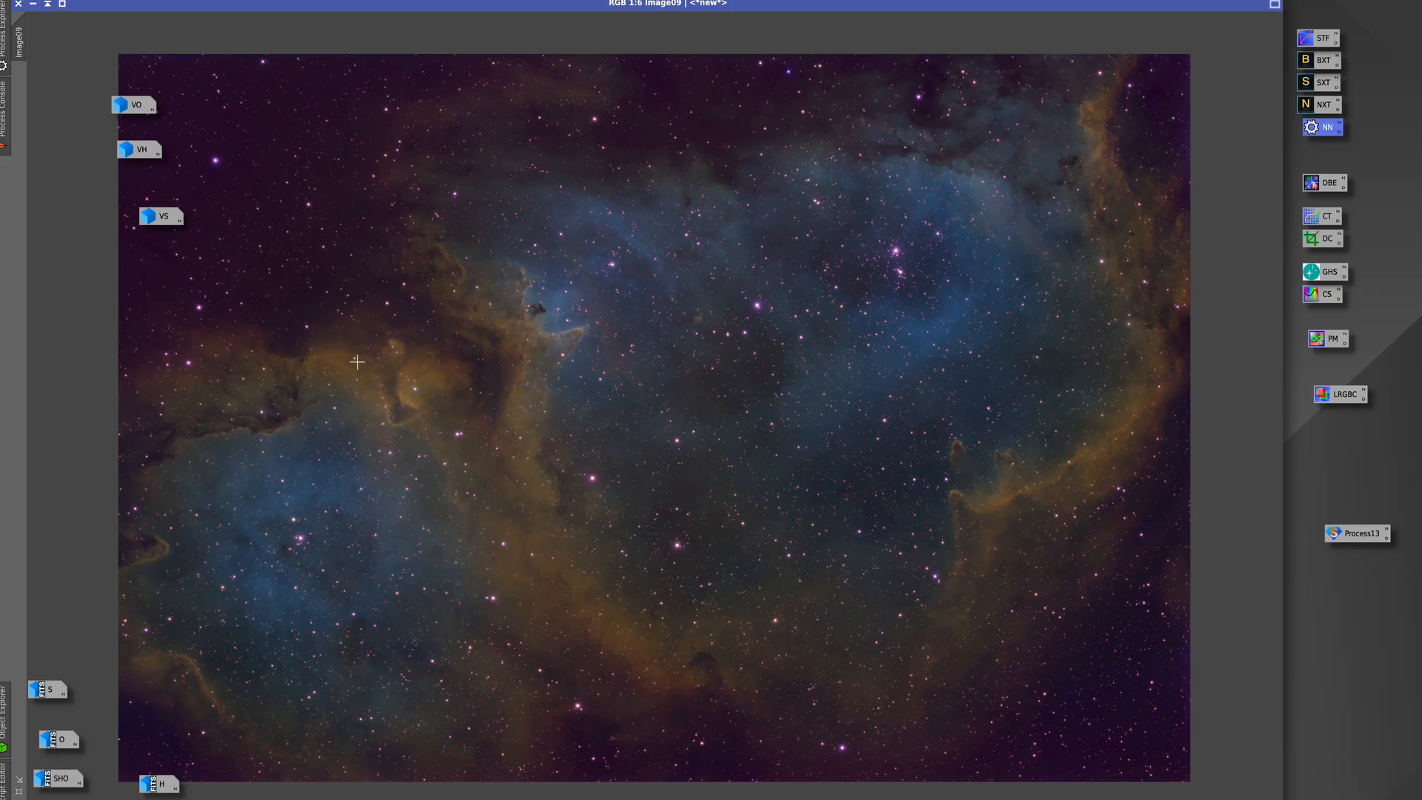
pyautogui.moveTo(974, 264)
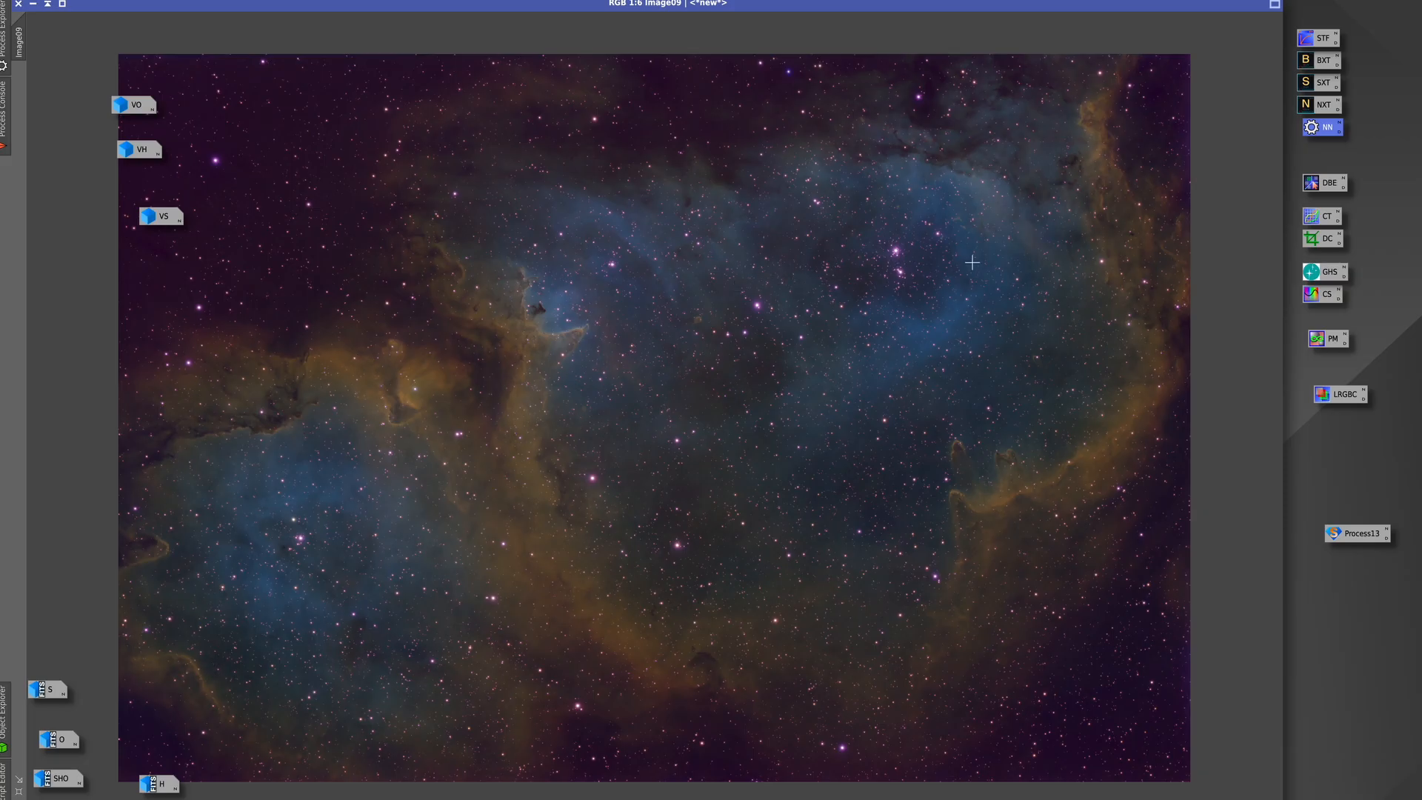
pyautogui.moveTo(1323, 81); pyautogui.dragTo(874, 264)
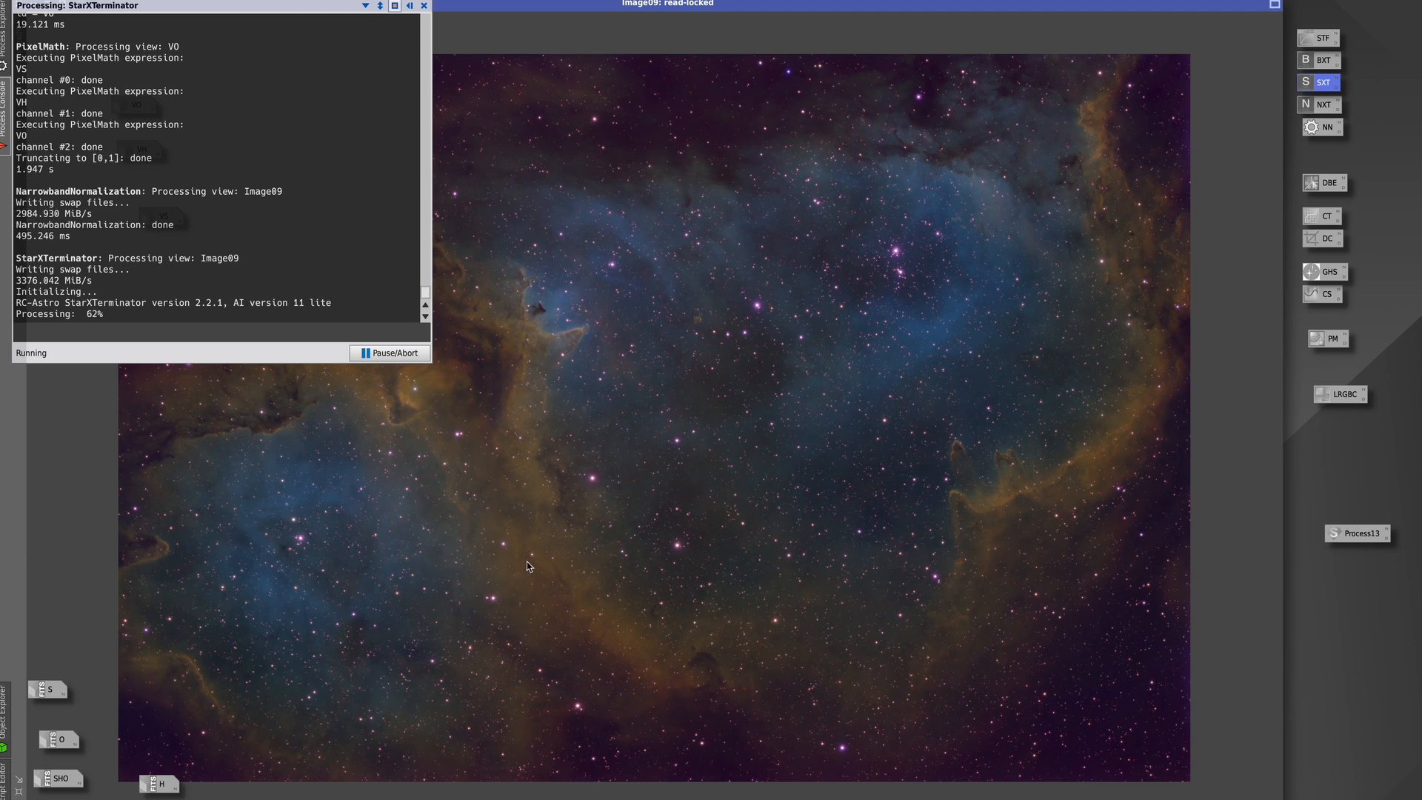
pyautogui.moveTo(603, 508)
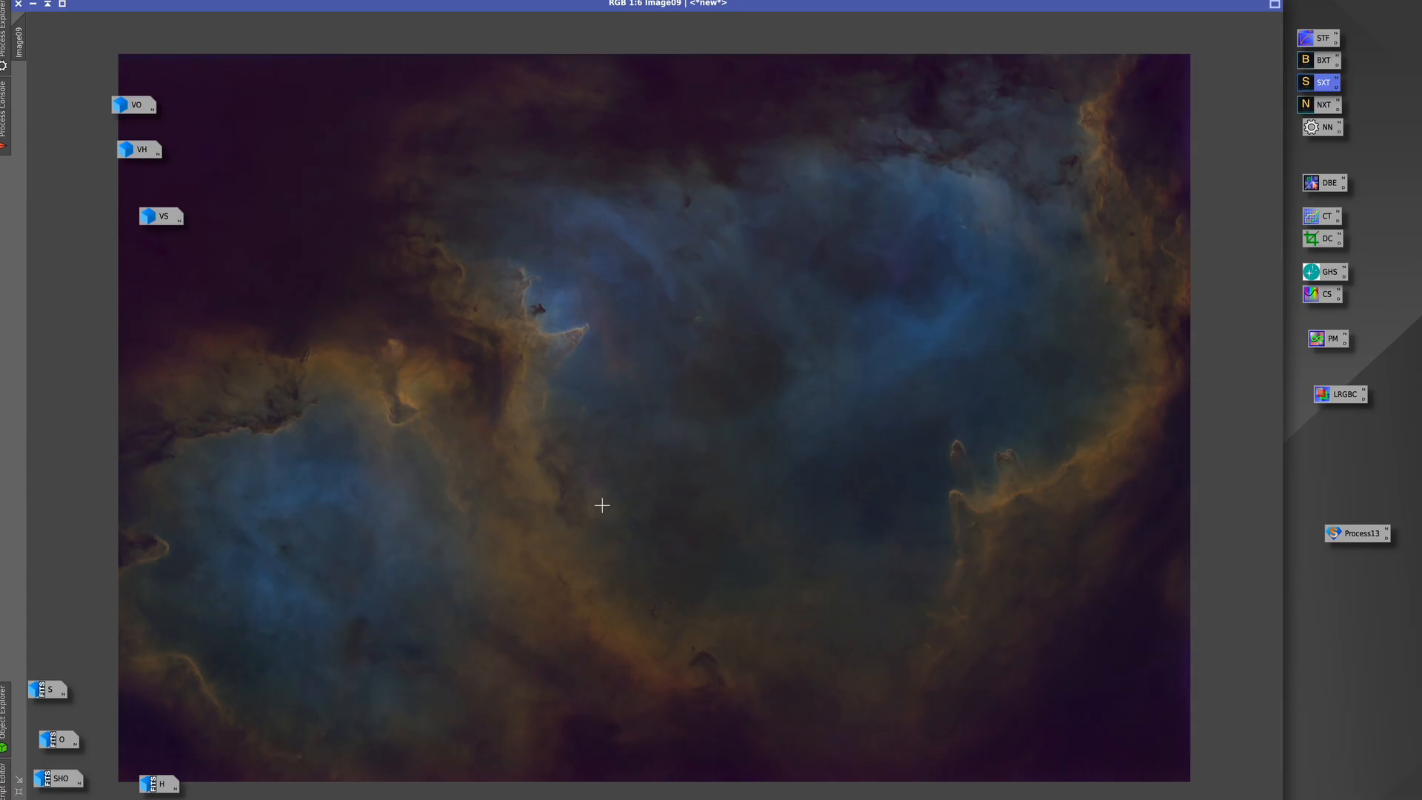
pyautogui.moveTo(555, 375)
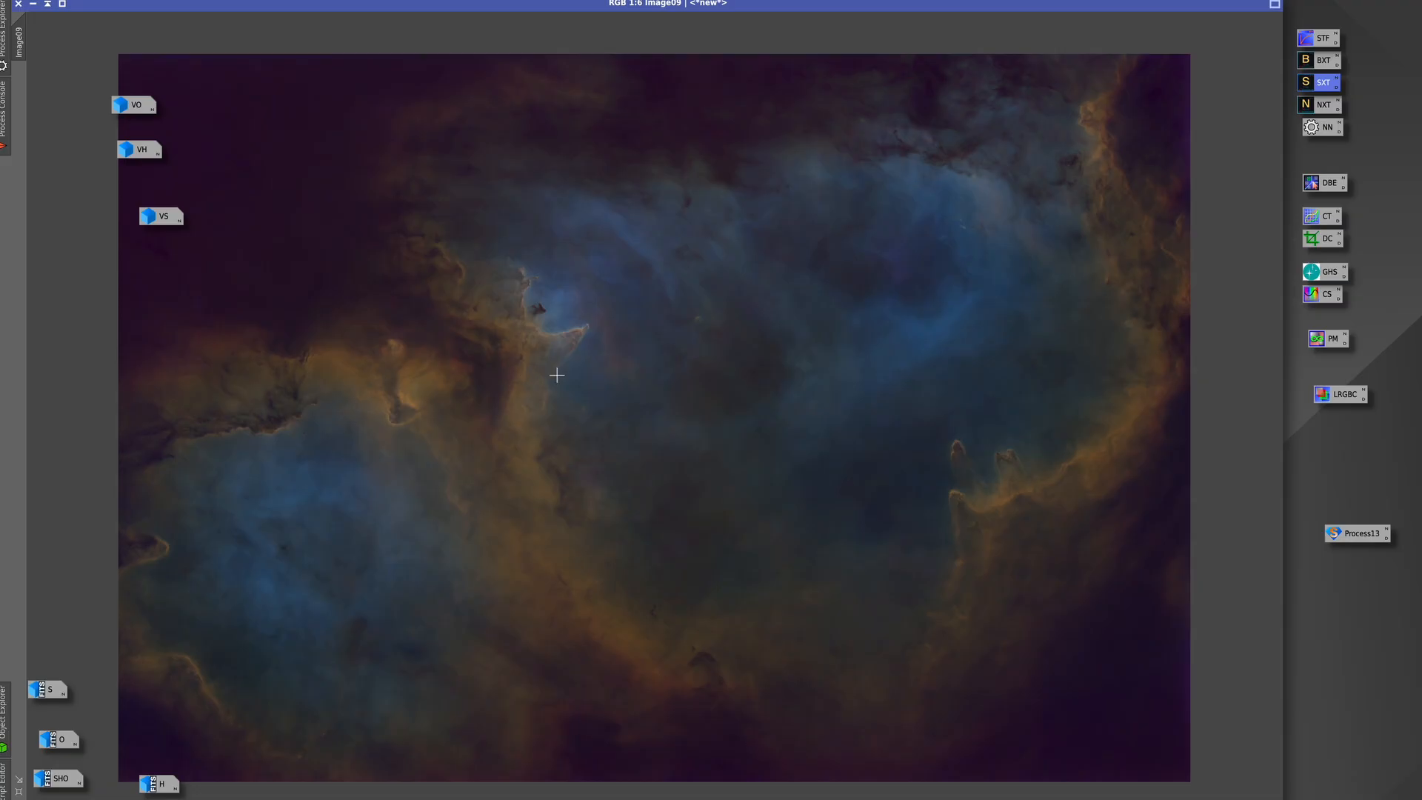
pyautogui.moveTo(573, 381)
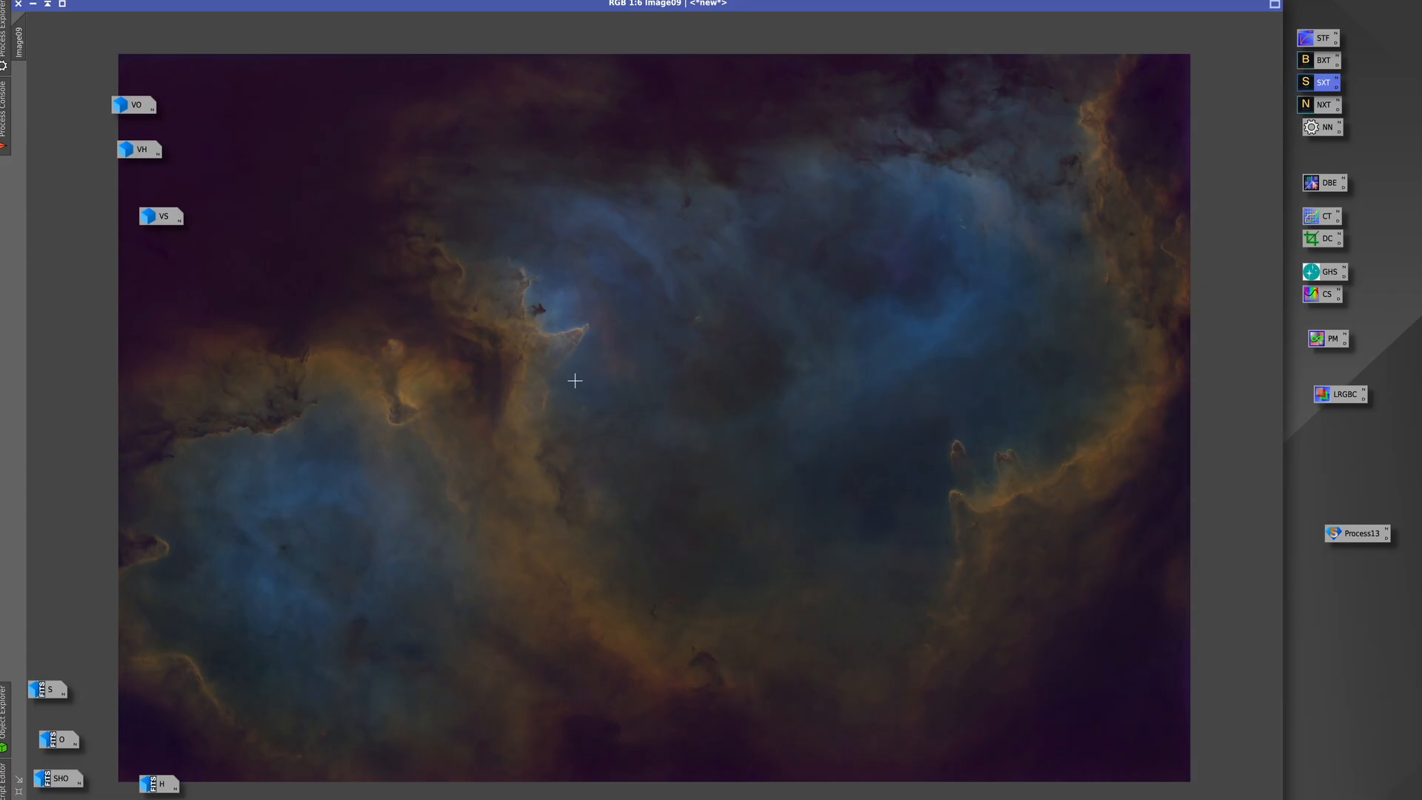
pyautogui.moveTo(60, 778)
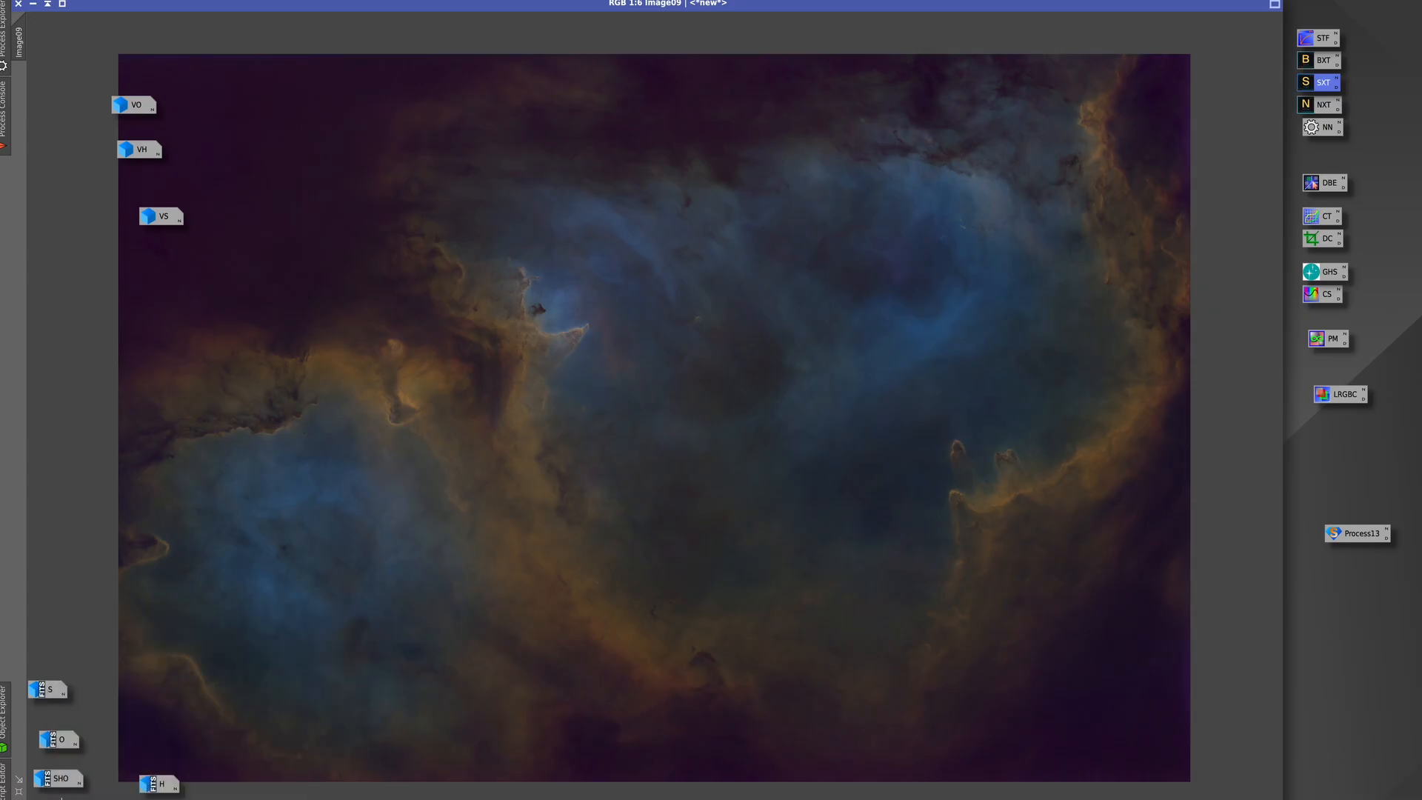
pyautogui.moveTo(56, 778)
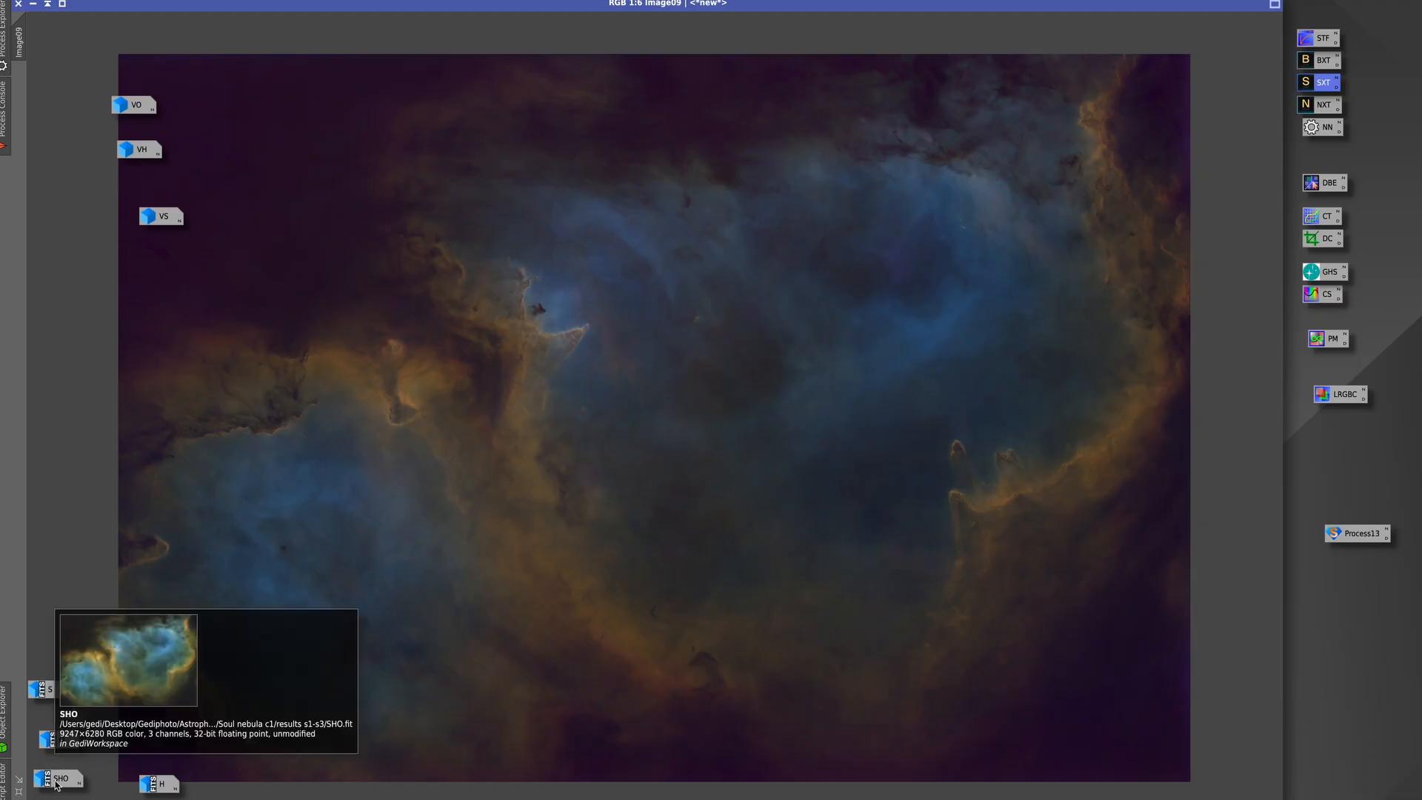
# Reopen the manually processed SHO image from its icon and enlarge it to fill the workspace
pyautogui.doubleClick(61, 777)
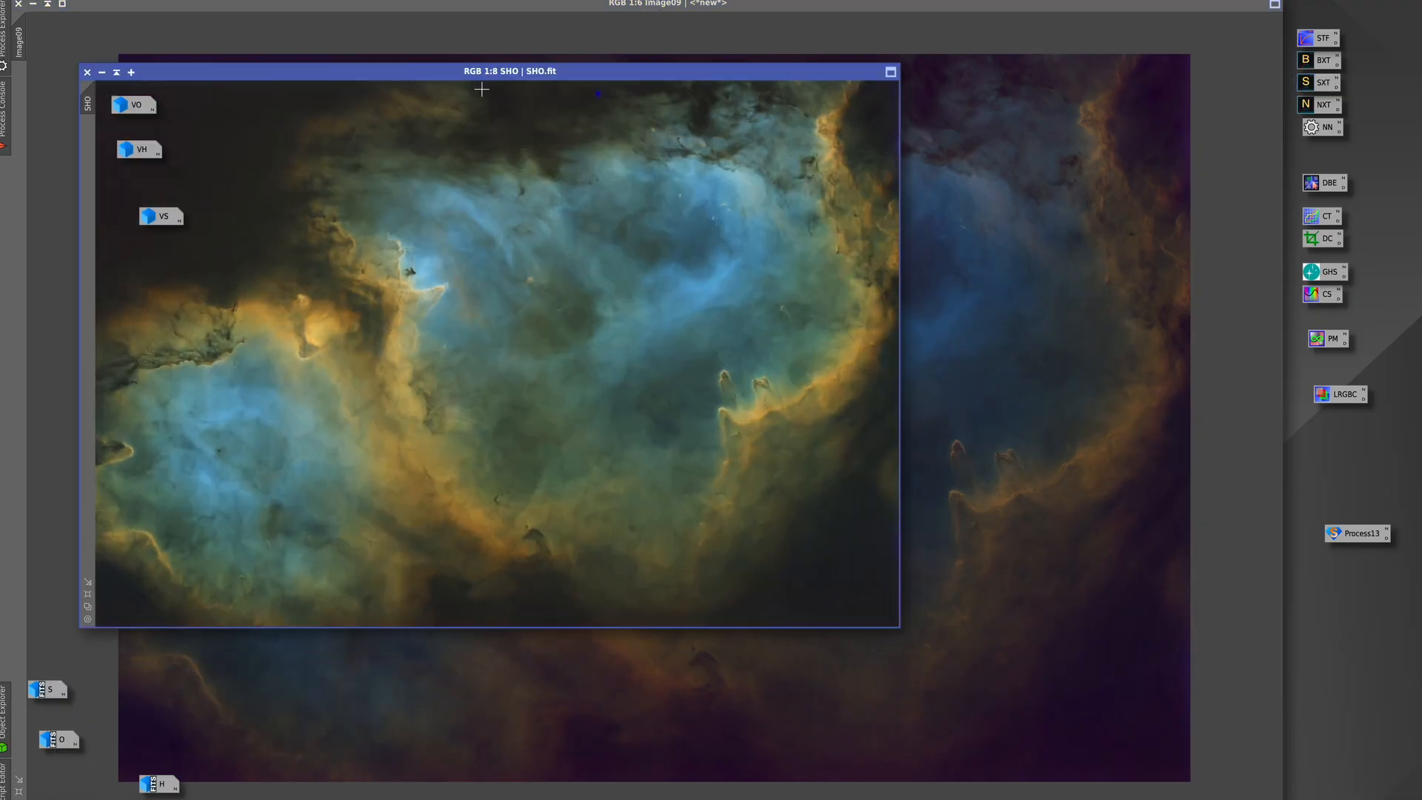
pyautogui.click(889, 72)
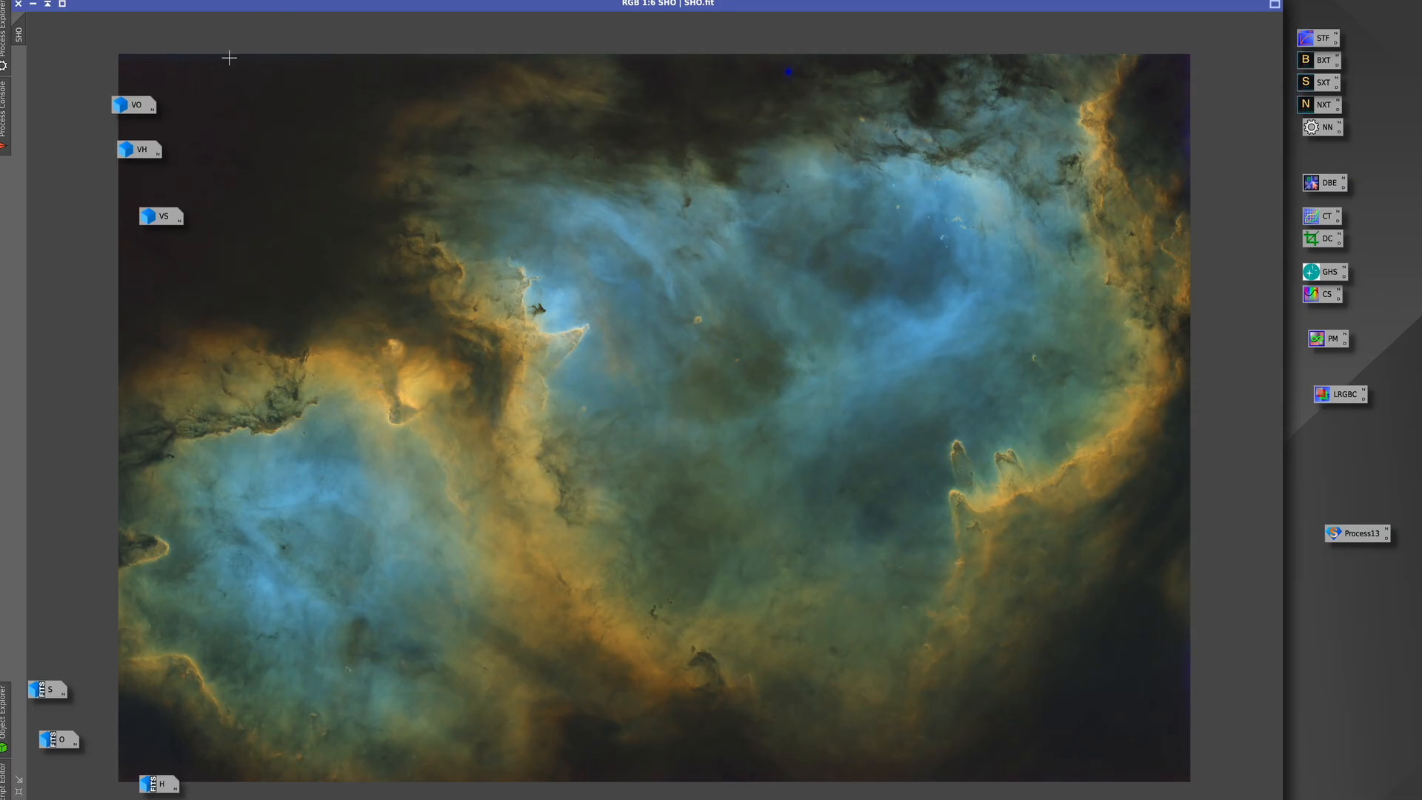
pyautogui.moveTo(188, 34)
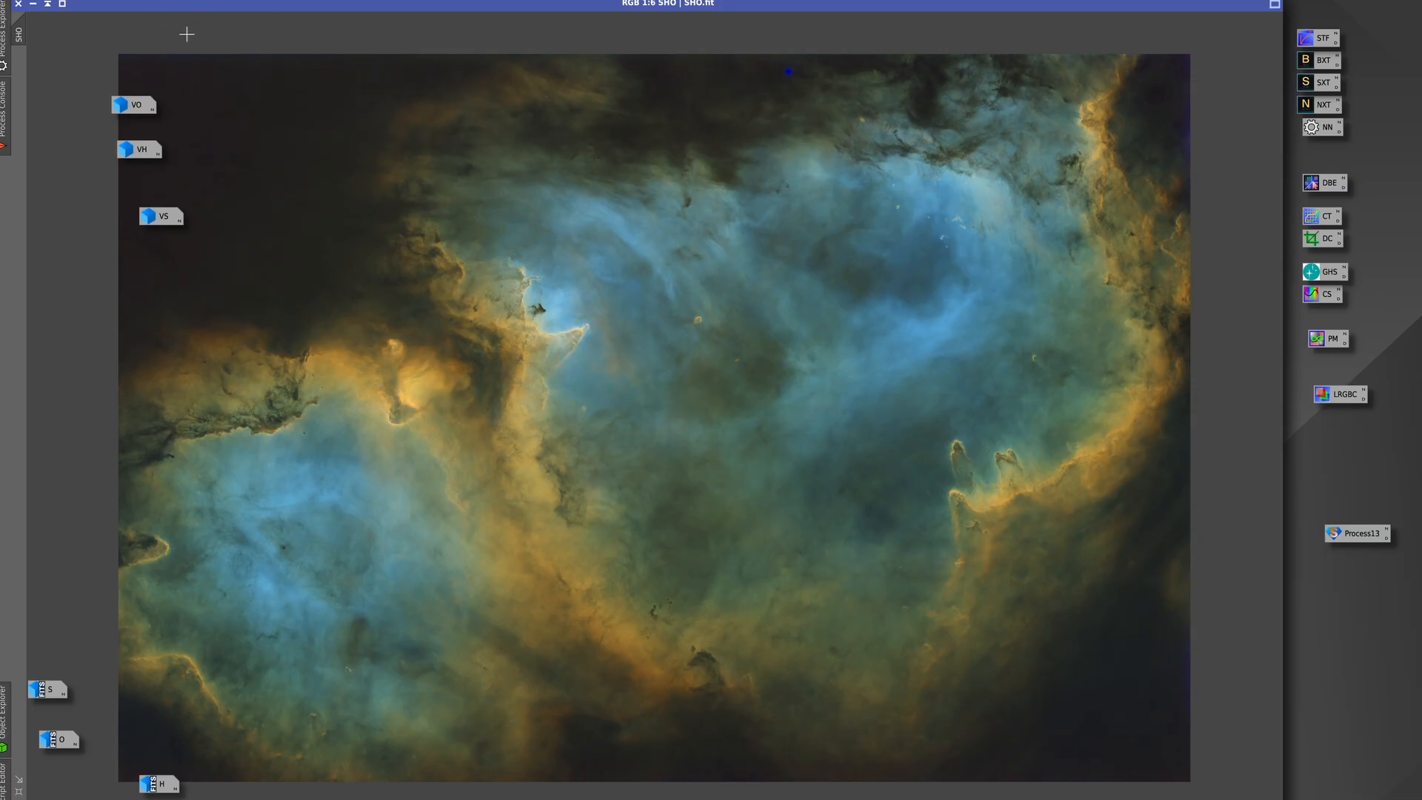
pyautogui.moveTo(186, 29)
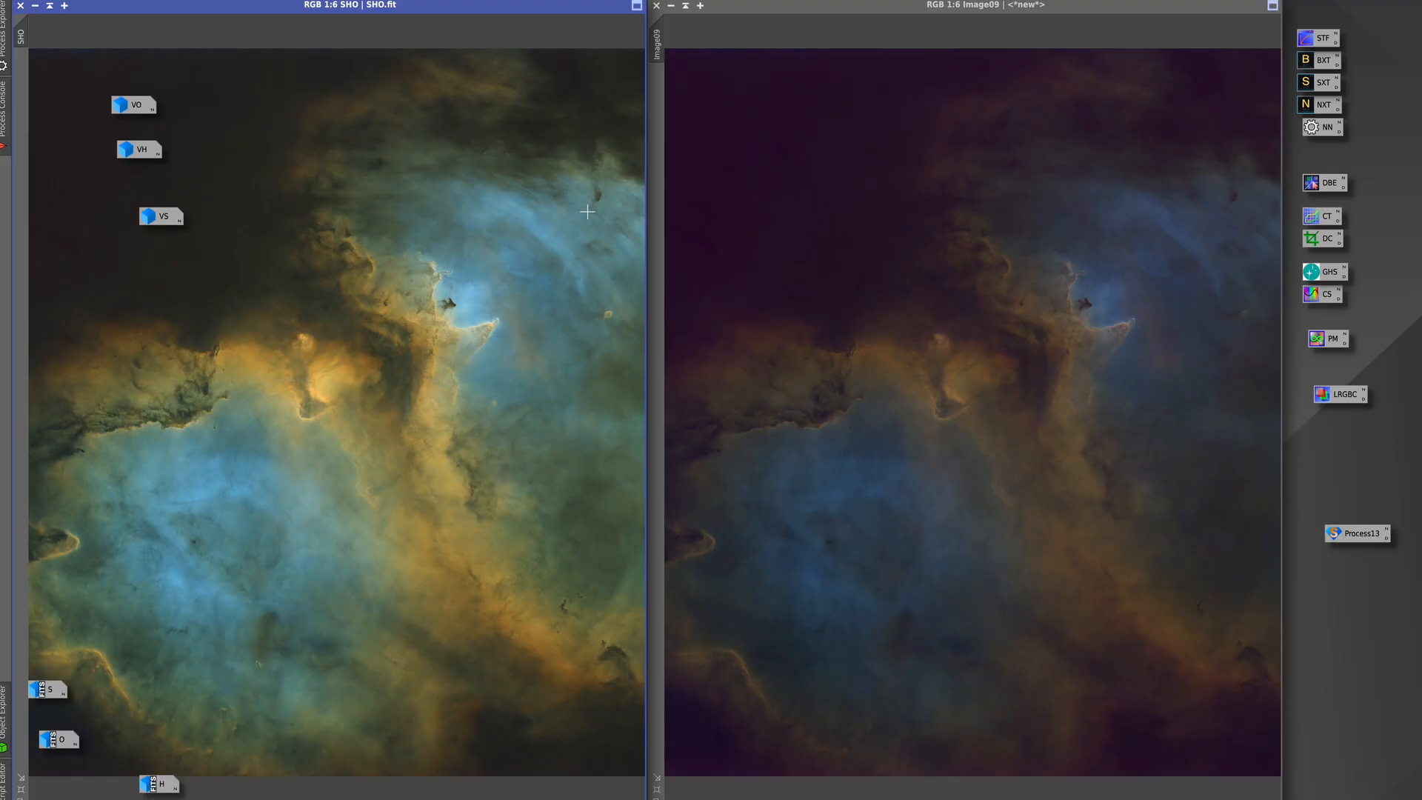
pyautogui.moveTo(382, 427)
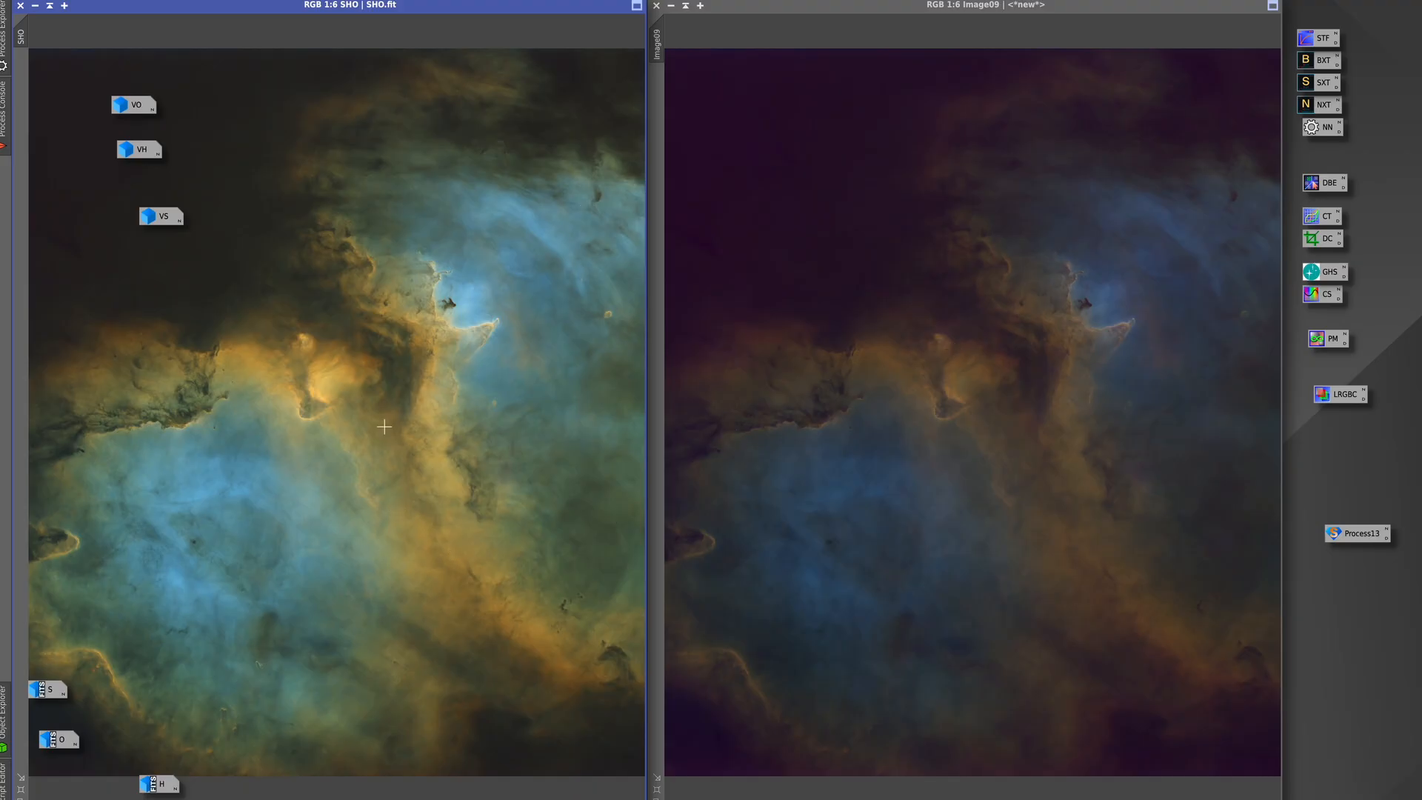
pyautogui.moveTo(464, 554)
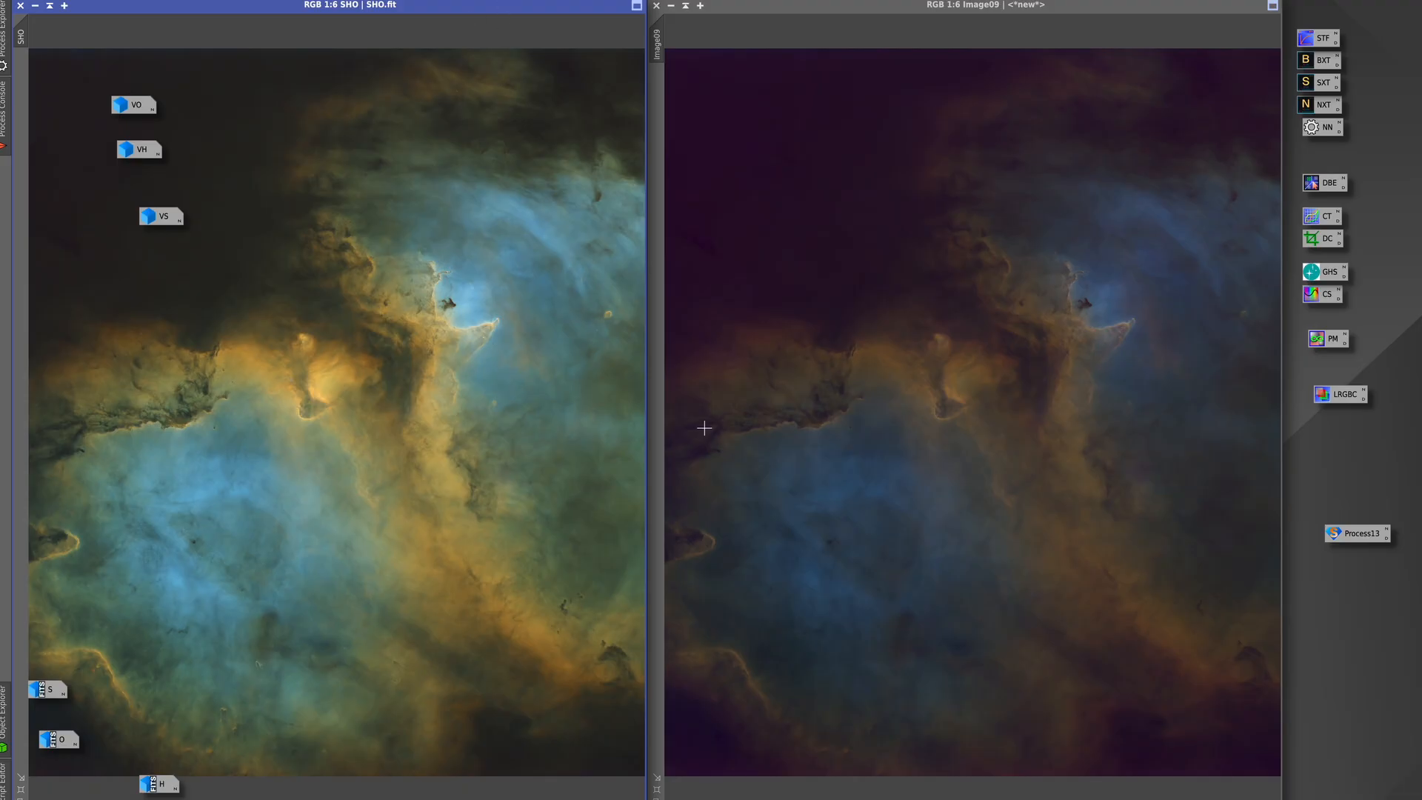
pyautogui.moveTo(998, 508)
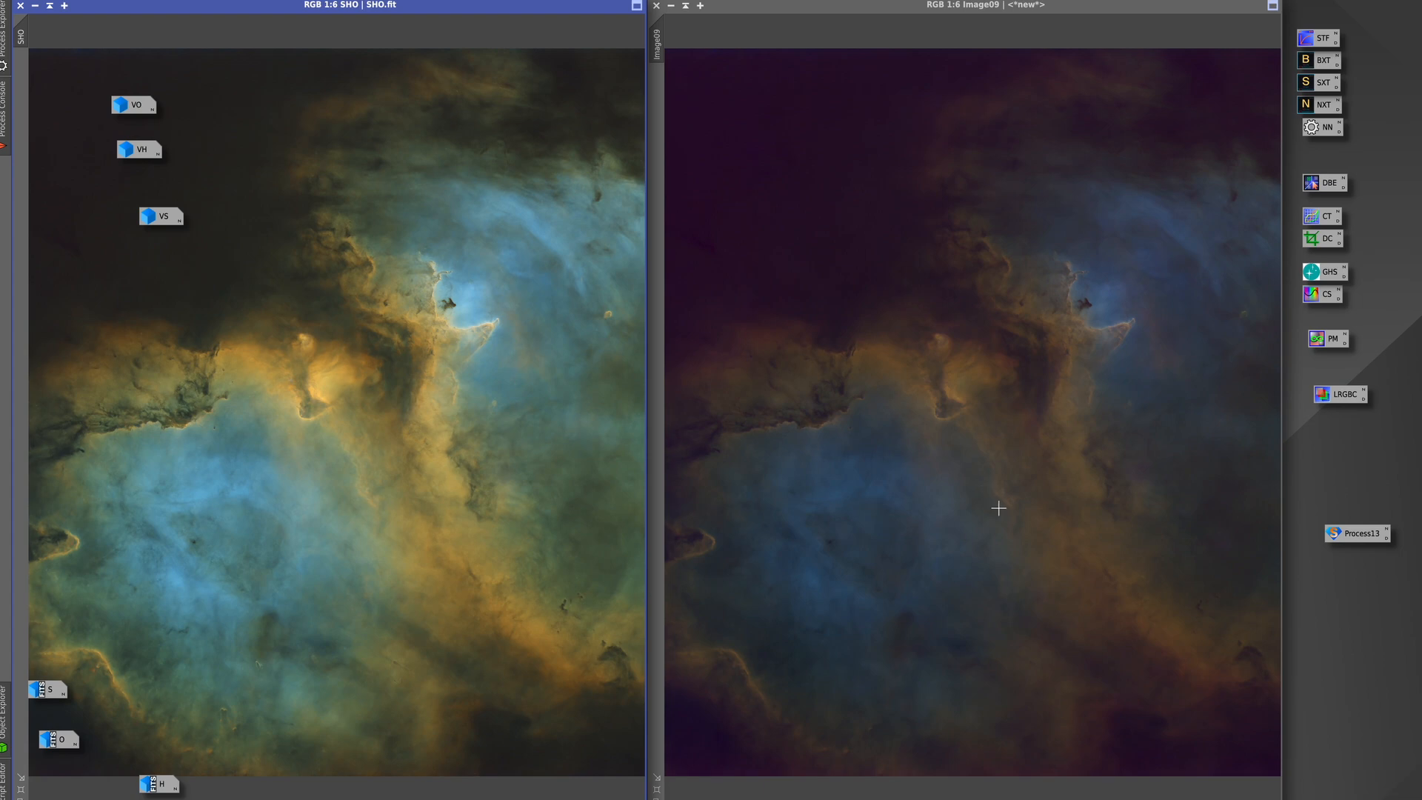
pyautogui.moveTo(1012, 181)
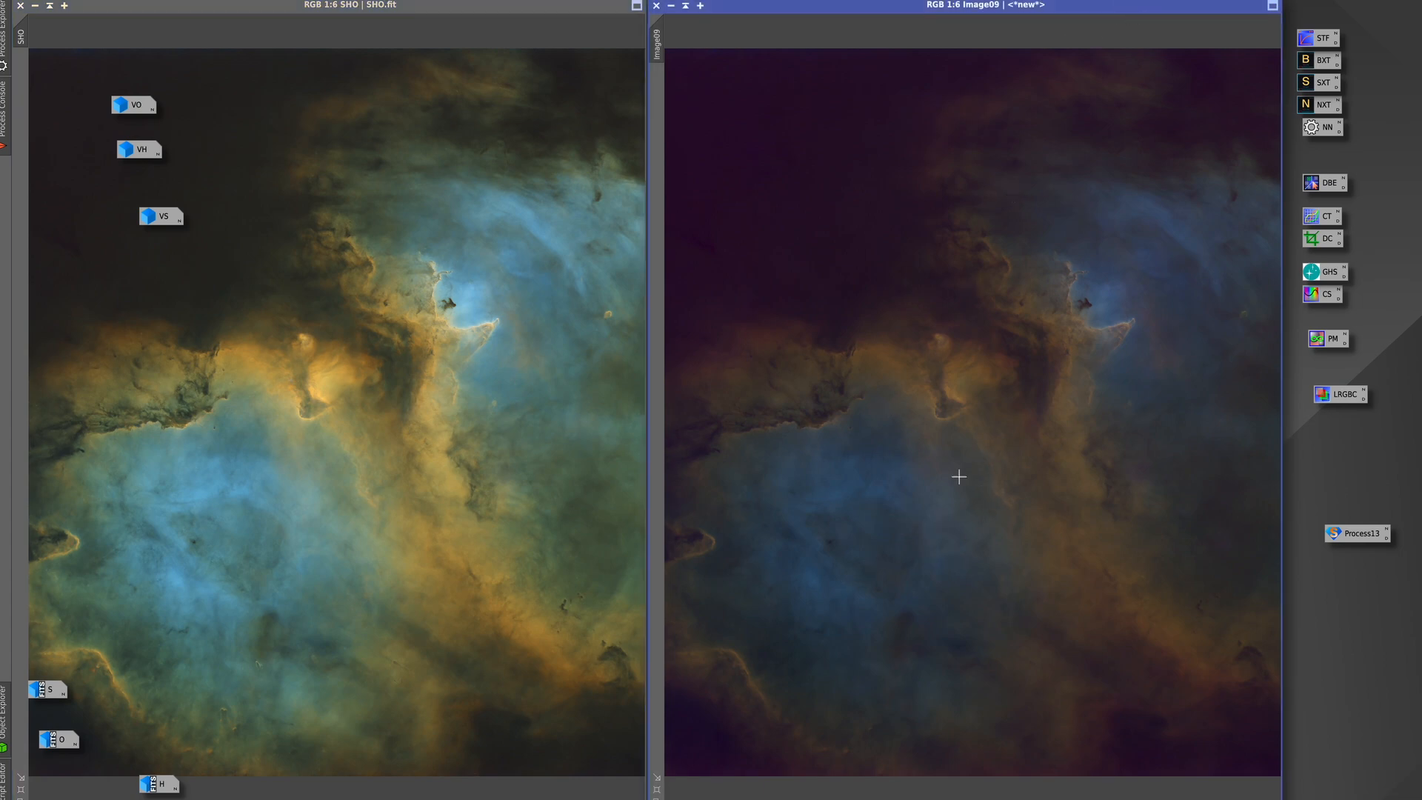
pyautogui.moveTo(914, 613)
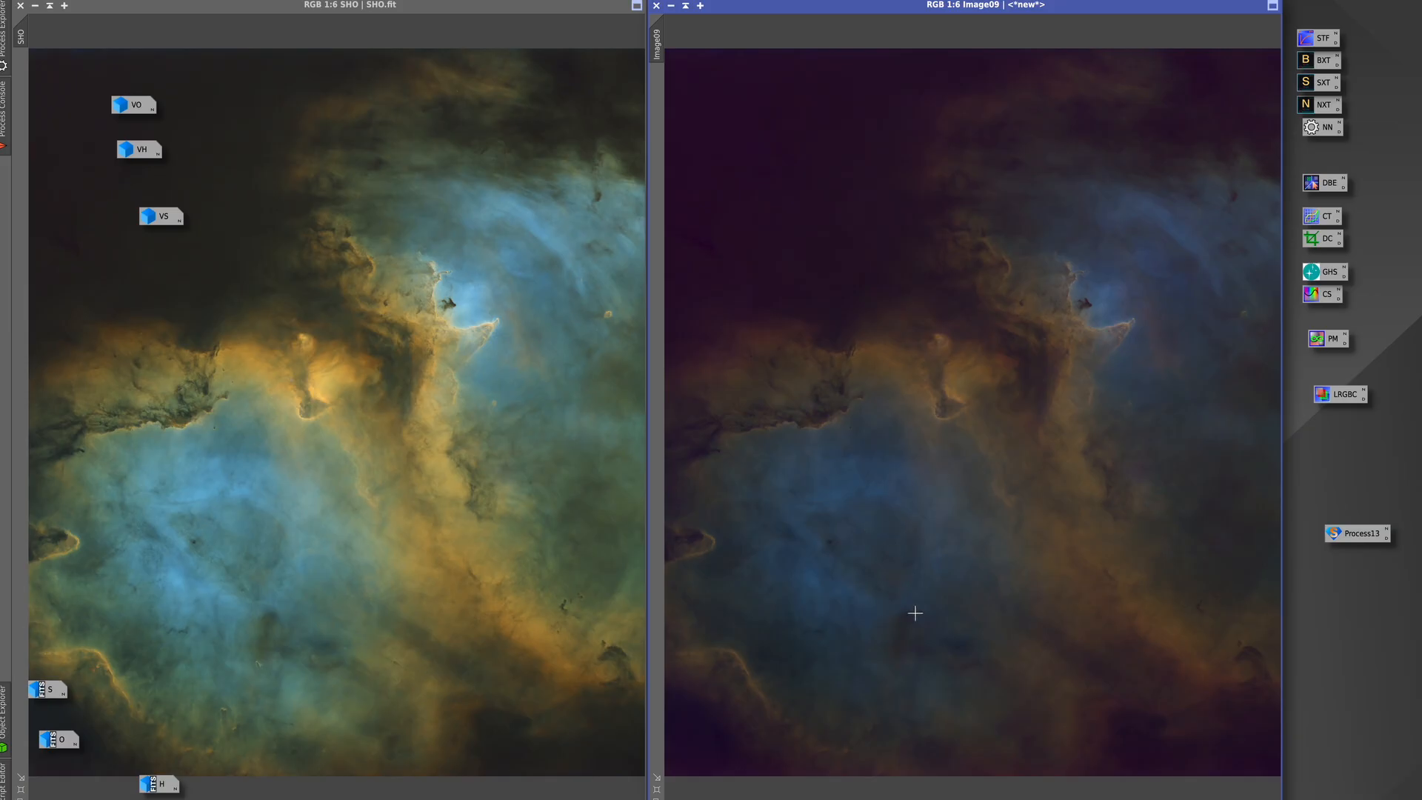
pyautogui.moveTo(818, 522)
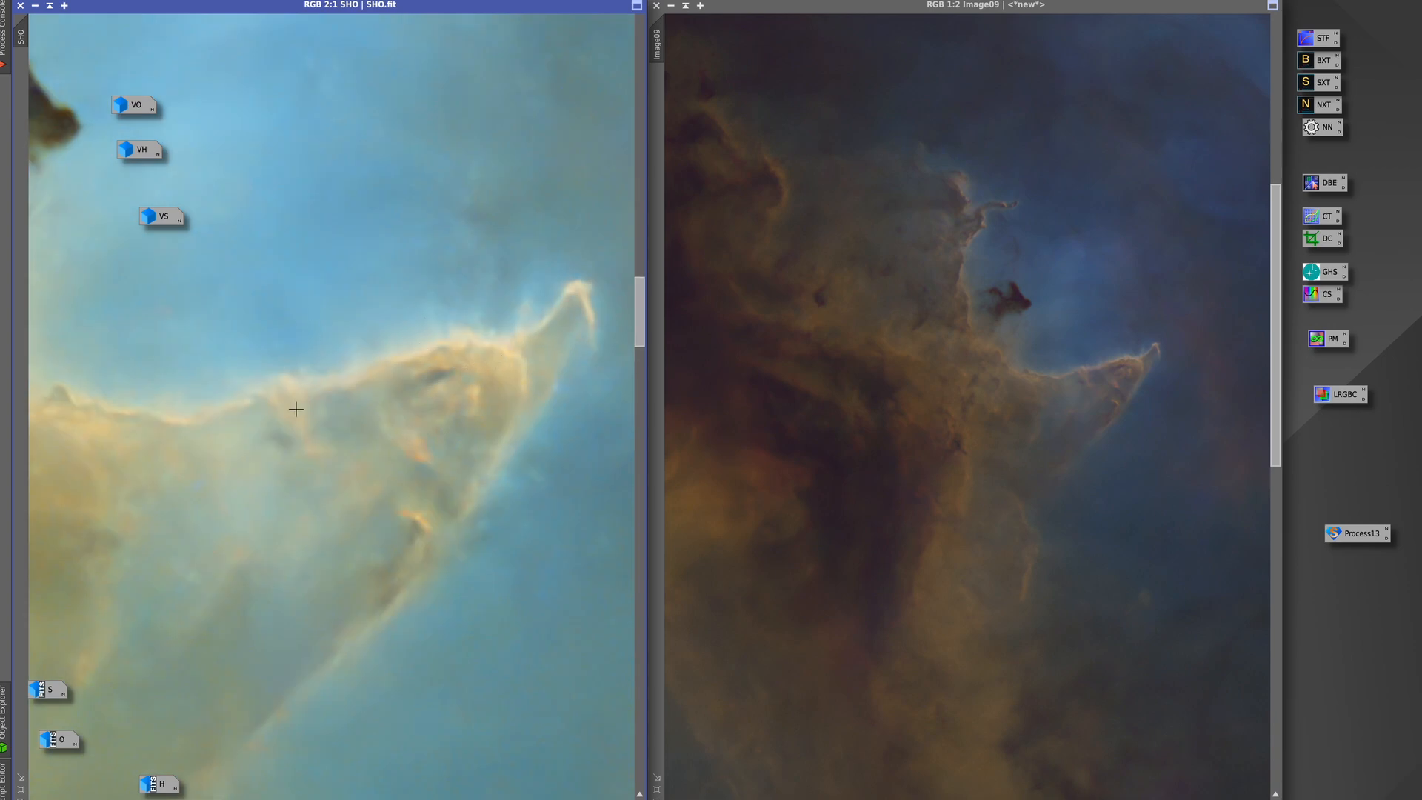
pyautogui.moveTo(532, 325)
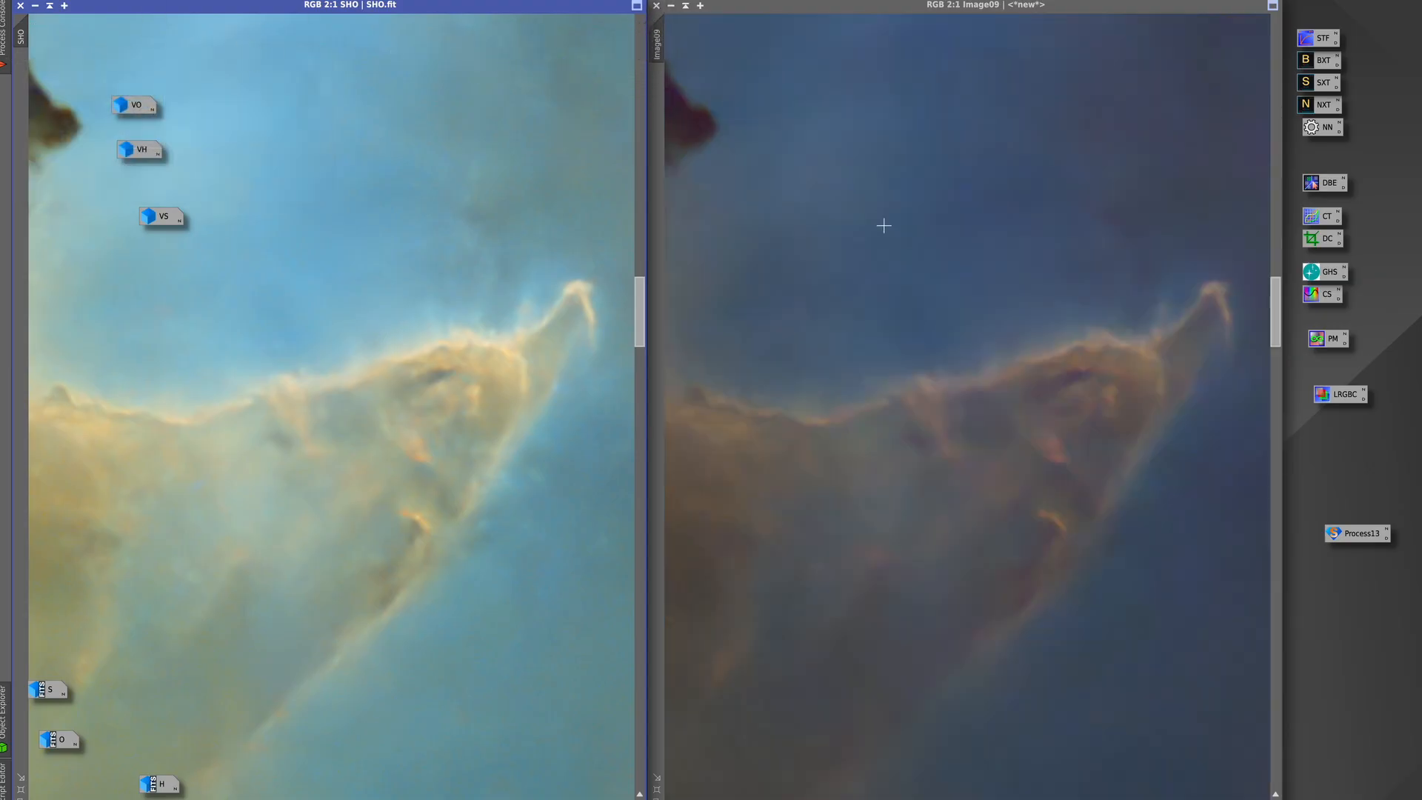
pyautogui.moveTo(884, 402)
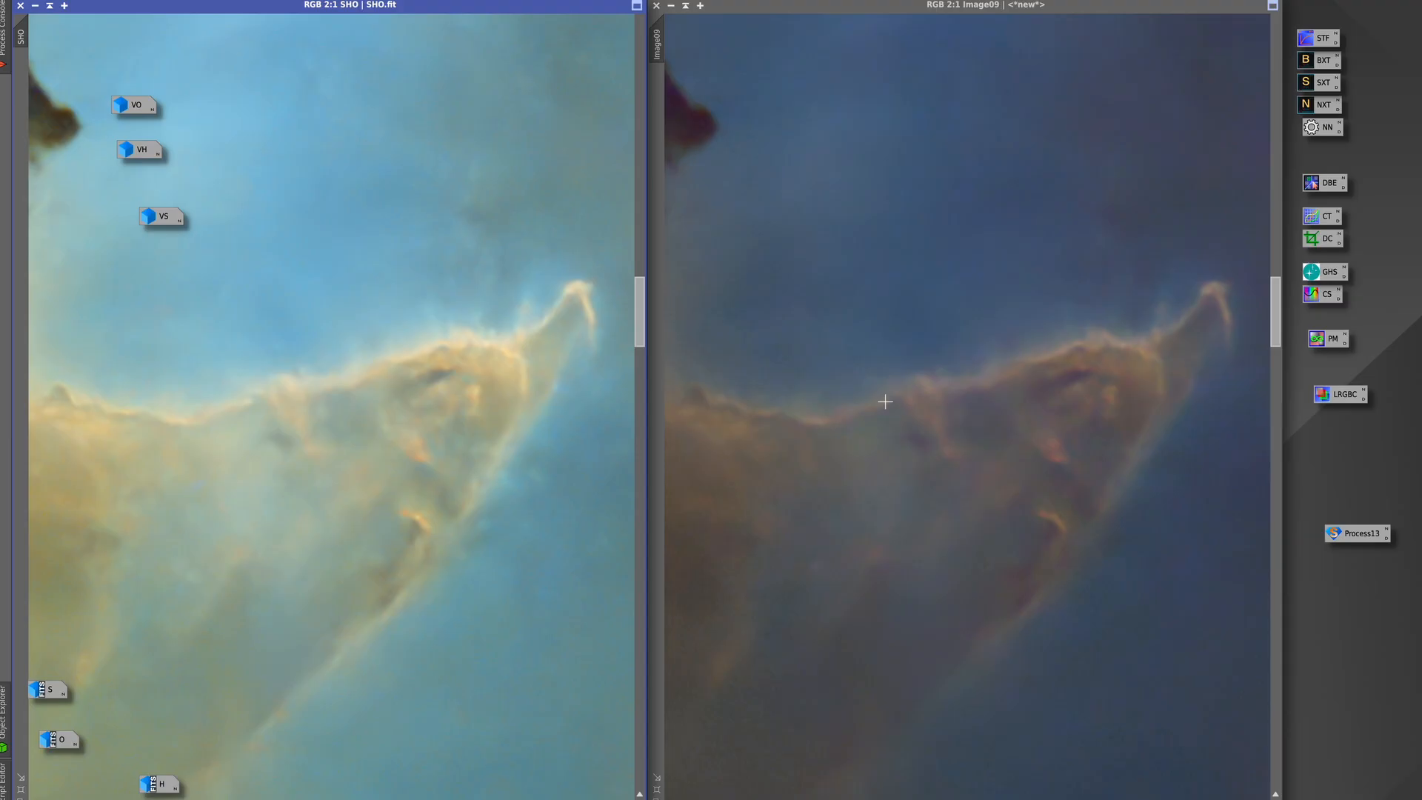
pyautogui.moveTo(479, 292)
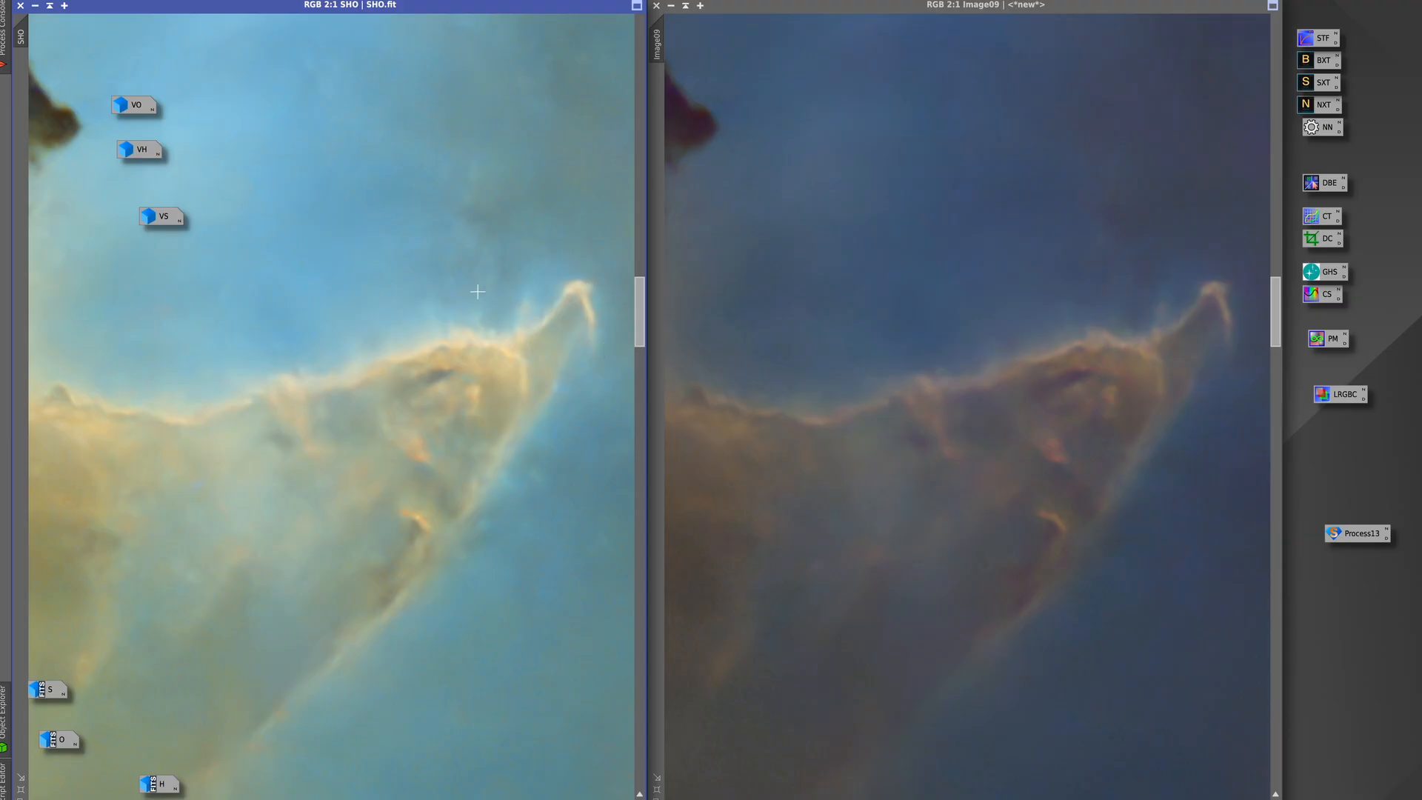